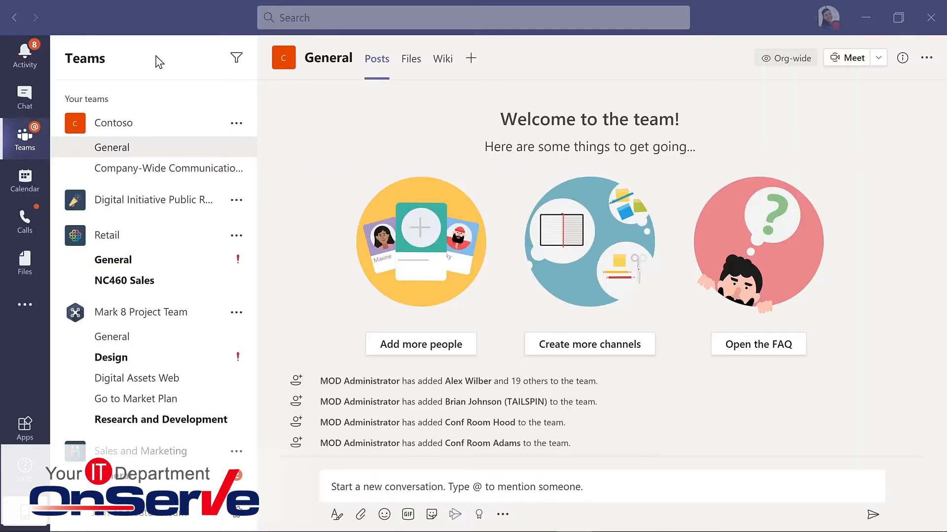
mouse_move(148, 66)
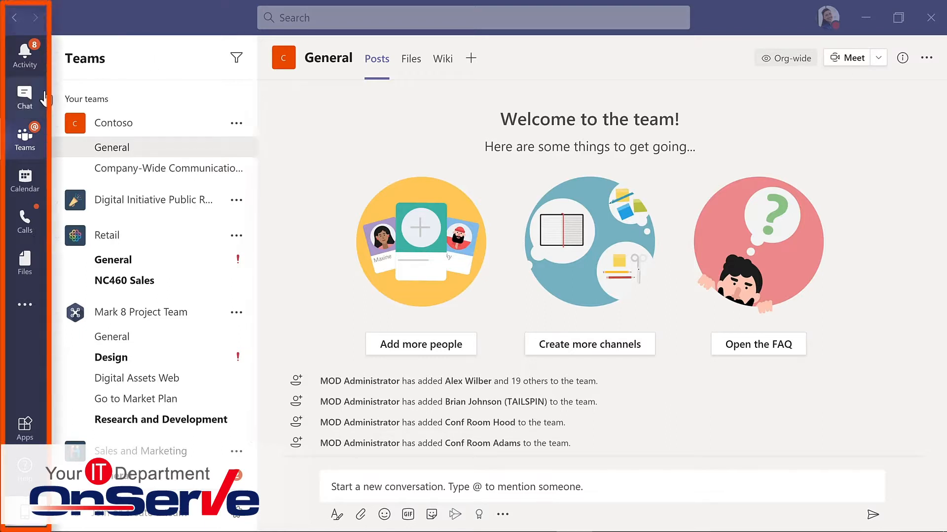
mouse_move(72, 80)
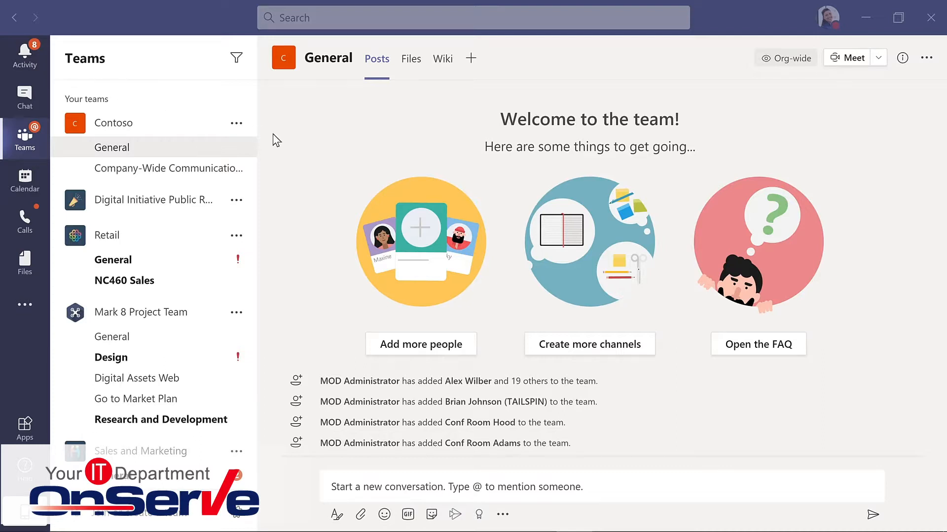
mouse_move(296, 199)
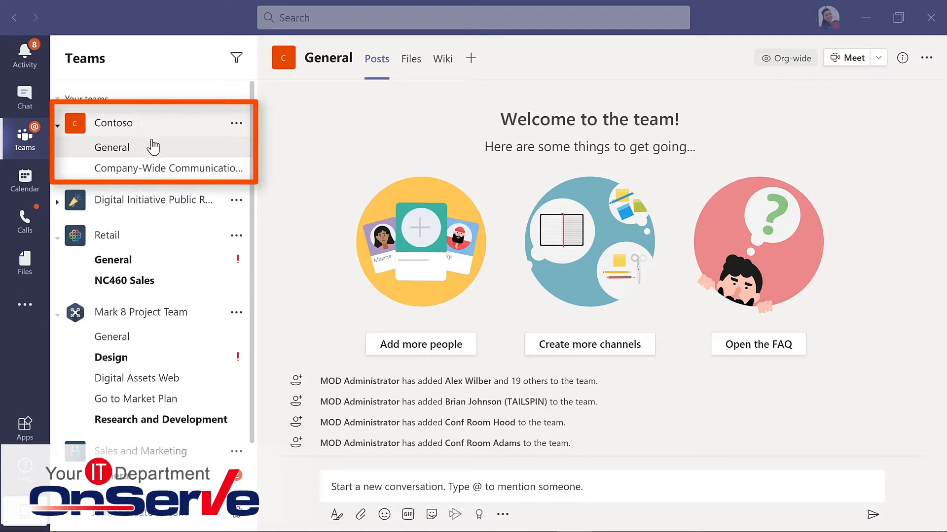
mouse_move(156, 150)
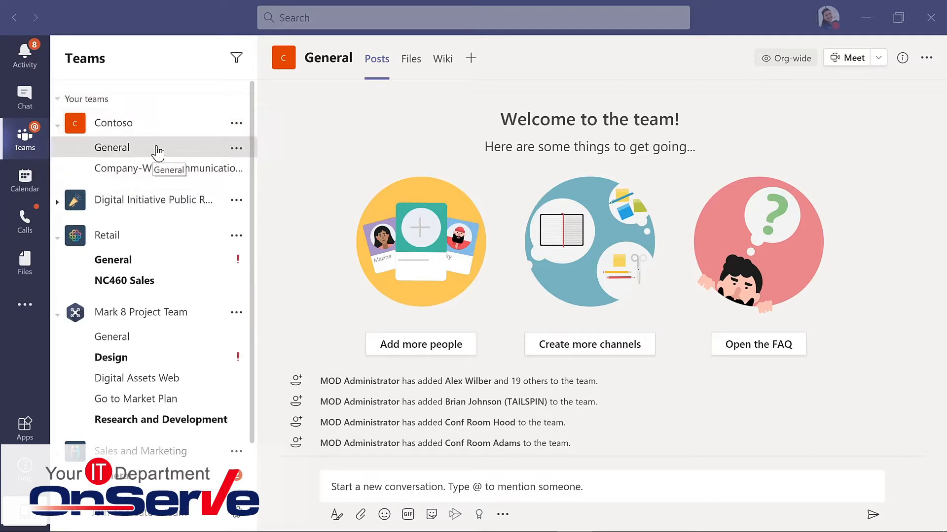
mouse_move(175, 311)
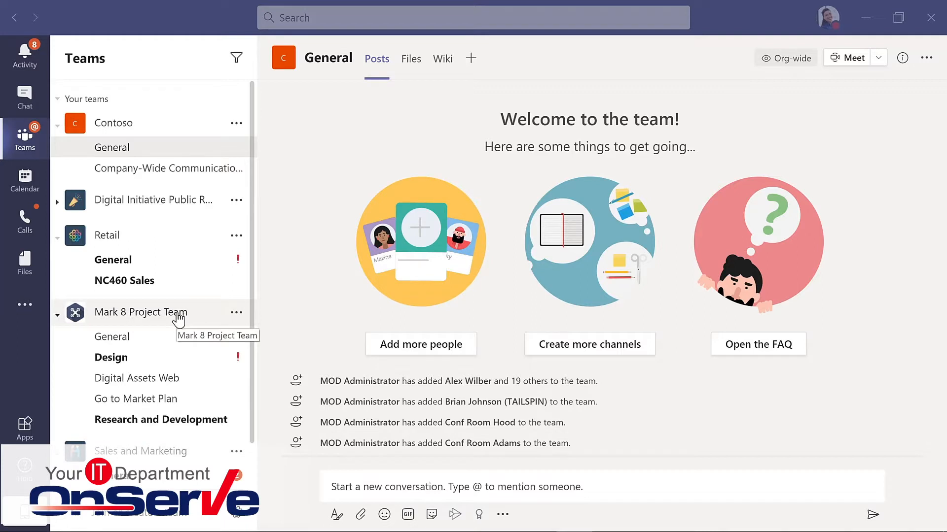
mouse_move(178, 455)
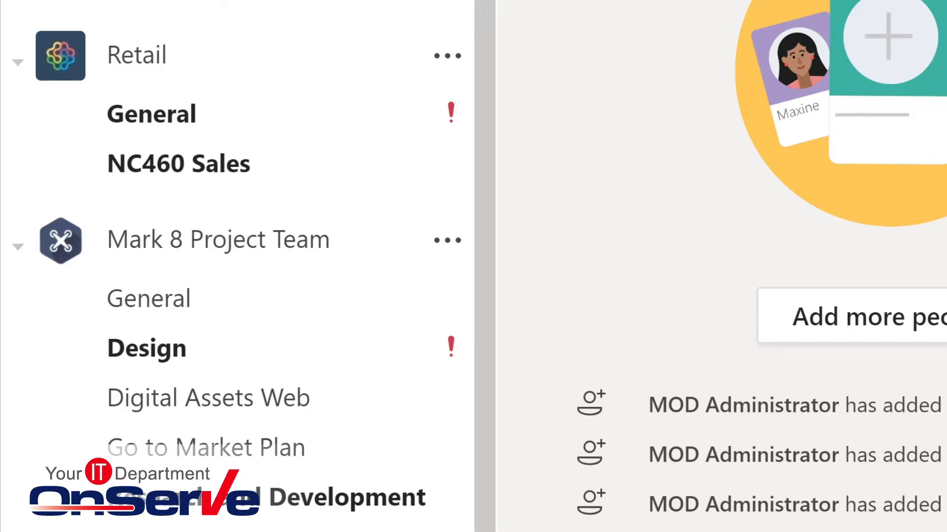
Step: Scroll the Teams list and open Sales and Marketing's Monthly Reports channel
scroll(down, 3)
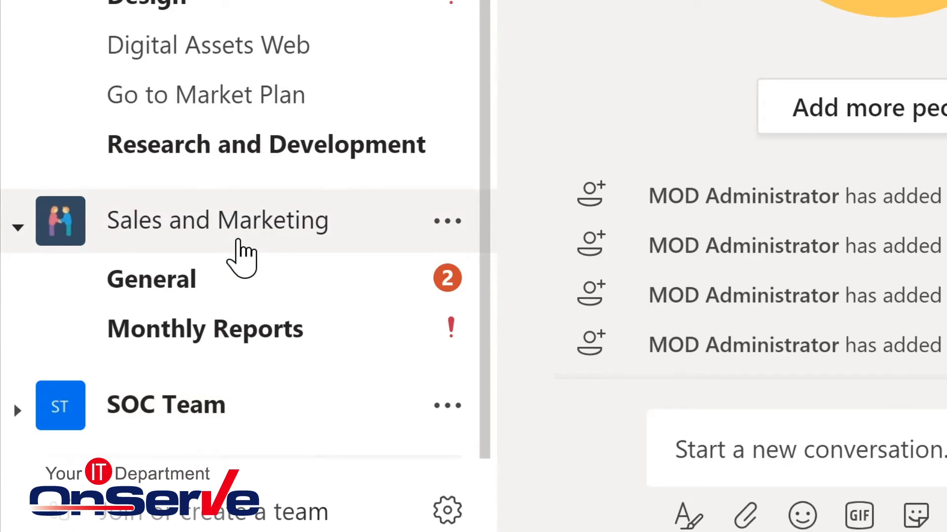
mouse_move(218, 221)
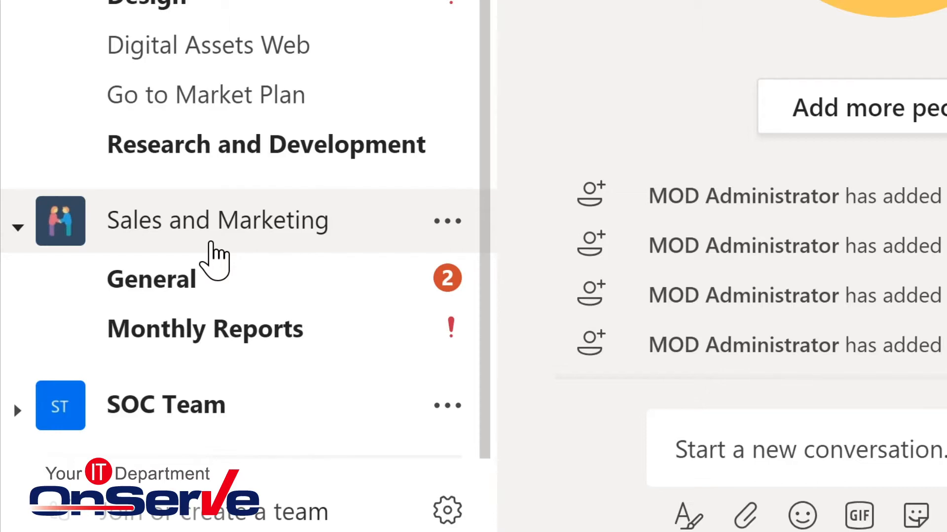
mouse_move(216, 221)
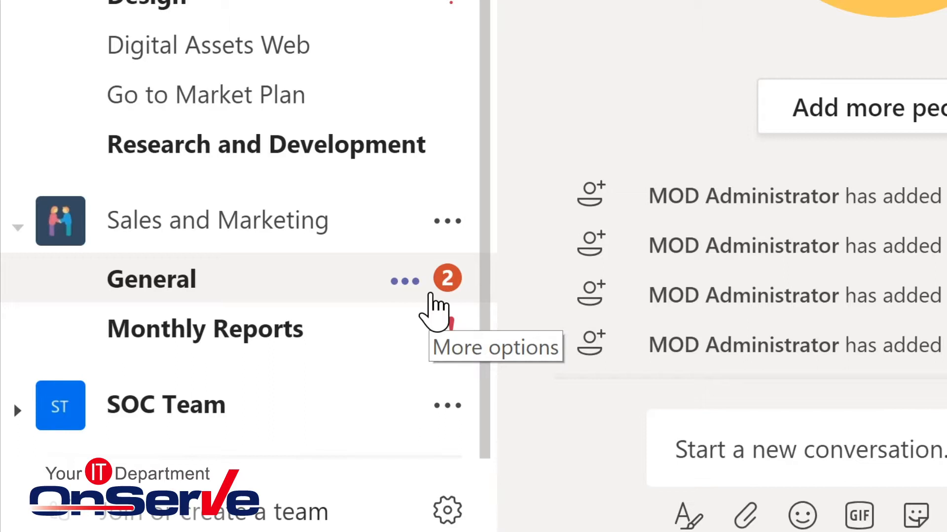
mouse_move(363, 347)
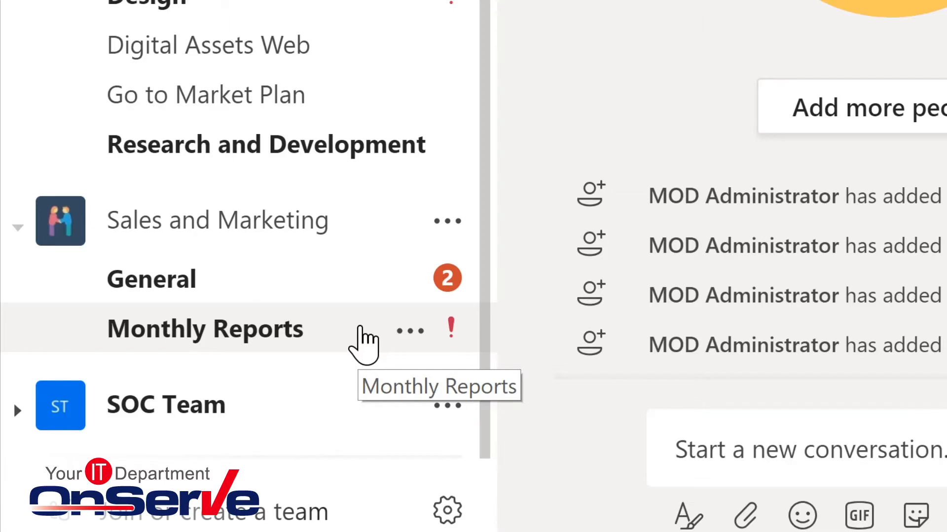
click(204, 329)
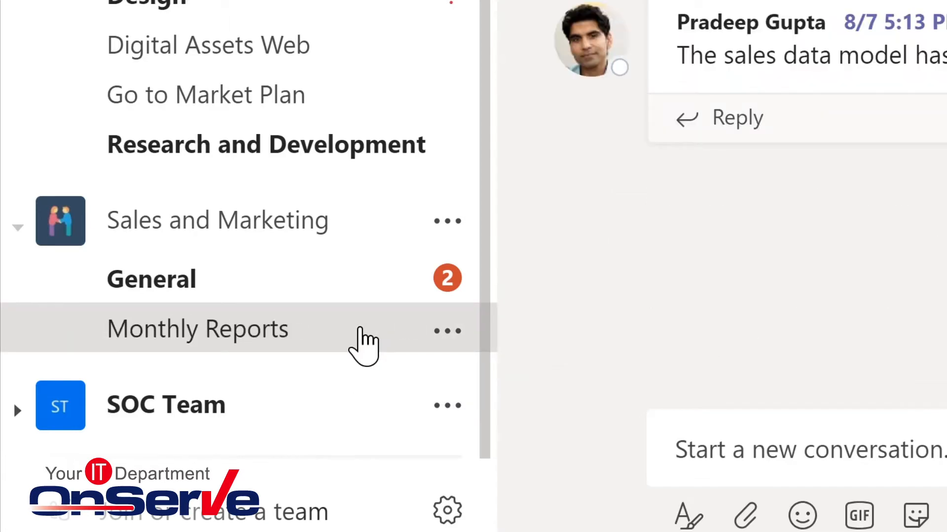
click(197, 329)
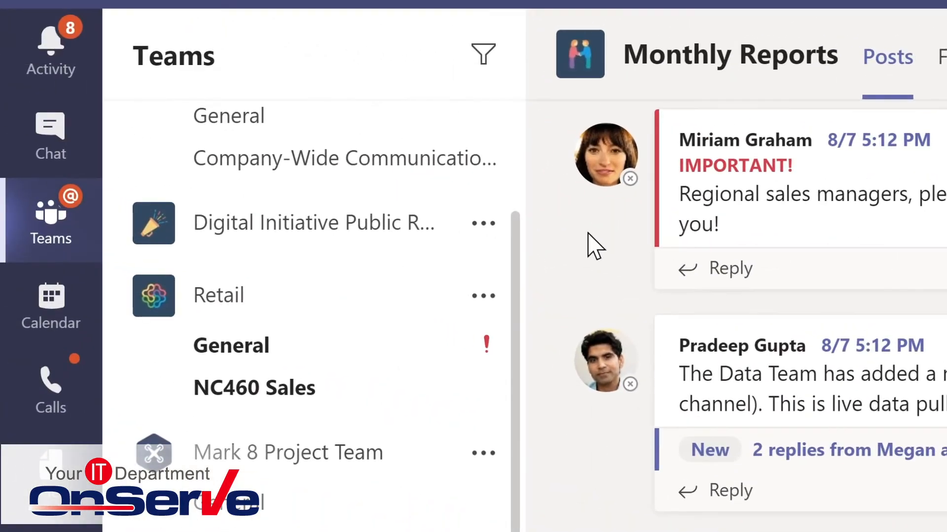
mouse_move(156, 5)
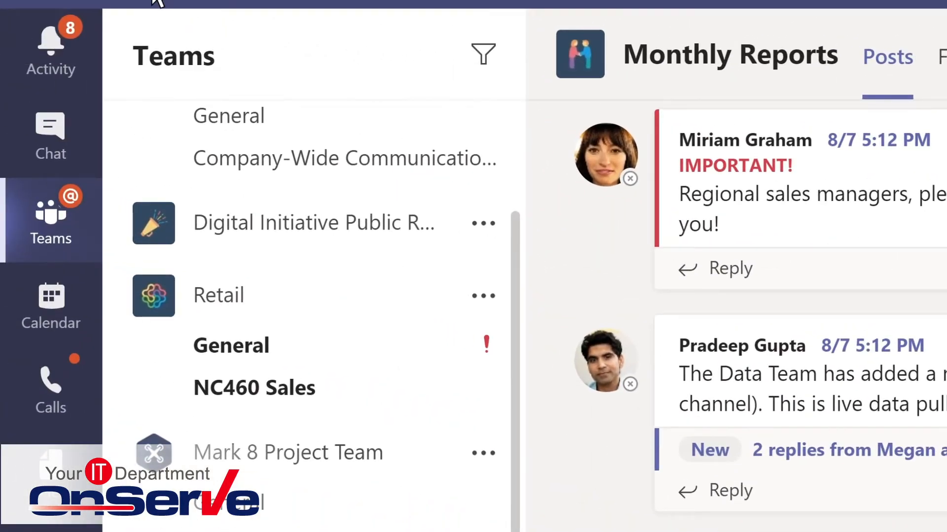
mouse_move(145, 6)
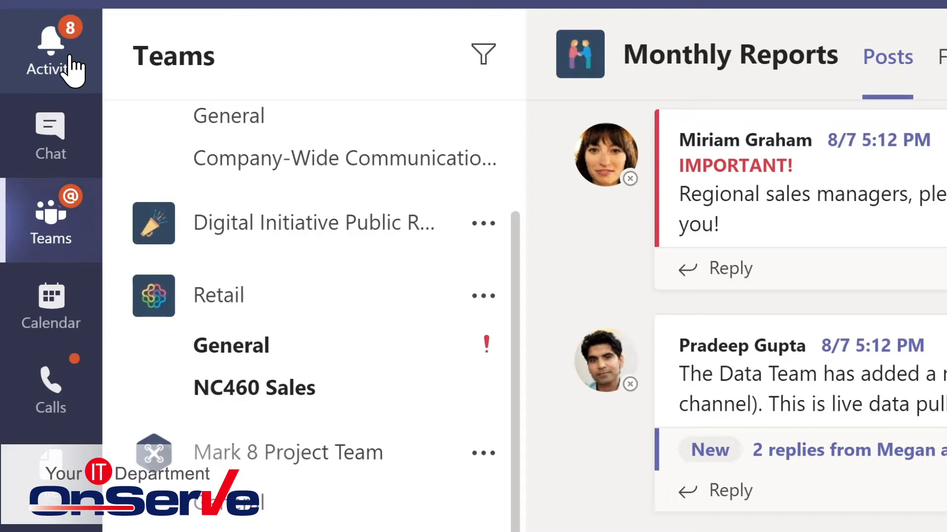
Step: Show the Activity feed of recent mentions, reactions and replies
click(51, 51)
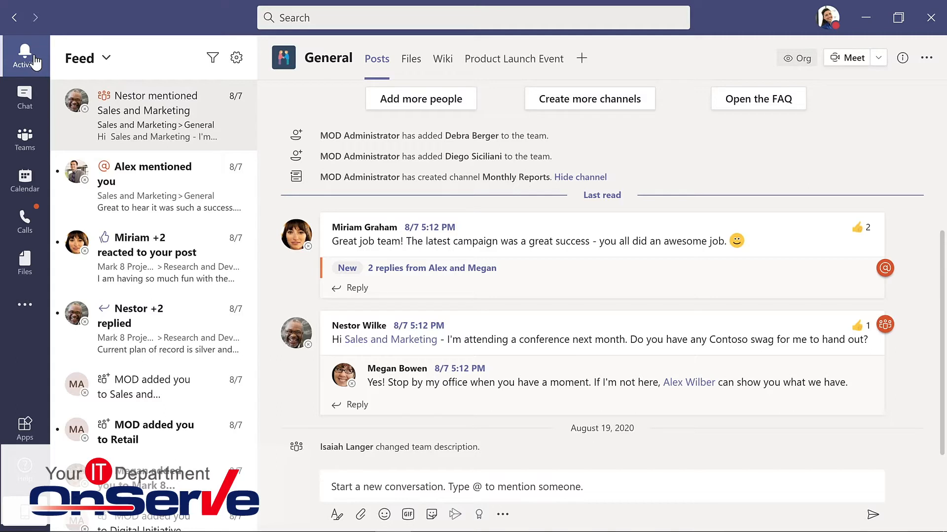
mouse_move(123, 81)
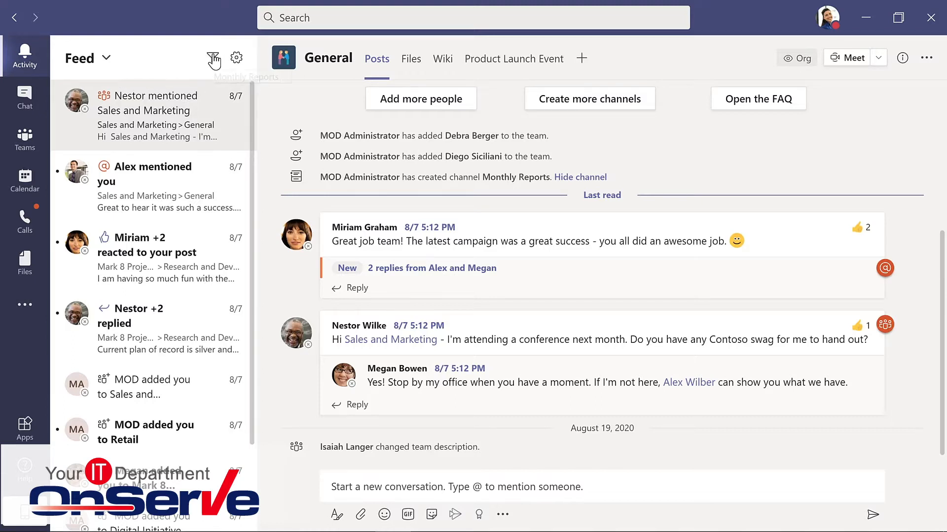
Step: Filter the activity feed by 'marketing' to three items, then go to Chat
click(213, 58)
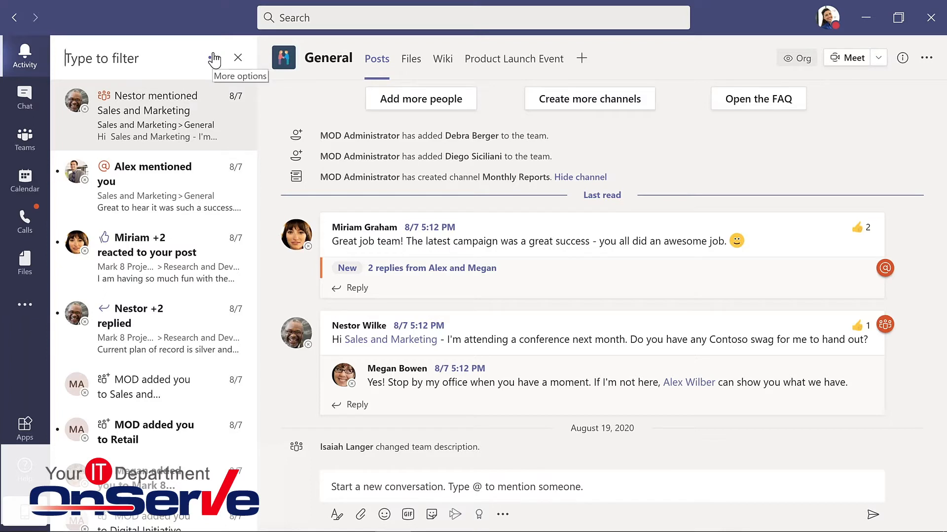
text(marketing)
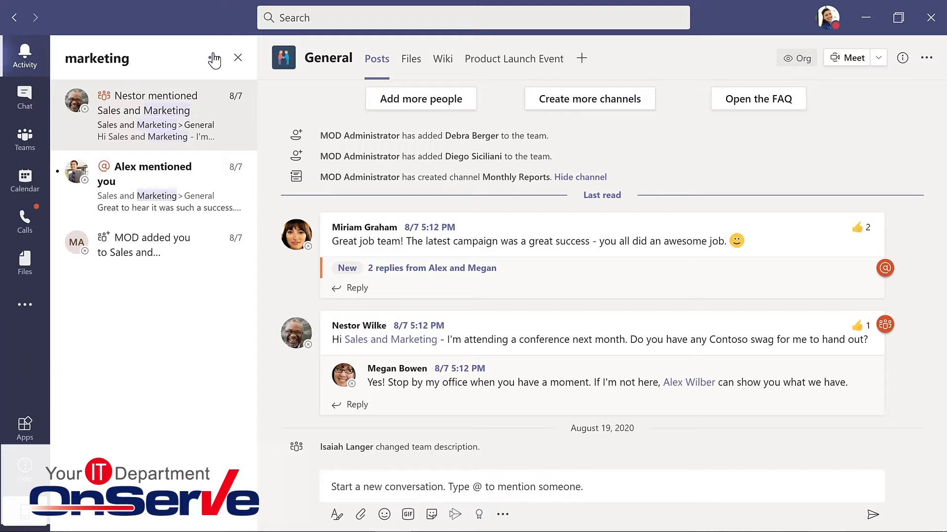
click(129, 58)
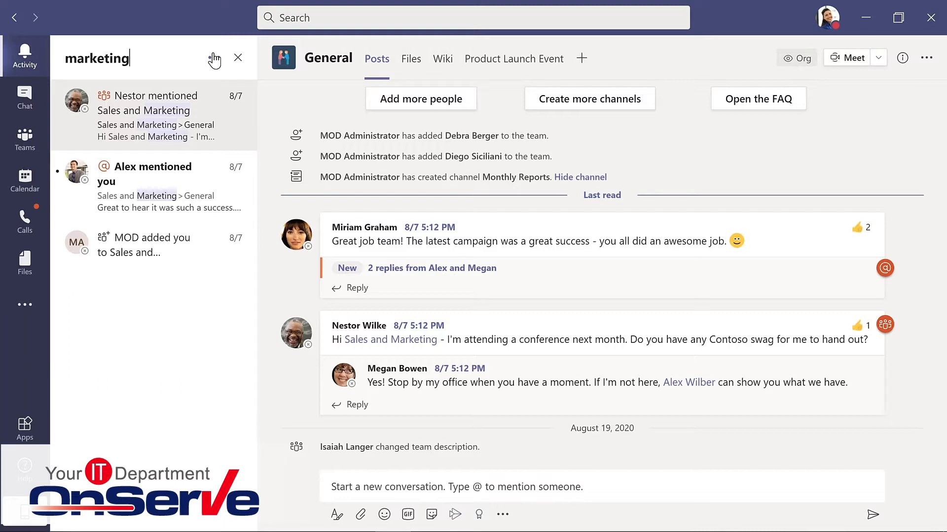
click(24, 97)
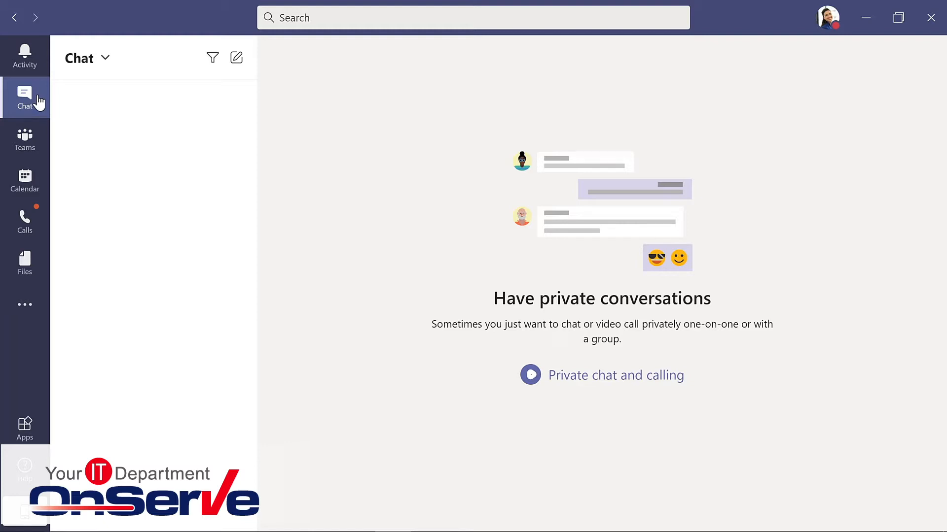
Step: Browse Chat, the Calendar work week, Calls speed dial and recent Files
click(25, 180)
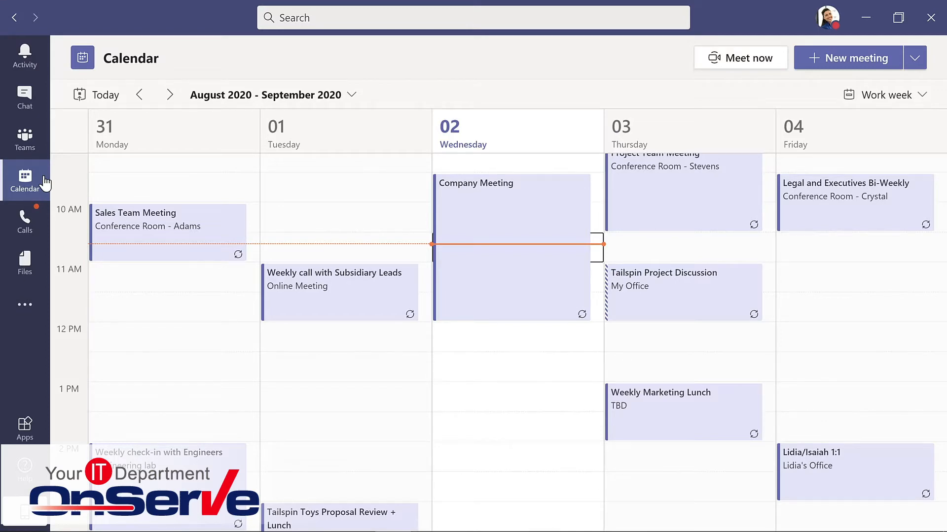
click(24, 221)
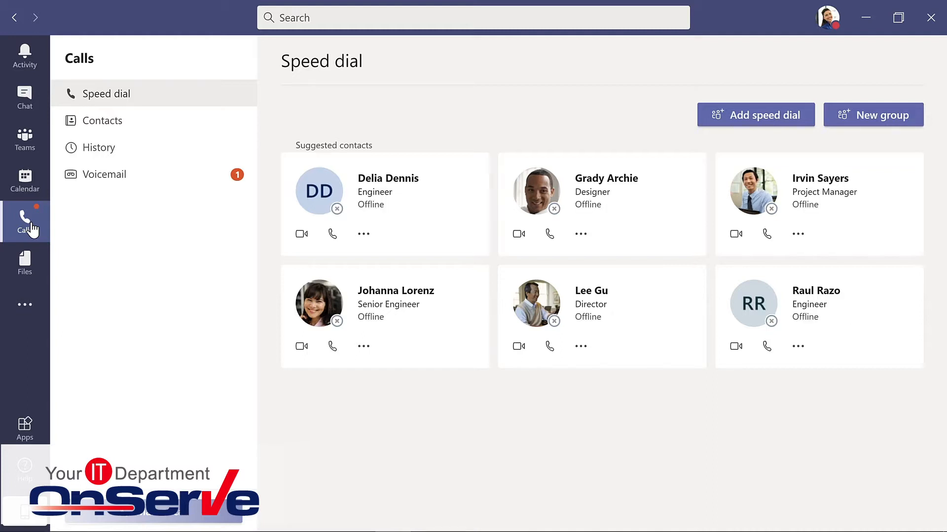
click(24, 264)
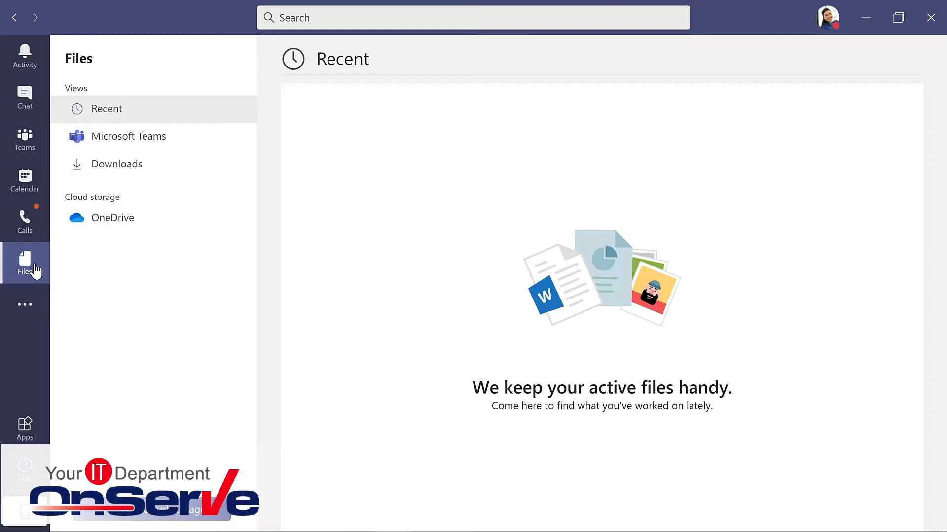
click(24, 425)
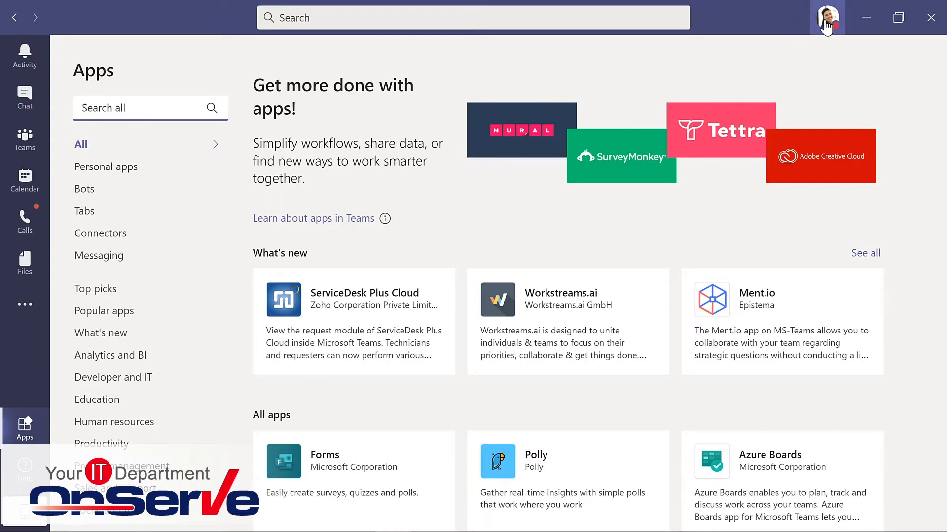
Step: View the profile menu's status, settings and sign-out options, then return to Teams
click(826, 17)
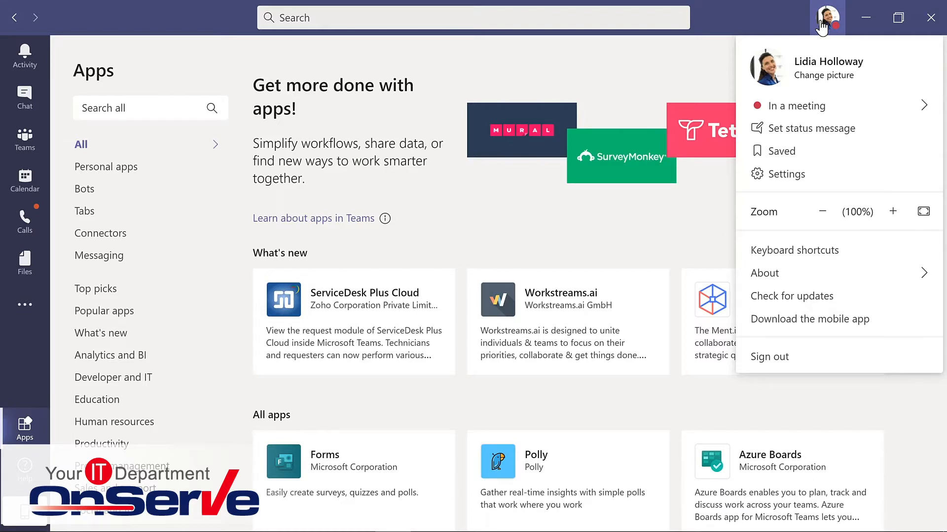
click(24, 140)
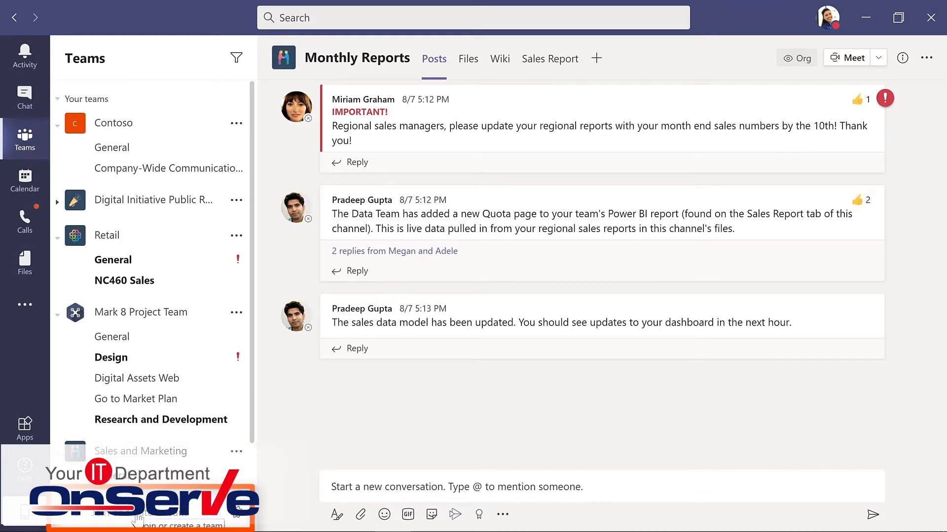
Step: Go to 'Join or create a team' and start Create team
click(178, 524)
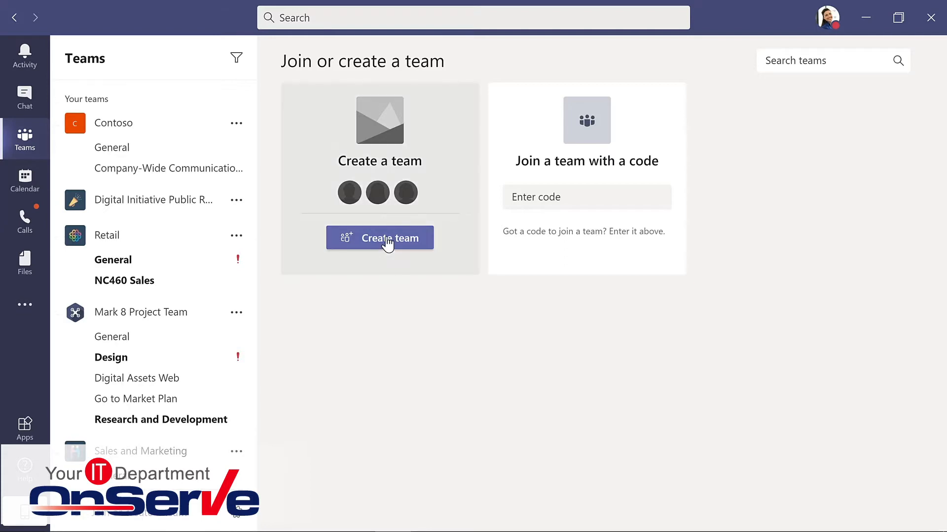
click(380, 238)
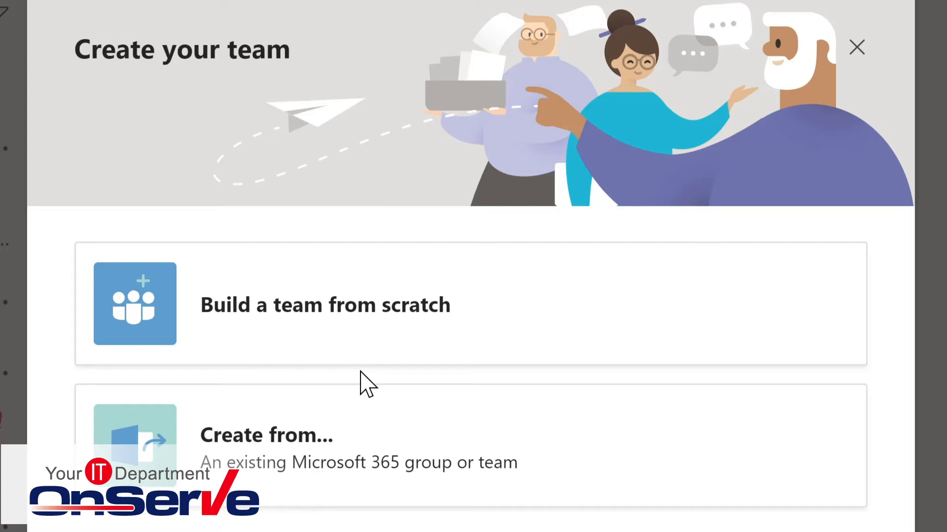
mouse_move(409, 325)
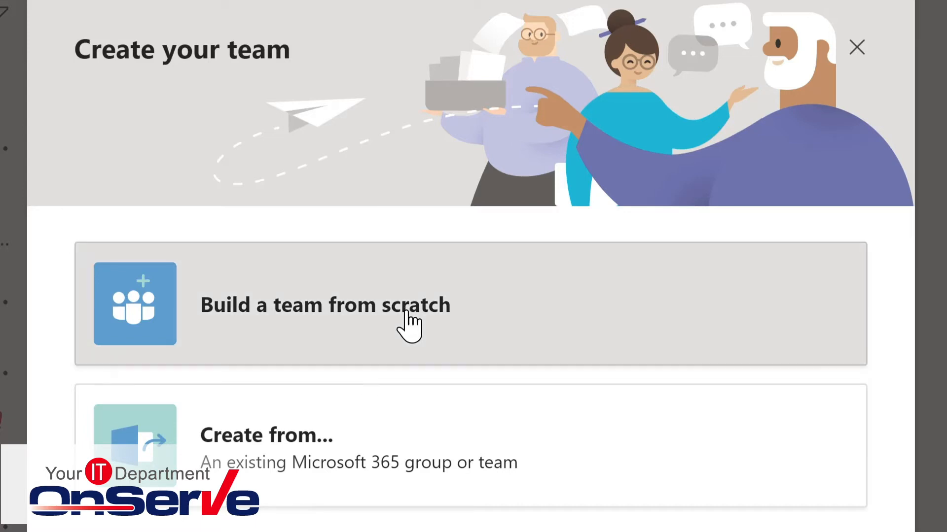
Step: Choose to build the new team from scratch
click(324, 305)
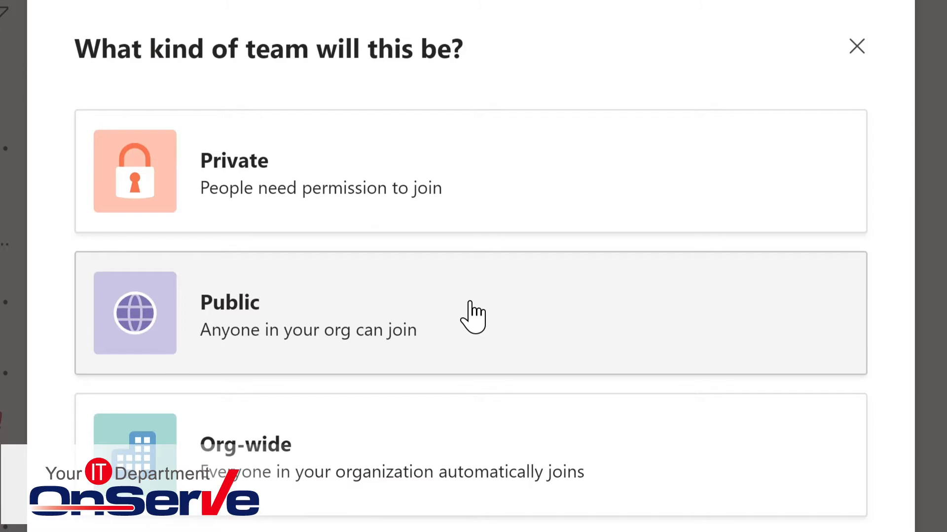
mouse_move(496, 178)
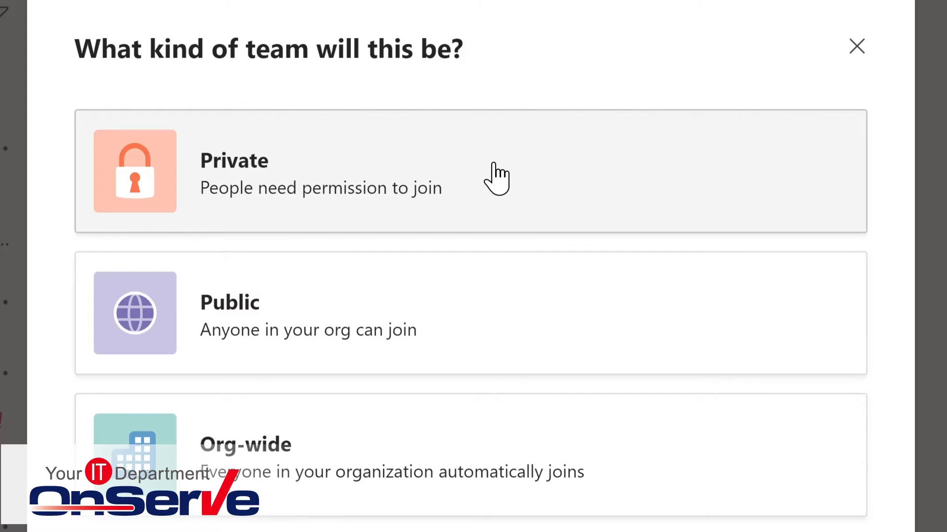
mouse_move(495, 323)
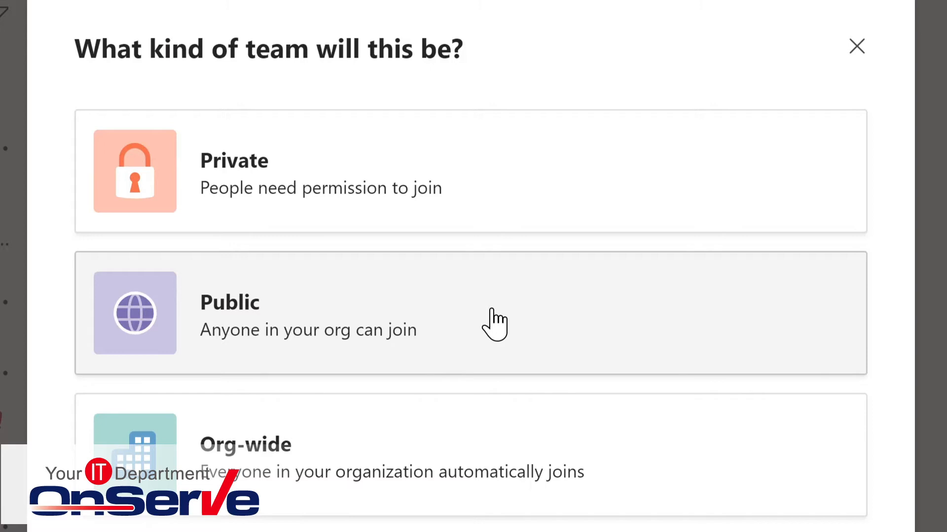
mouse_move(425, 452)
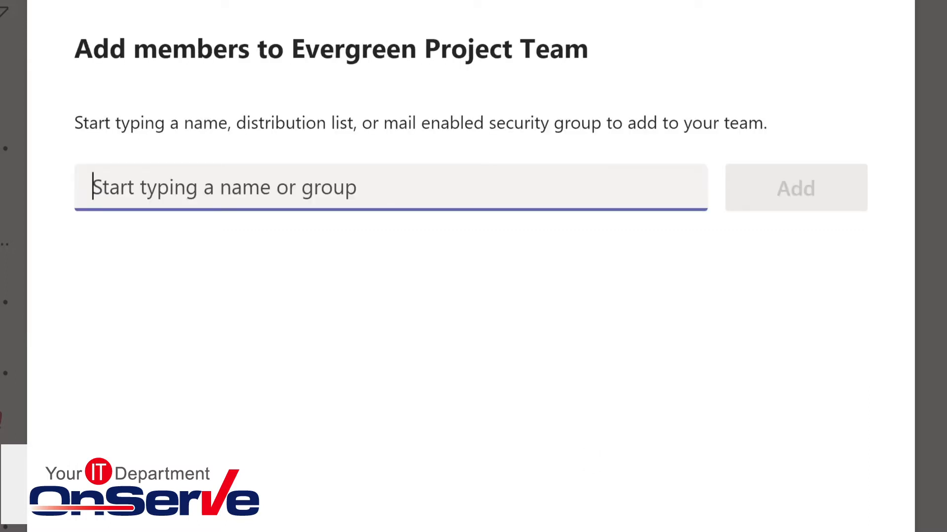
Step: Add Lynn and three other colleagues to the team, then close the dialog
text(Lyn)
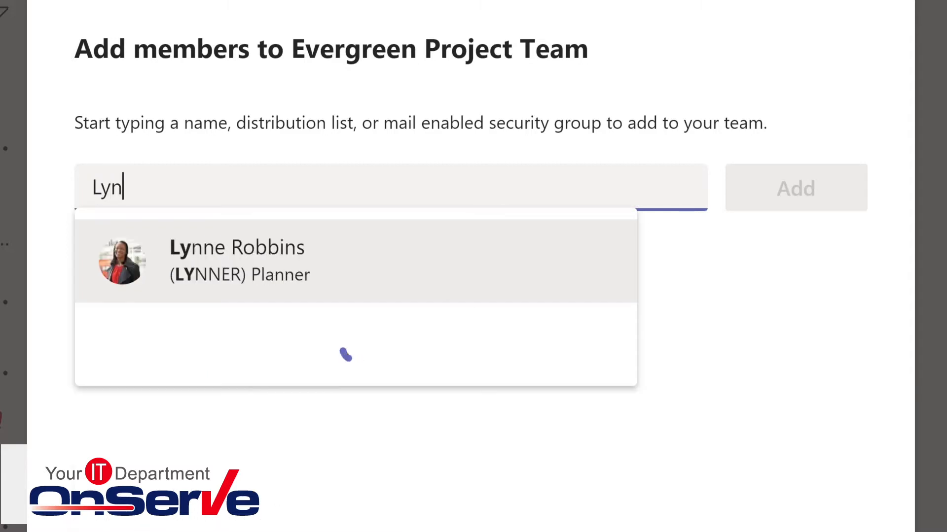
text(n)
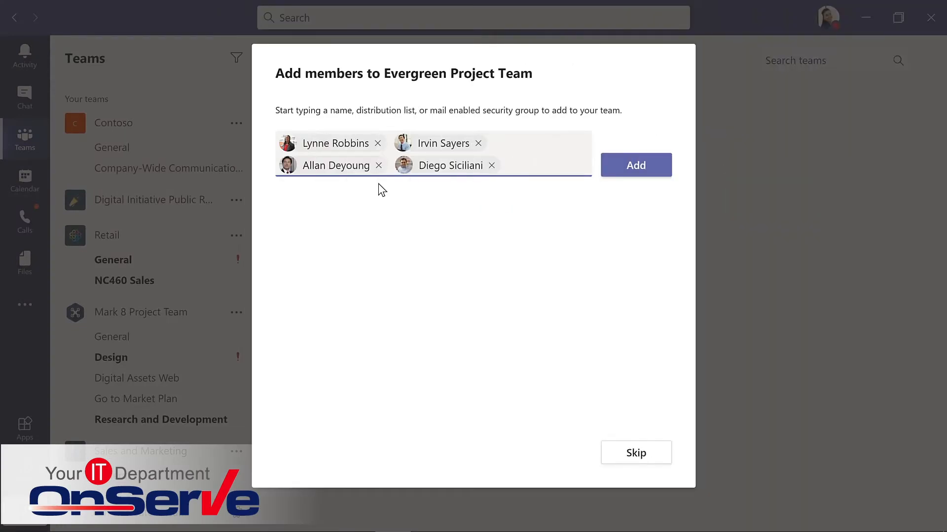
click(635, 165)
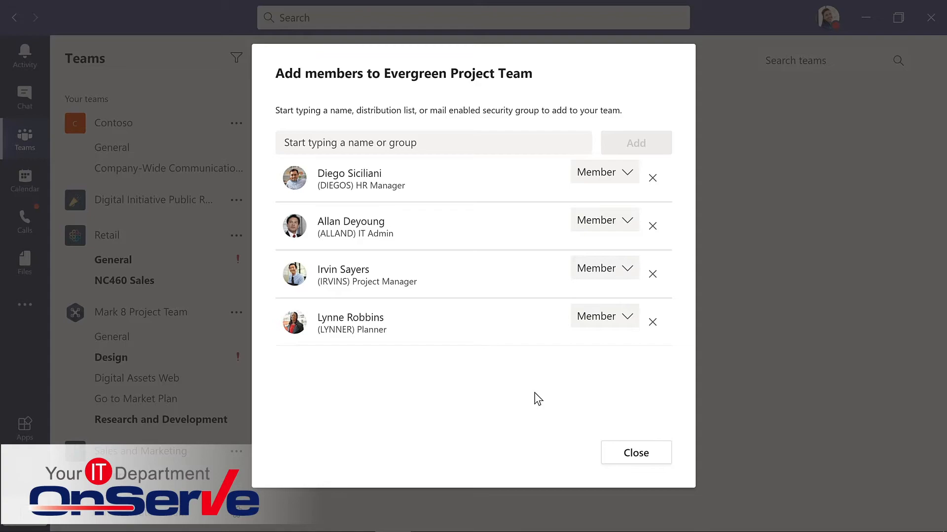
click(635, 452)
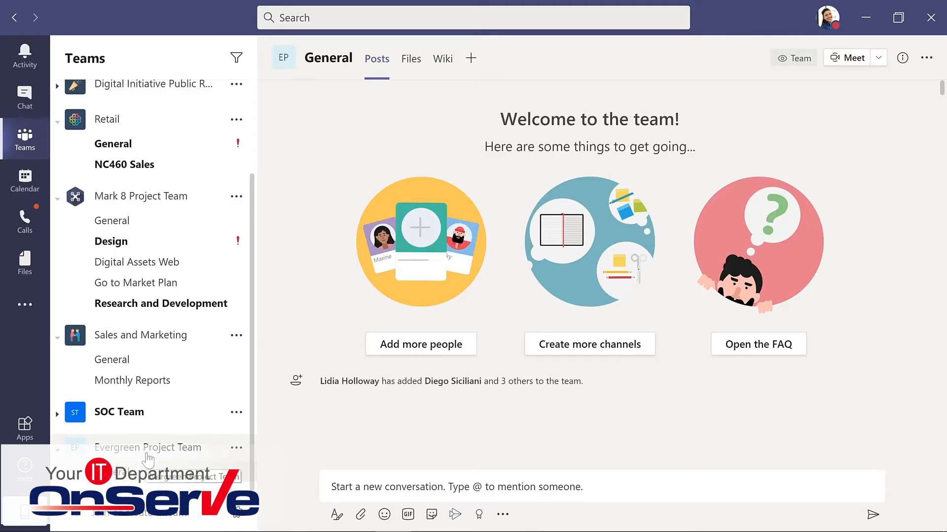
mouse_move(147, 447)
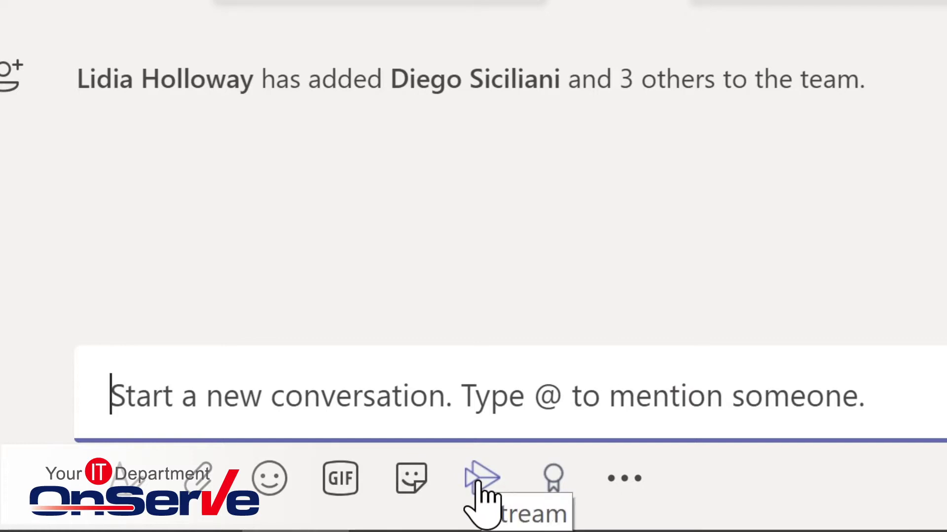
mouse_move(552, 492)
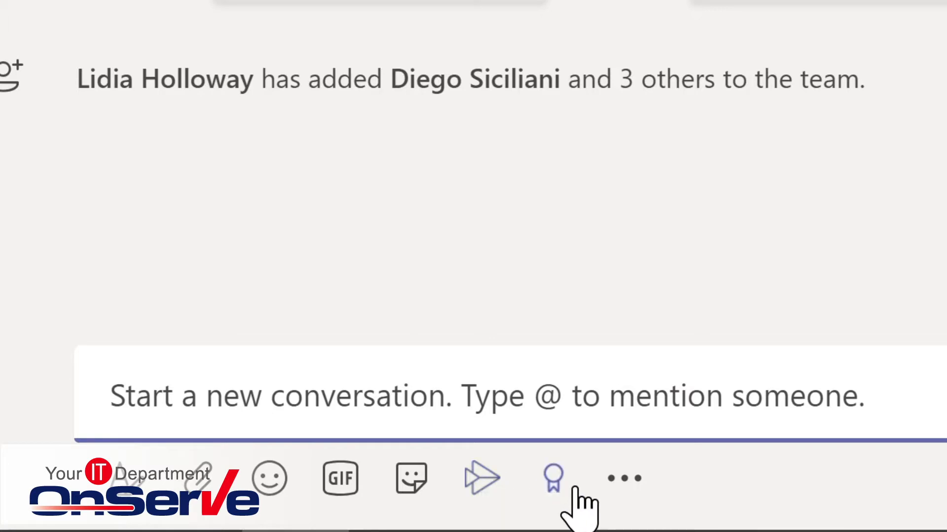
mouse_move(551, 477)
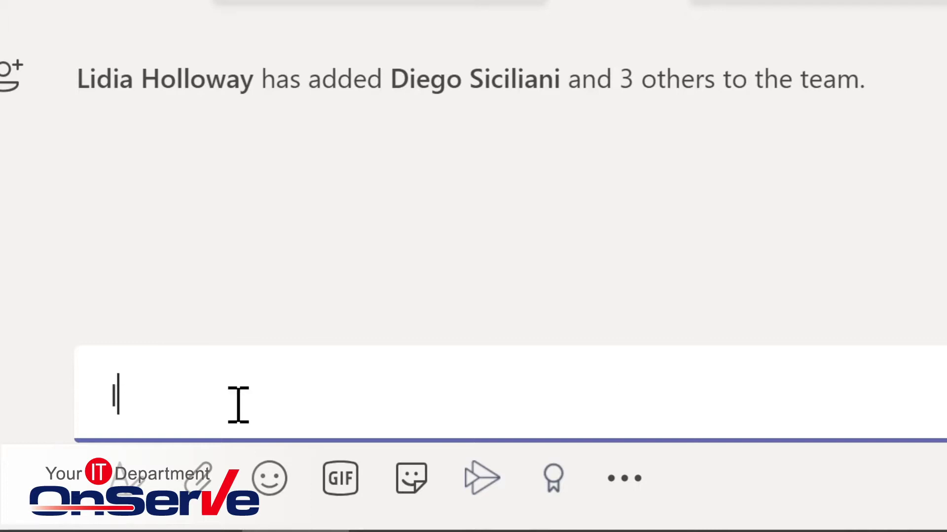
Step: Post 'I'm excited to start planning our new LMS!' with a smiley emoji
text(I'm excited to start planning our new LMS!)
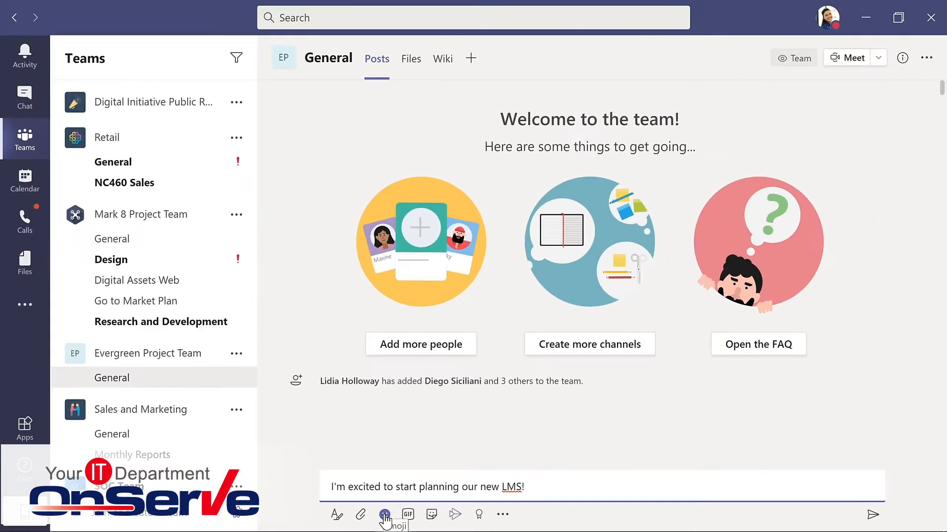
click(385, 514)
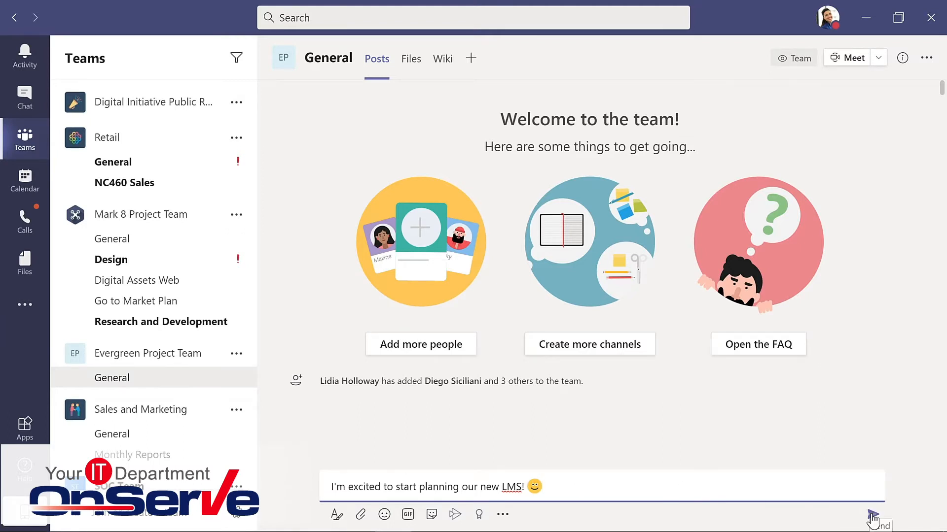
click(873, 514)
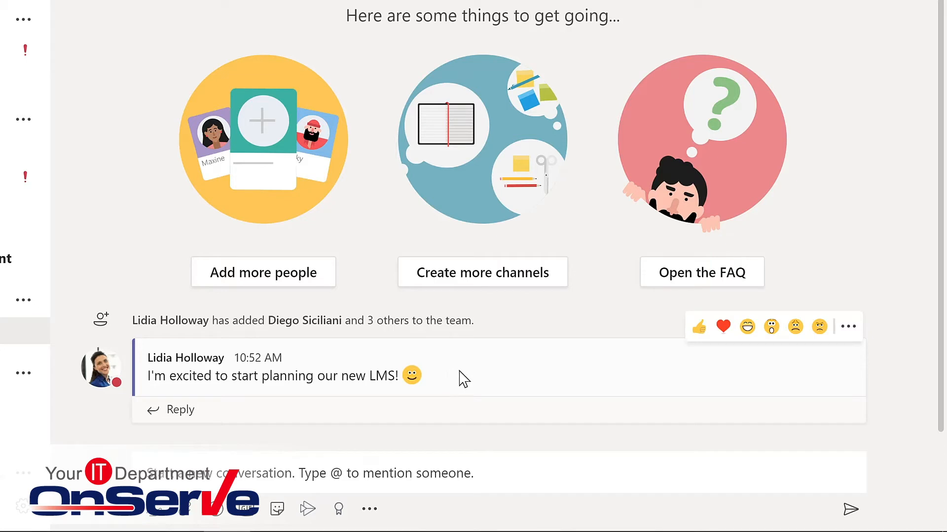
mouse_move(764, 362)
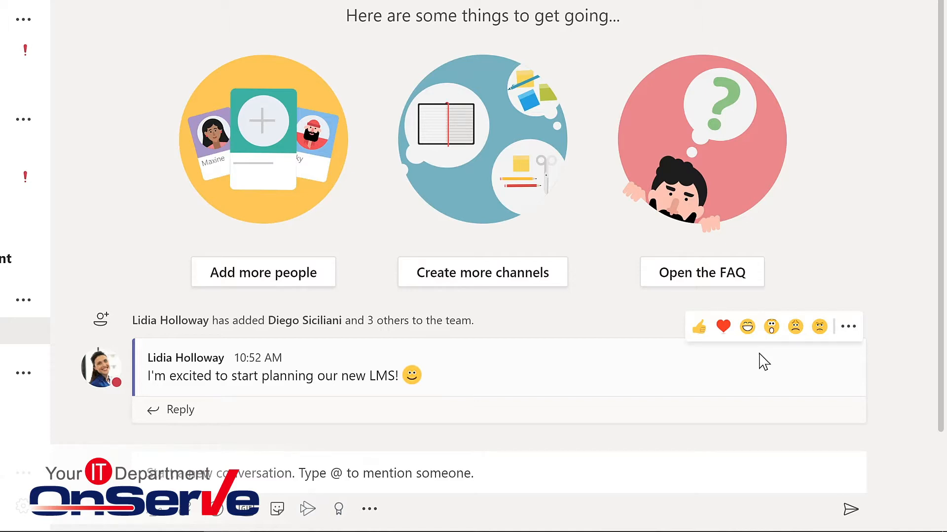
mouse_move(847, 325)
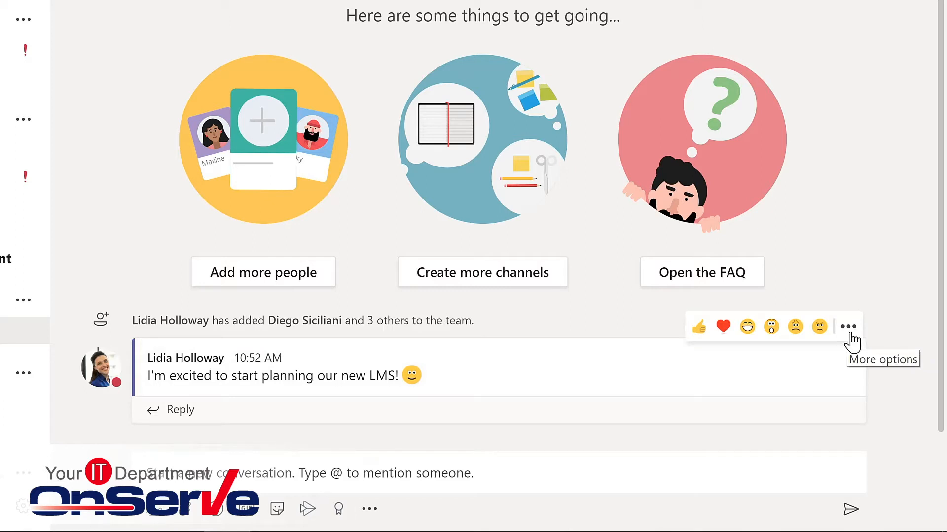
Step: Choose Edit from the LMS message's More options menu
click(848, 326)
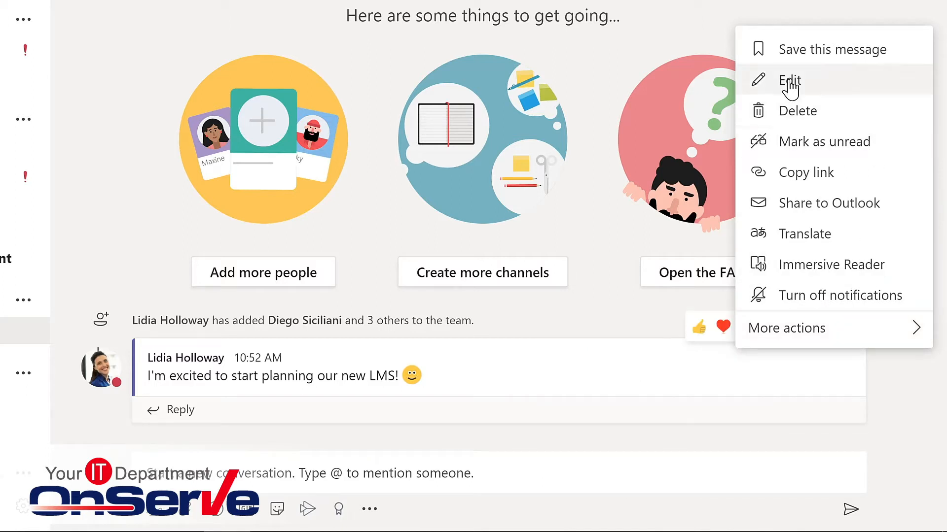
click(789, 80)
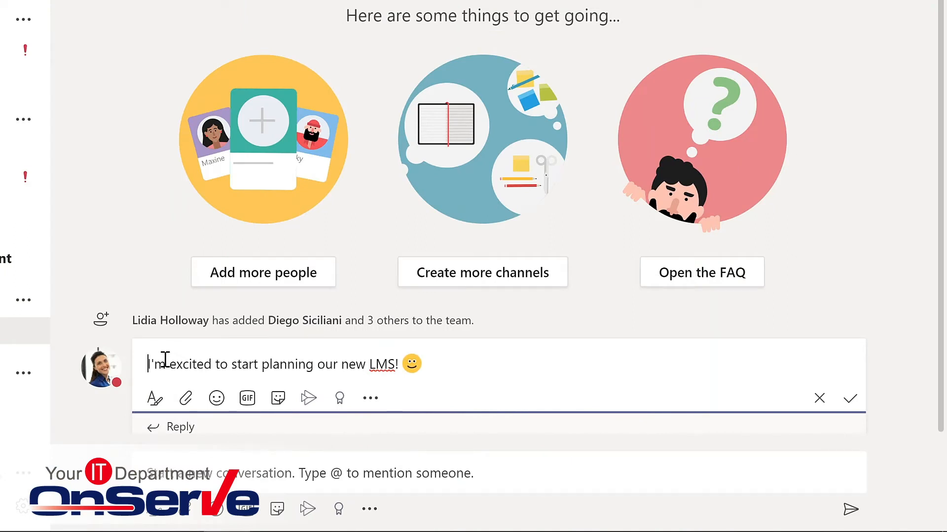
text(@)
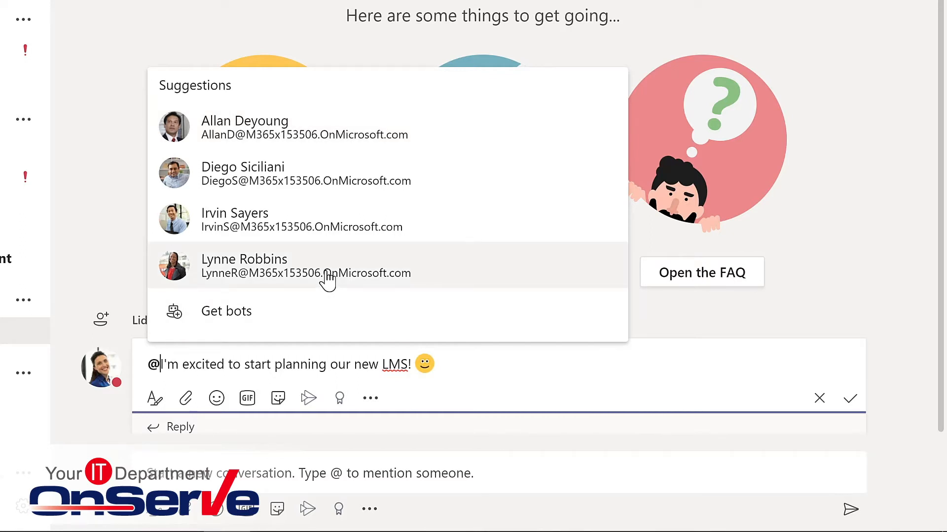
mouse_move(237, 363)
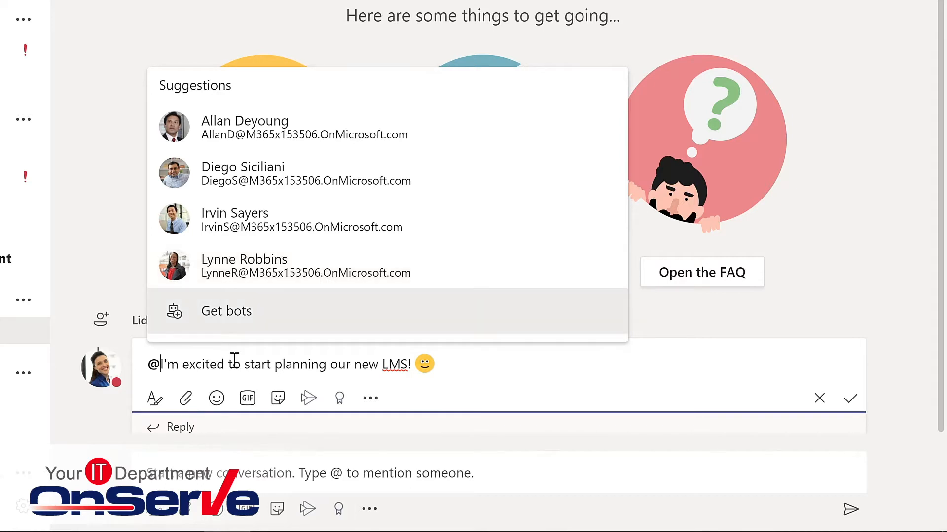
text(team)
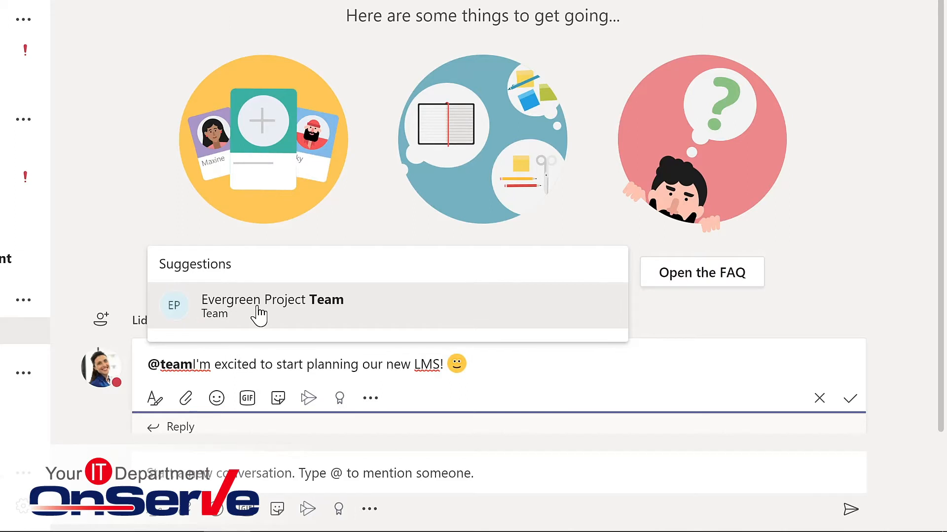
click(272, 306)
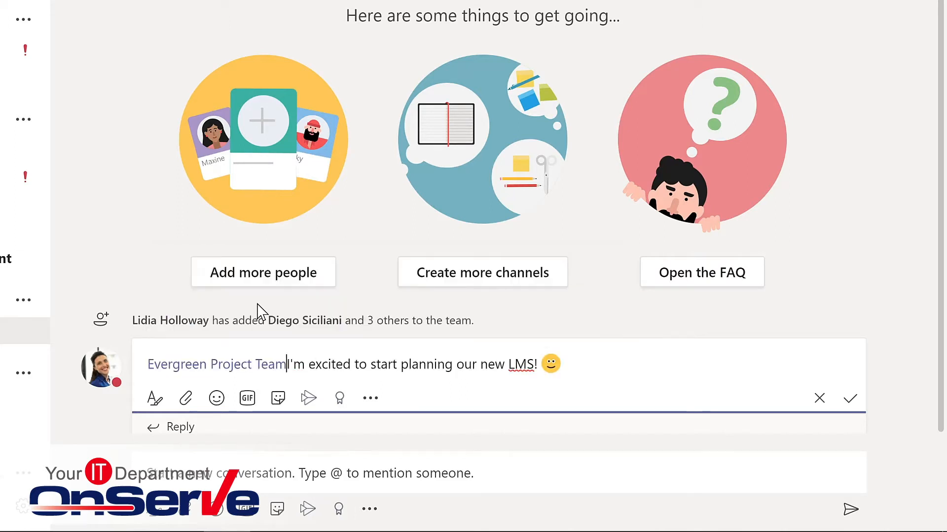
mouse_move(317, 344)
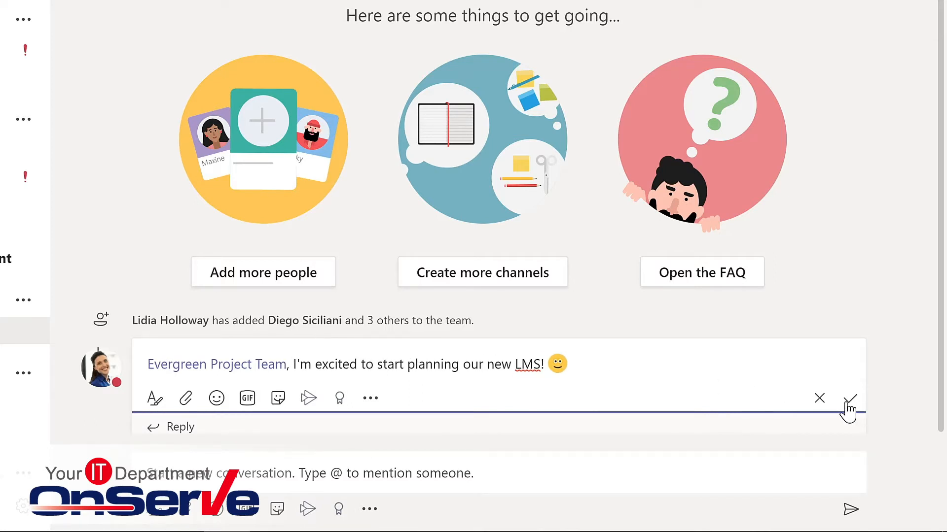
mouse_move(849, 402)
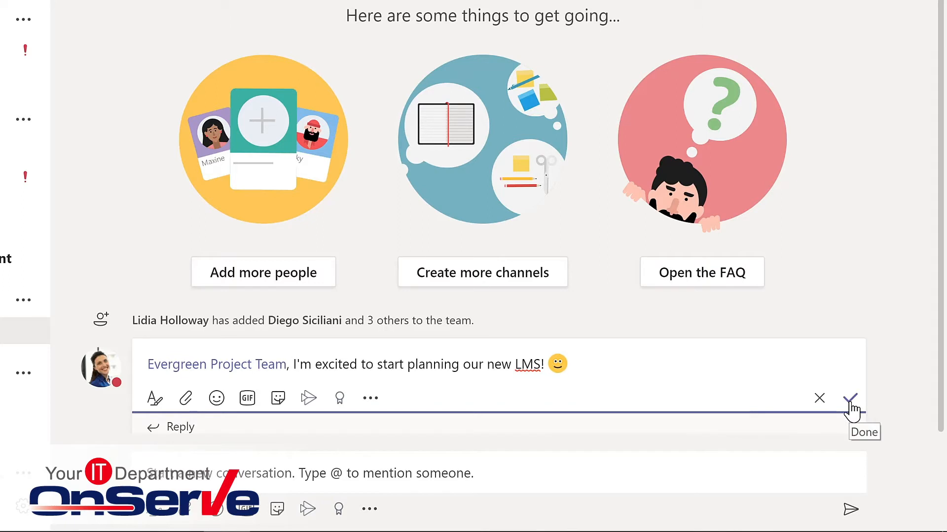
click(851, 398)
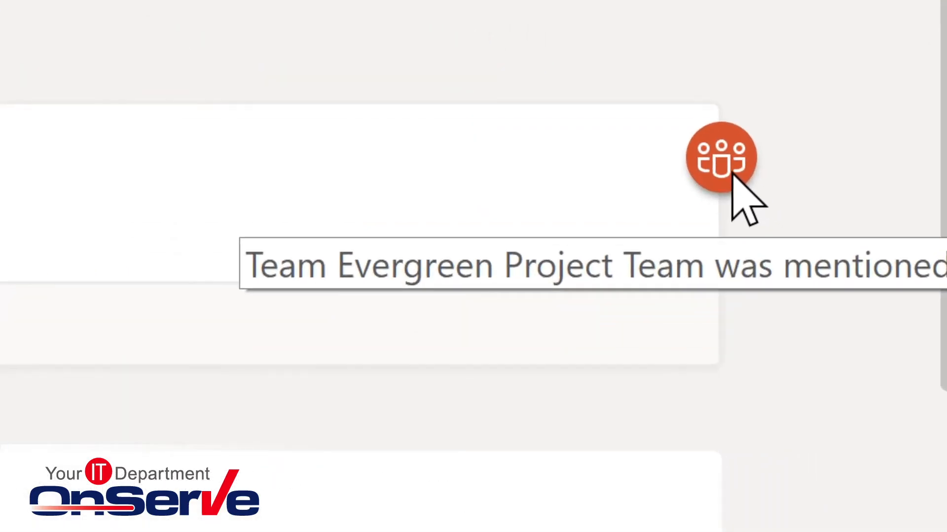
mouse_move(743, 199)
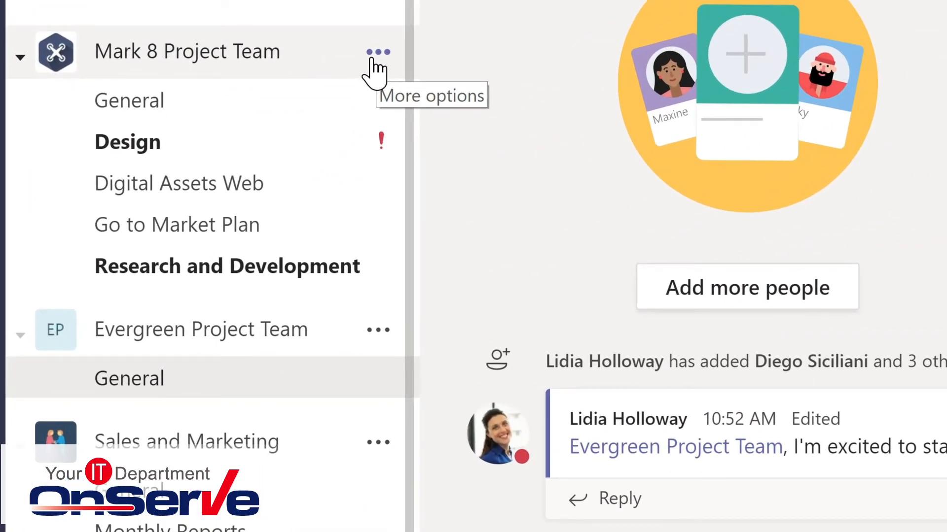
Step: Open Manage team for Mark 8 Project Team and expand its 16 members and guests
click(378, 51)
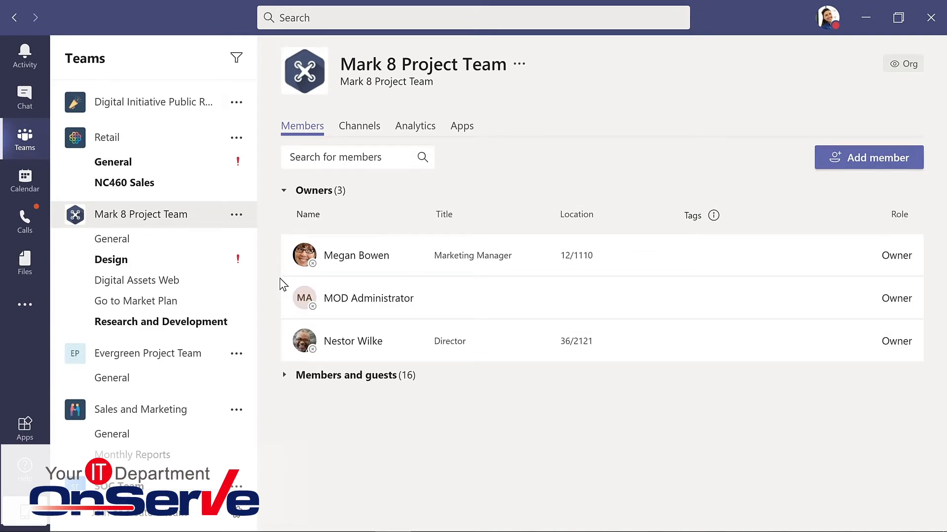
mouse_move(267, 344)
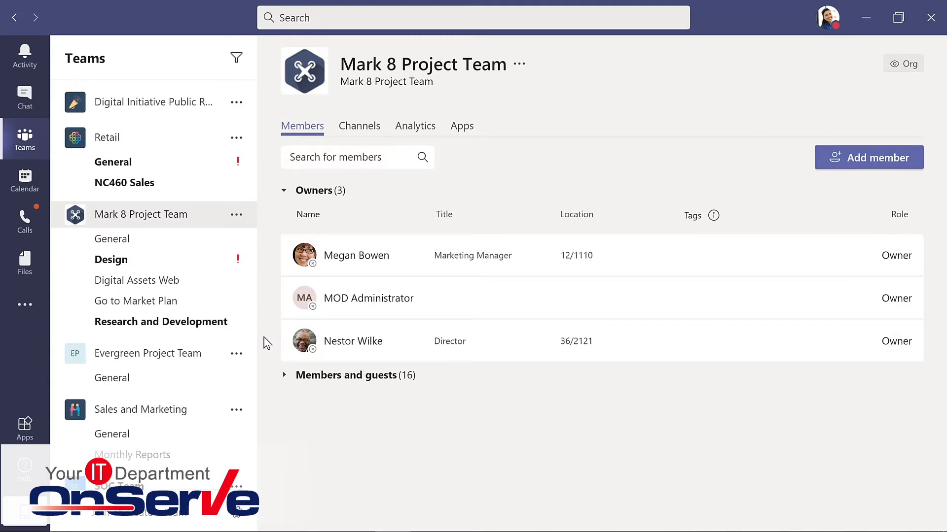
mouse_move(267, 343)
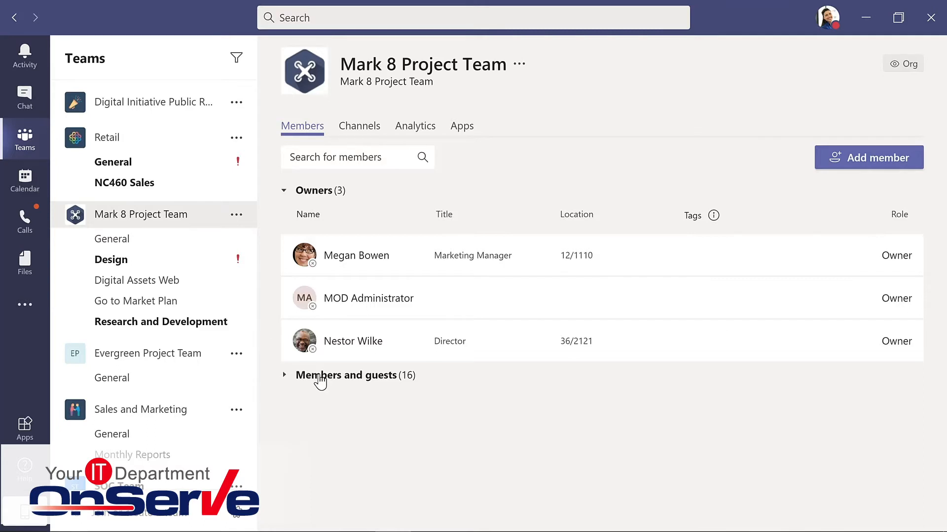
click(284, 375)
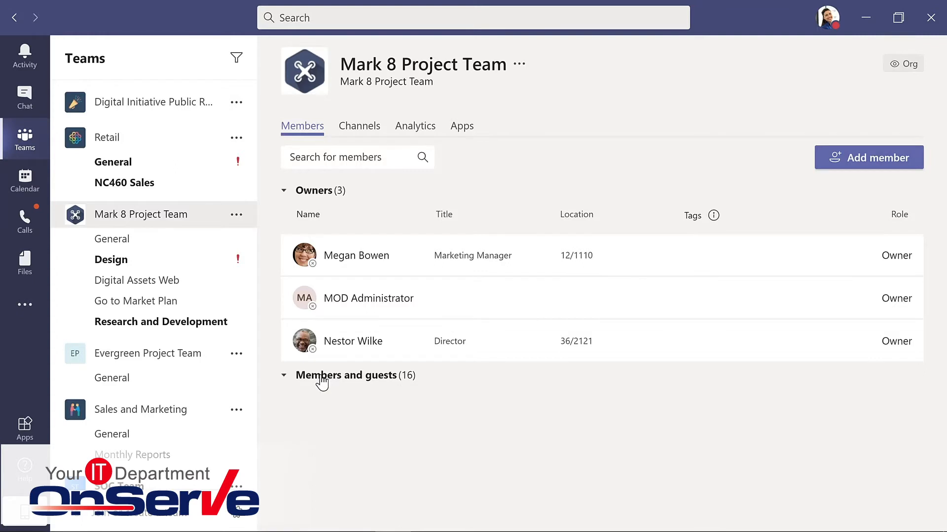
Step: Review the Channels and Analytics tabs of Mark 8 Project Team's Manage team page
click(283, 375)
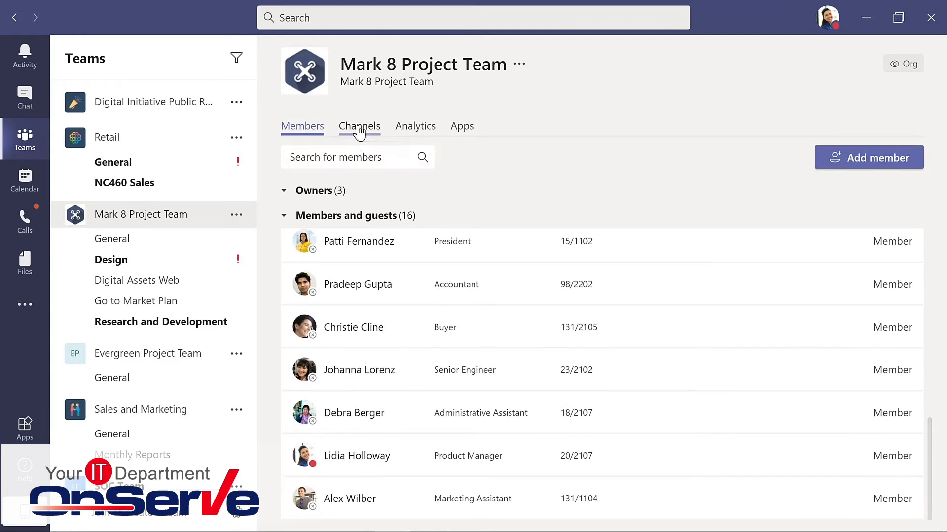
click(360, 125)
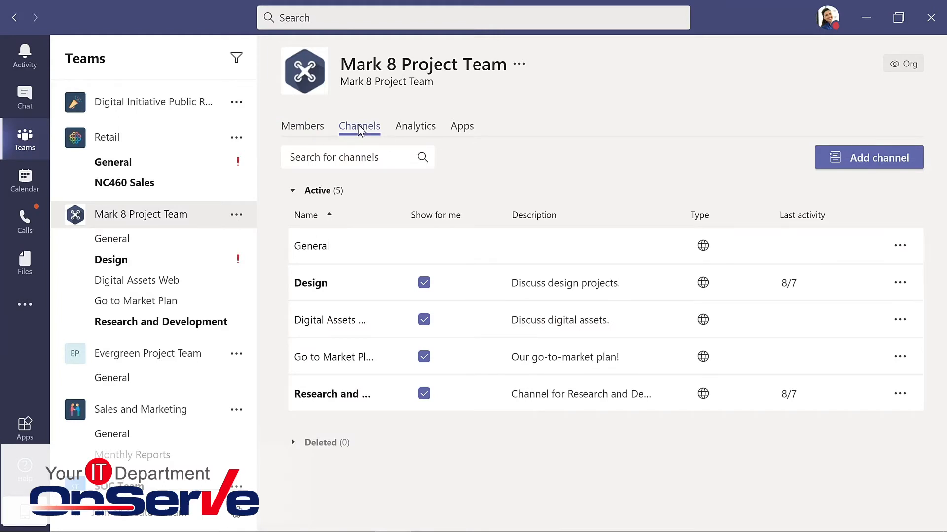
mouse_move(415, 125)
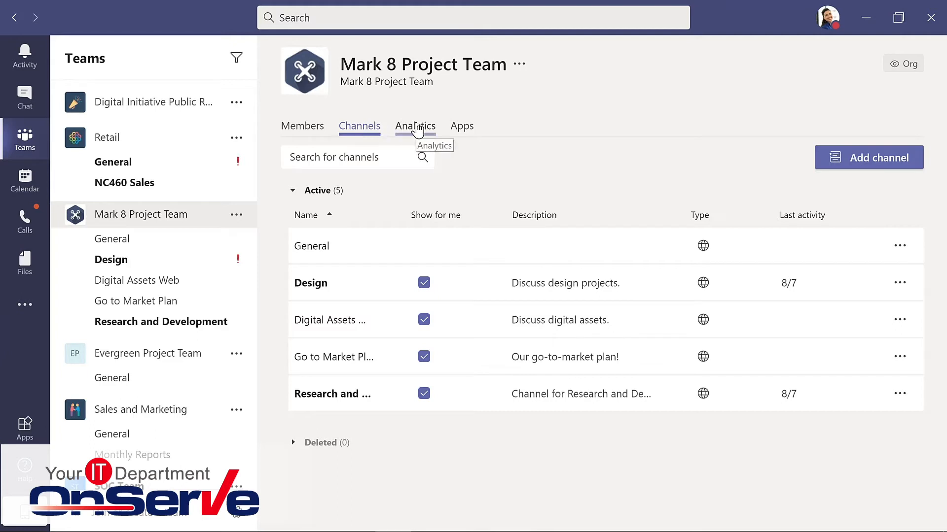
click(414, 126)
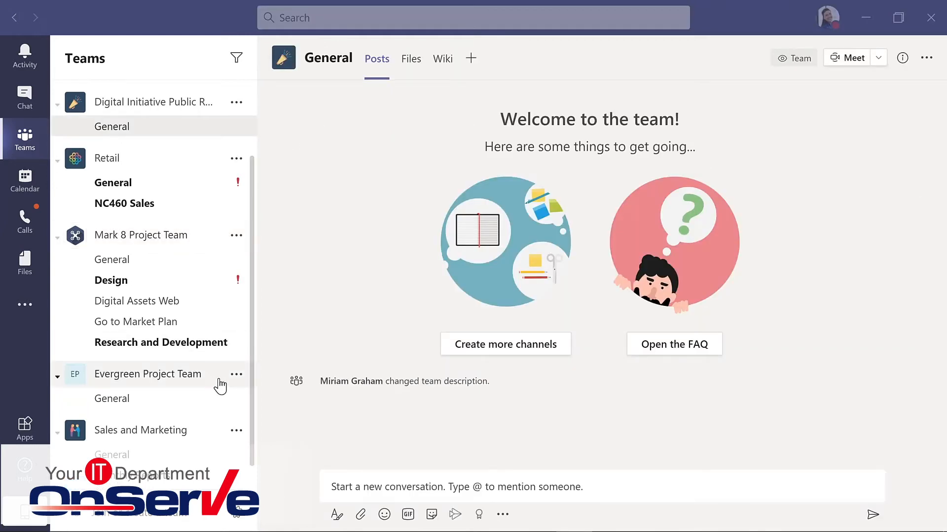
mouse_move(237, 374)
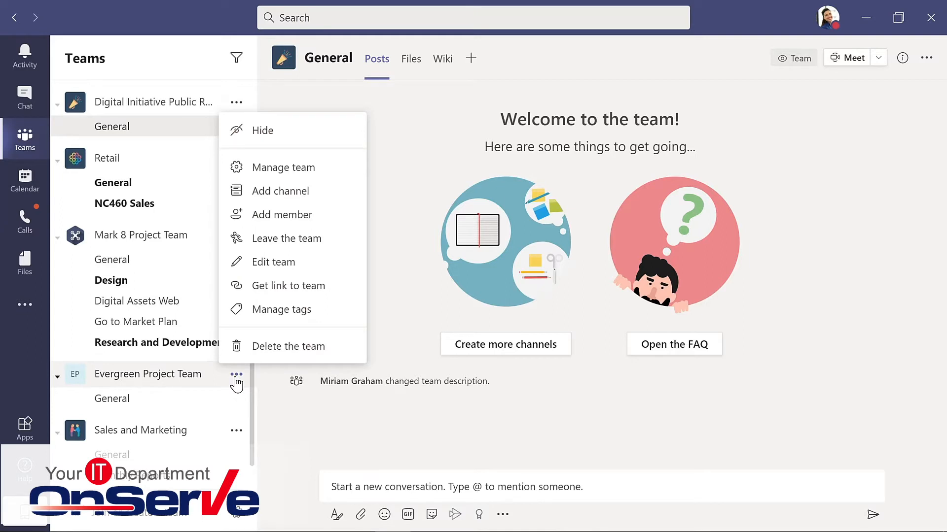
mouse_move(304, 313)
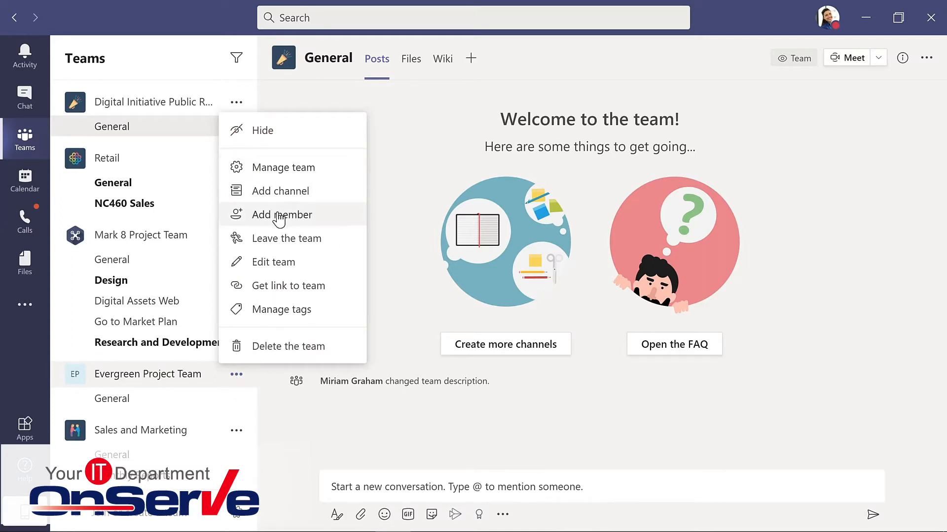
Step: Add Nestor Wilke to Evergreen Project Team through the Add member dialog
click(282, 215)
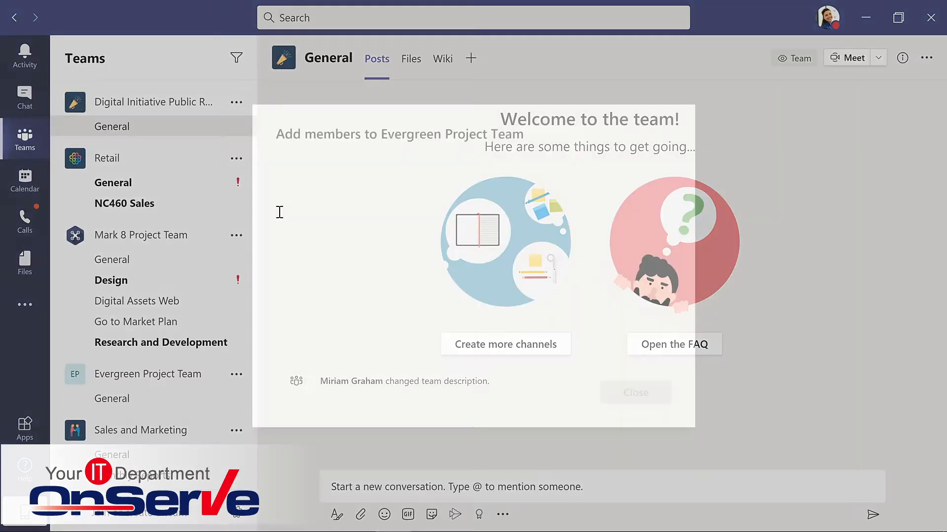
text(nestor Wilke)
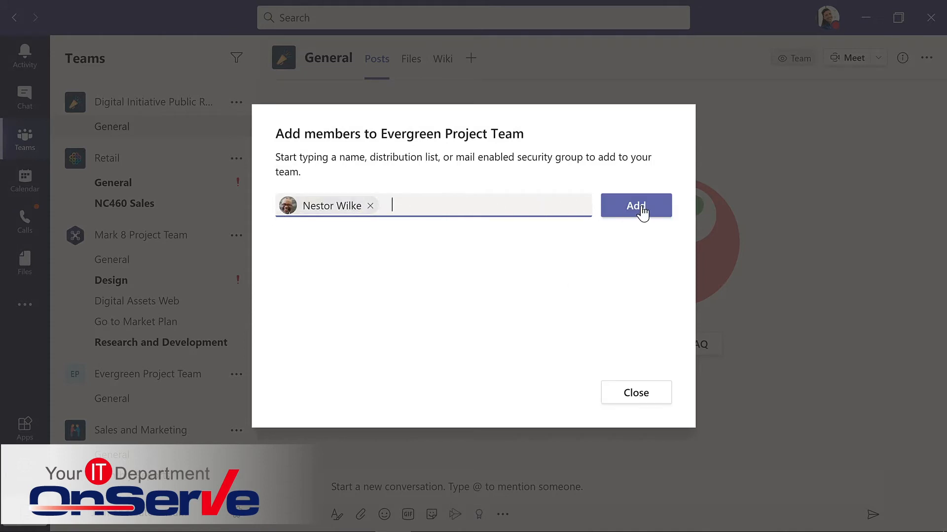
click(636, 205)
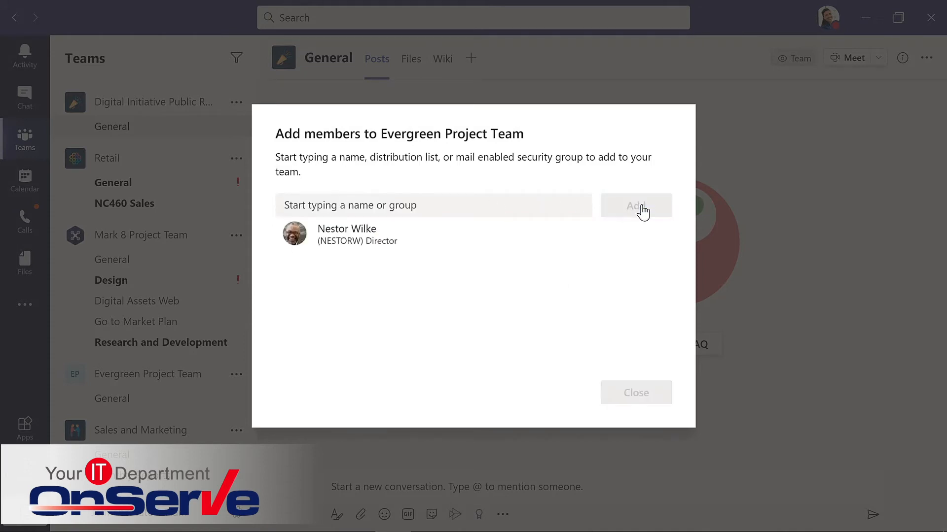
click(635, 392)
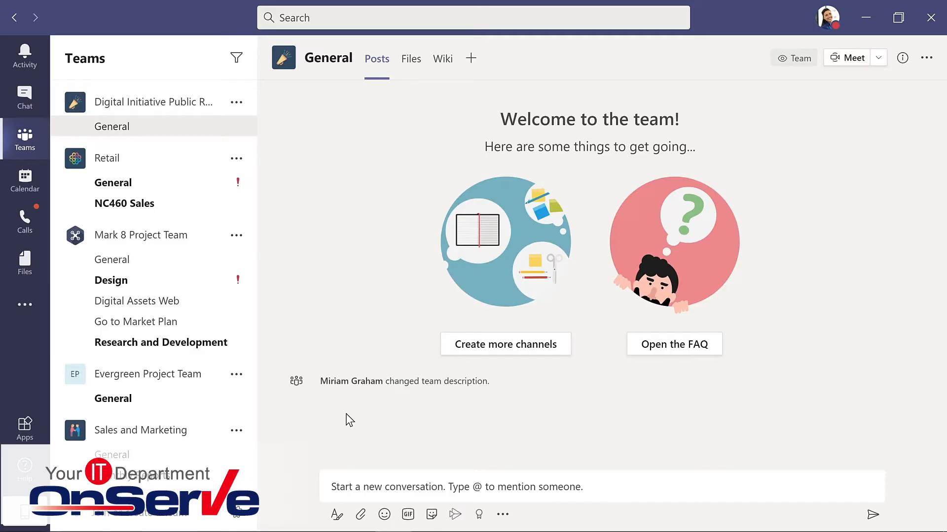
mouse_move(239, 375)
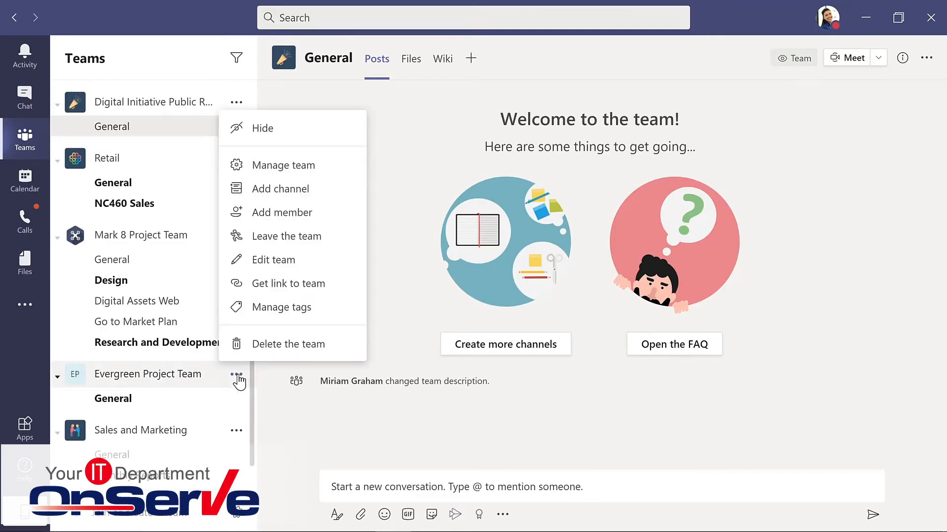
Step: Change Nestor Wilke's role from Member to Owner in Evergreen Project Team's member list
click(282, 164)
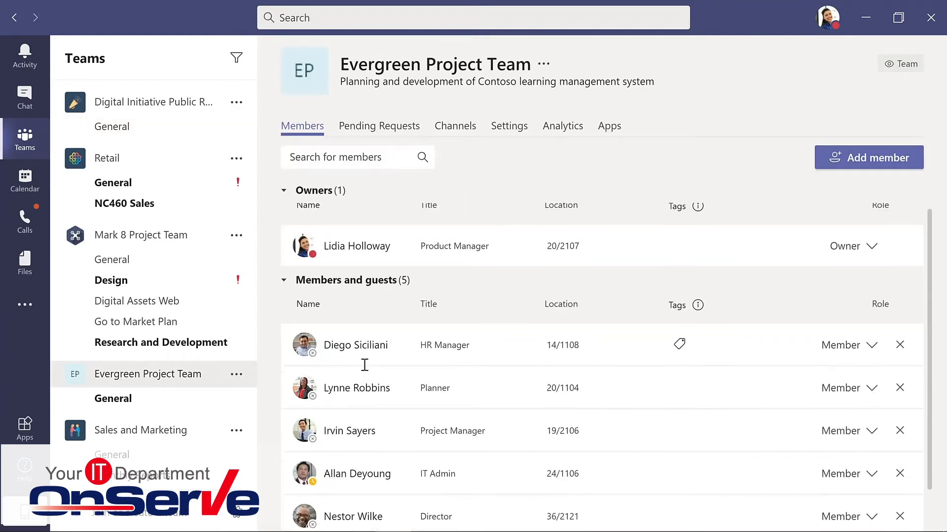
scroll(down, 3)
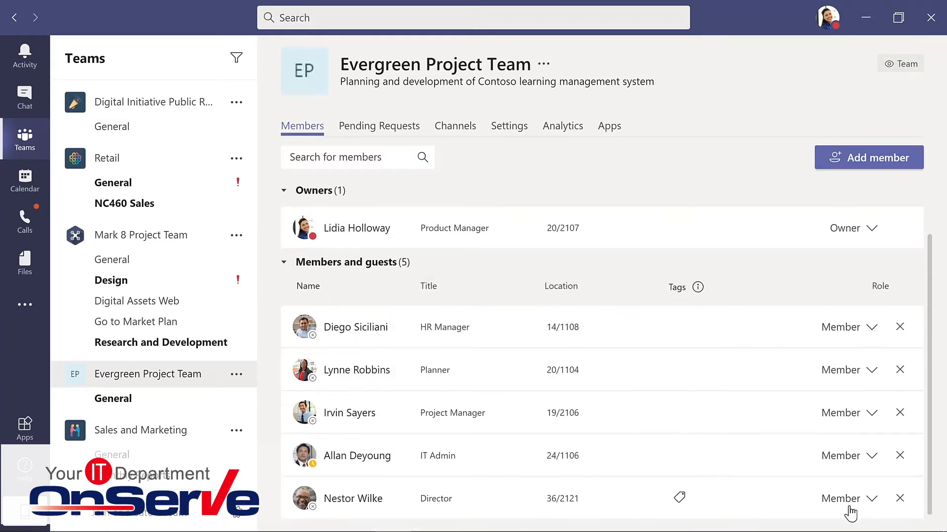
click(849, 413)
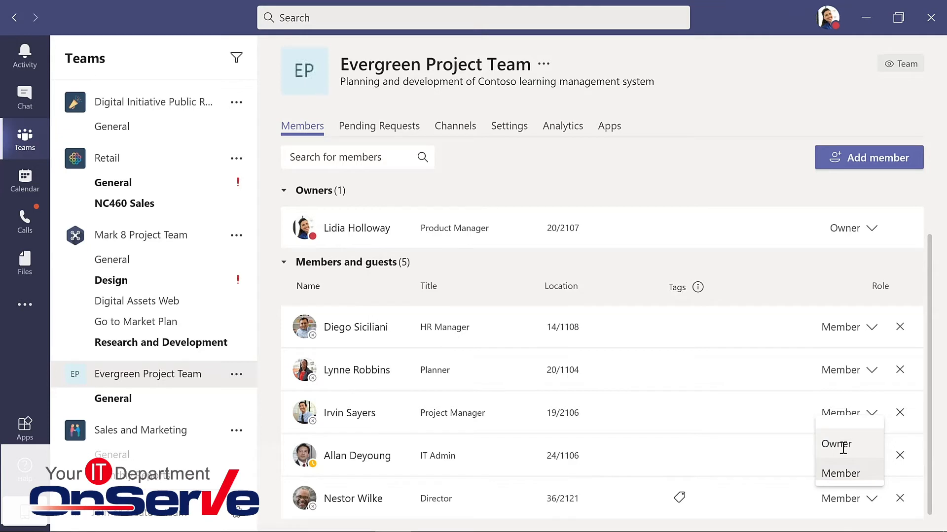
click(836, 444)
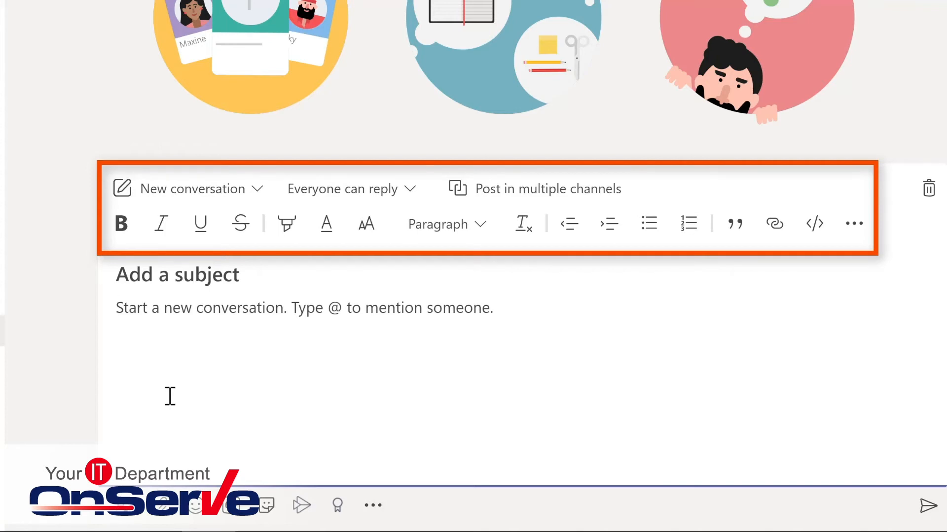
Step: Make the new post an Announcement headlined 'Welcome Nestor!' and choose a headline background colour
click(118, 308)
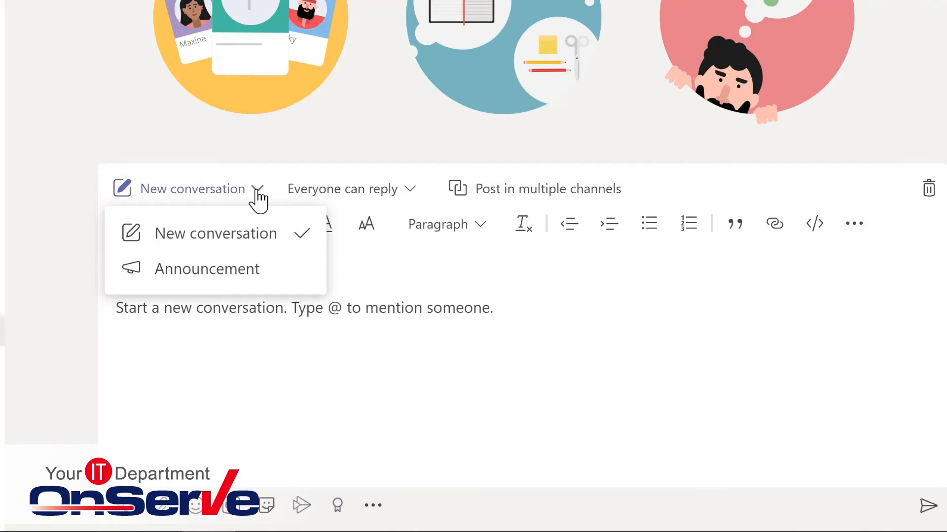
mouse_move(217, 269)
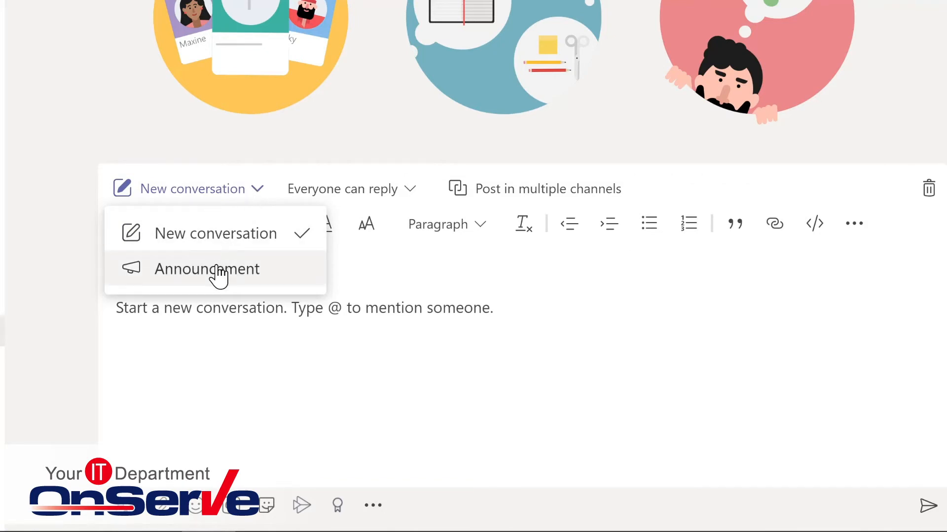
click(206, 269)
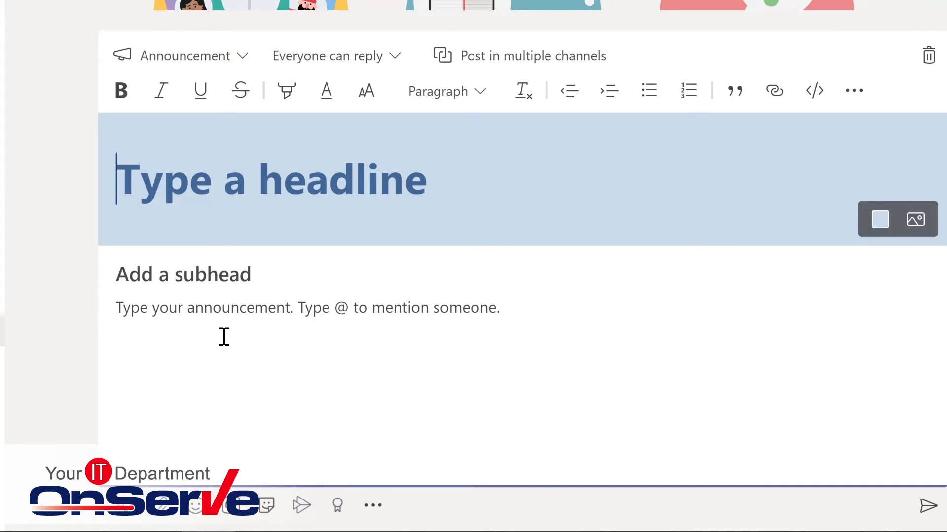
text(Welcome Nestor!)
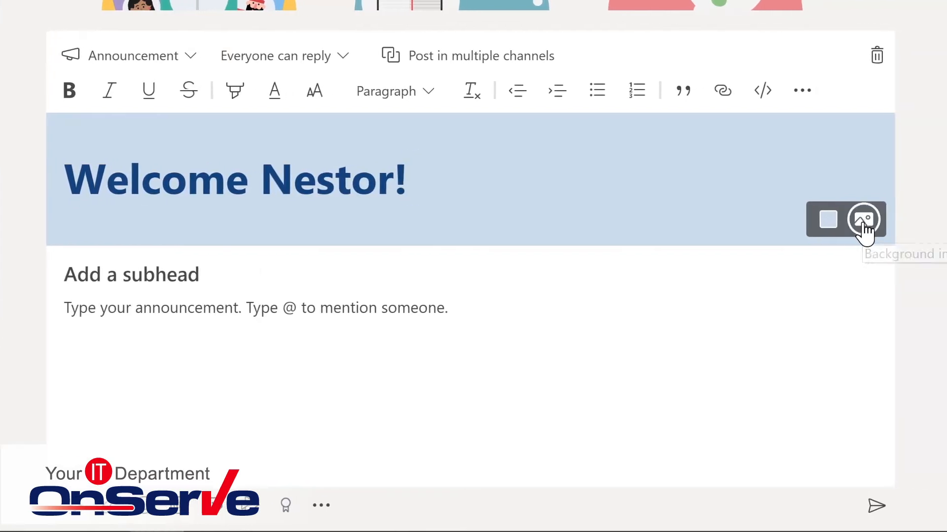
click(828, 219)
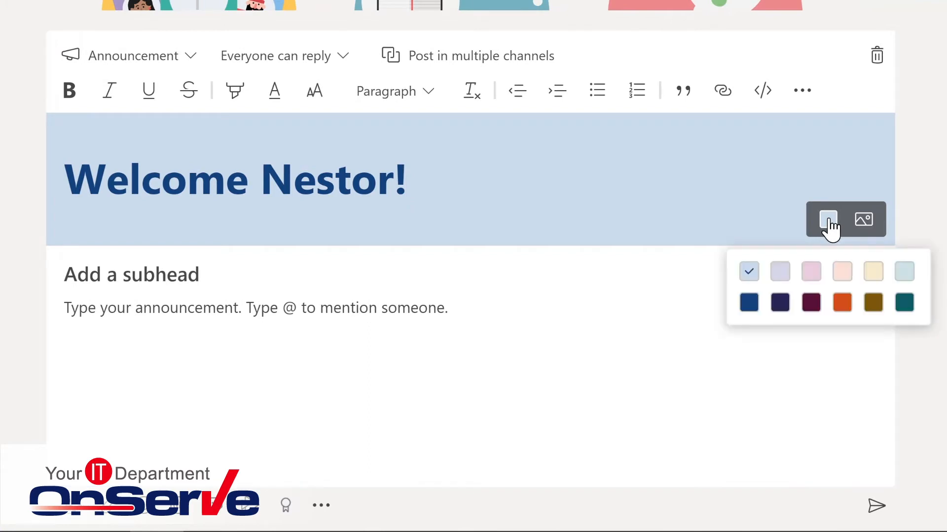
mouse_move(886, 301)
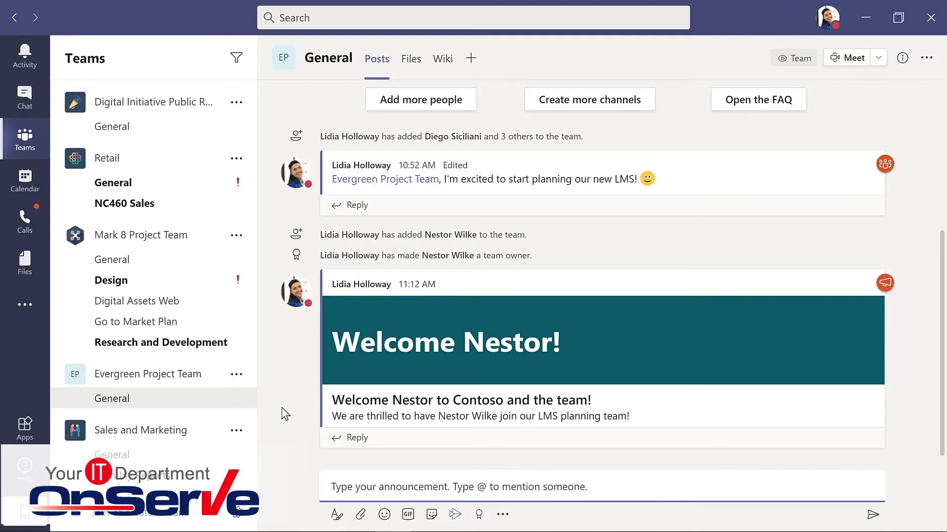
Step: Choose Add channel from the Evergreen Project Team's options menu
click(459, 486)
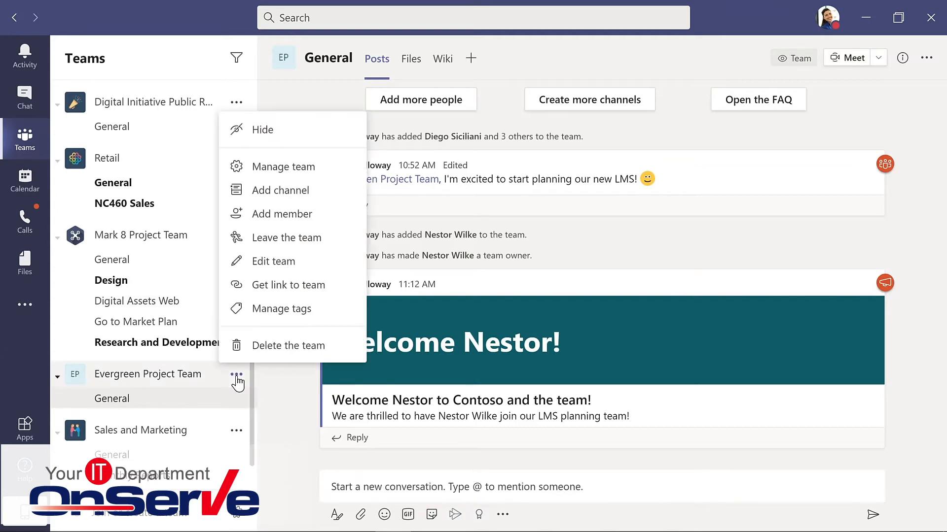
mouse_move(273, 199)
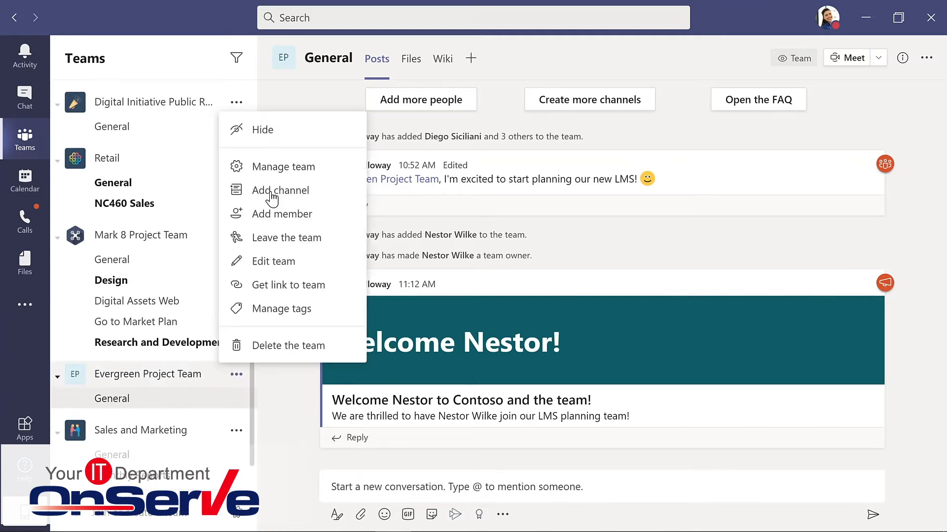
click(280, 190)
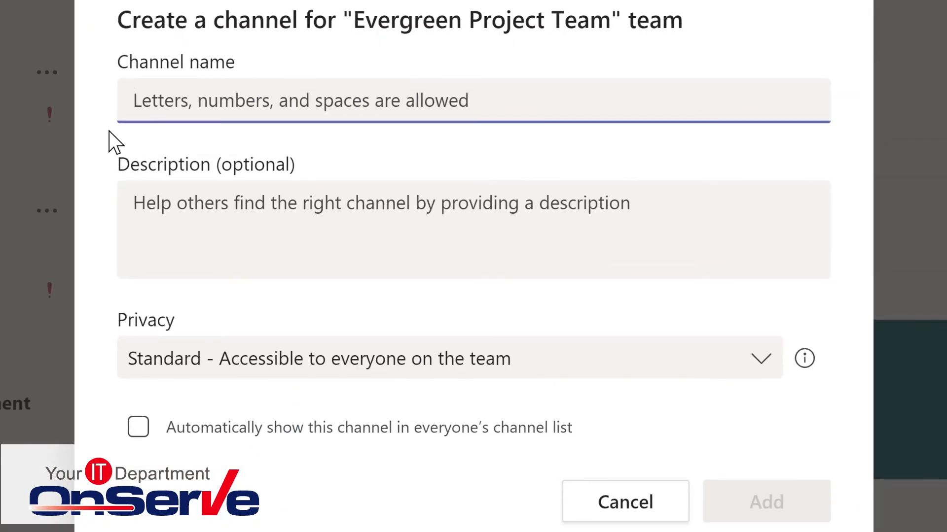
Step: Create a Standard 'Design' channel described 'Design and planning of LMS', shown automatically to everyone
text(D)
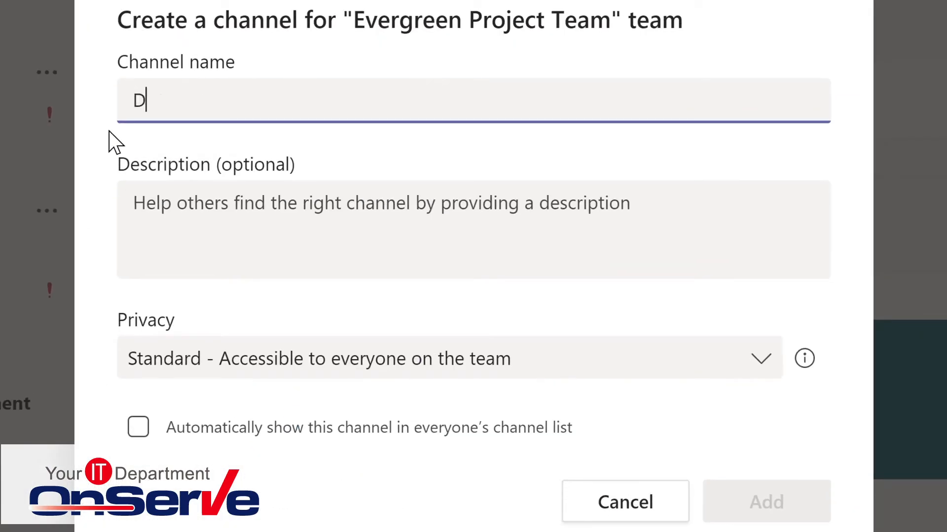
text(D)
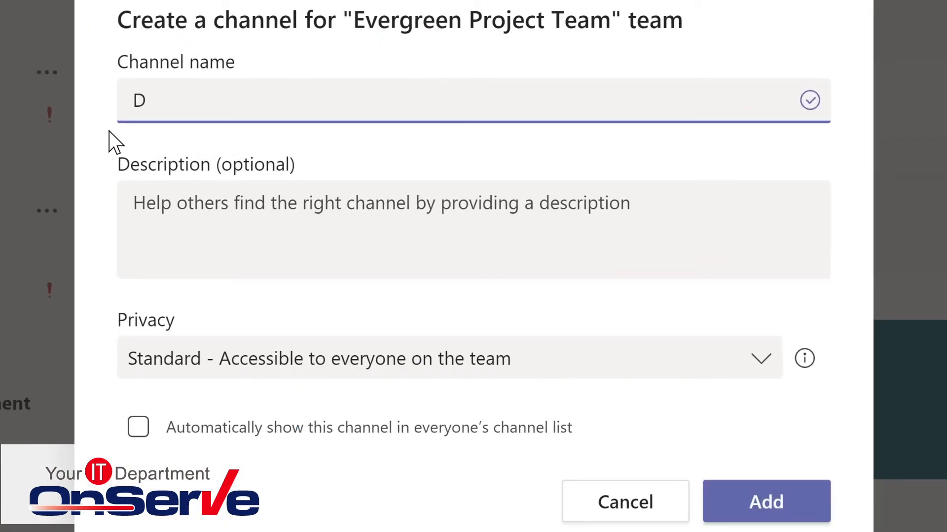
text(Design and planning of LMS)
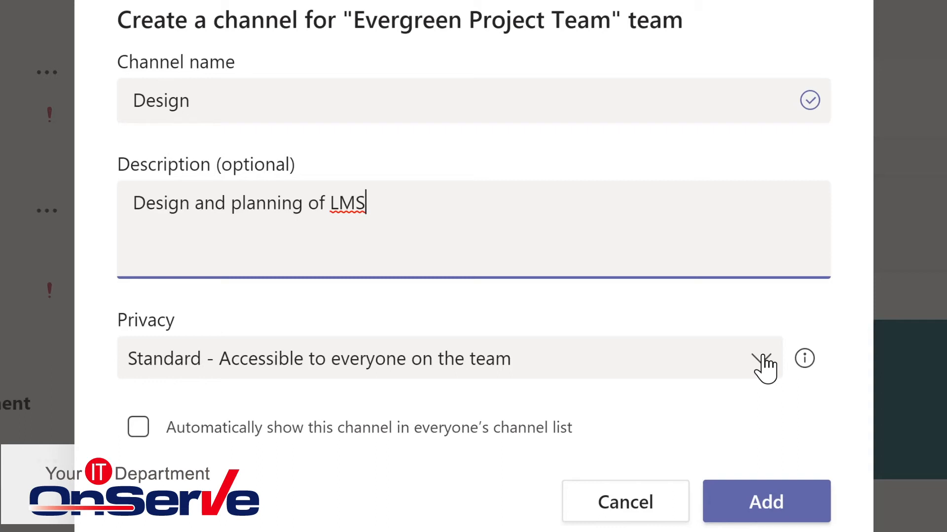
click(764, 358)
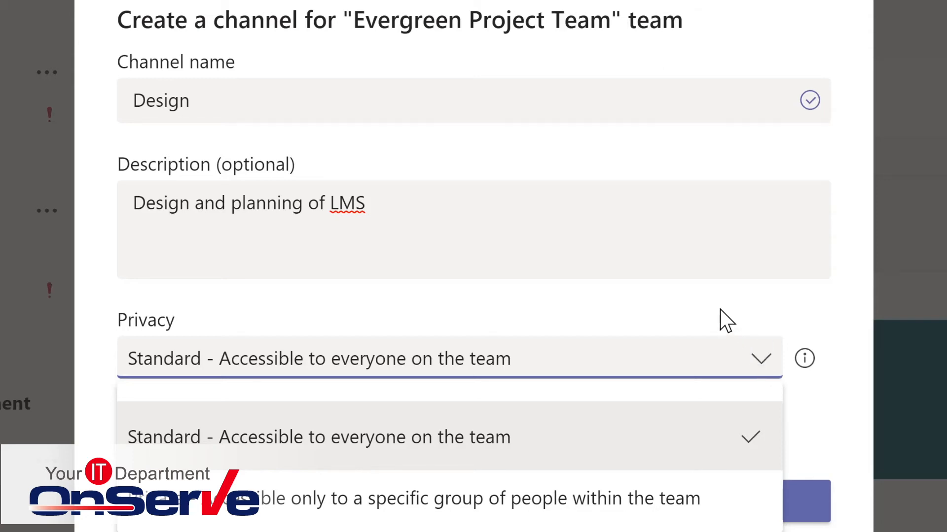
click(318, 437)
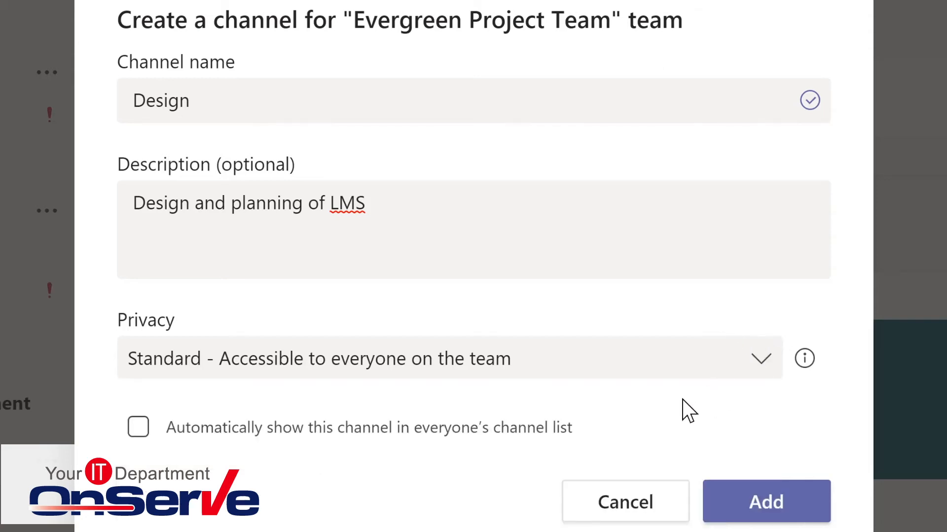
click(137, 427)
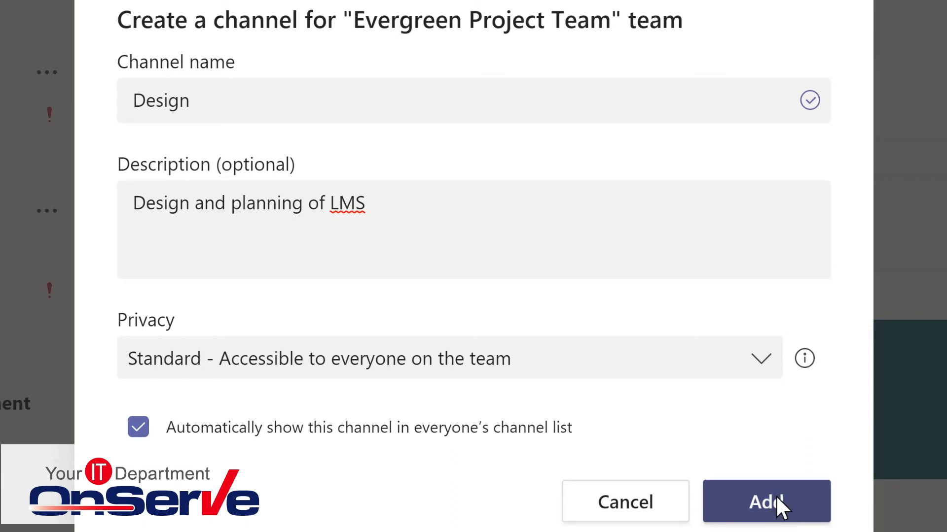
click(766, 501)
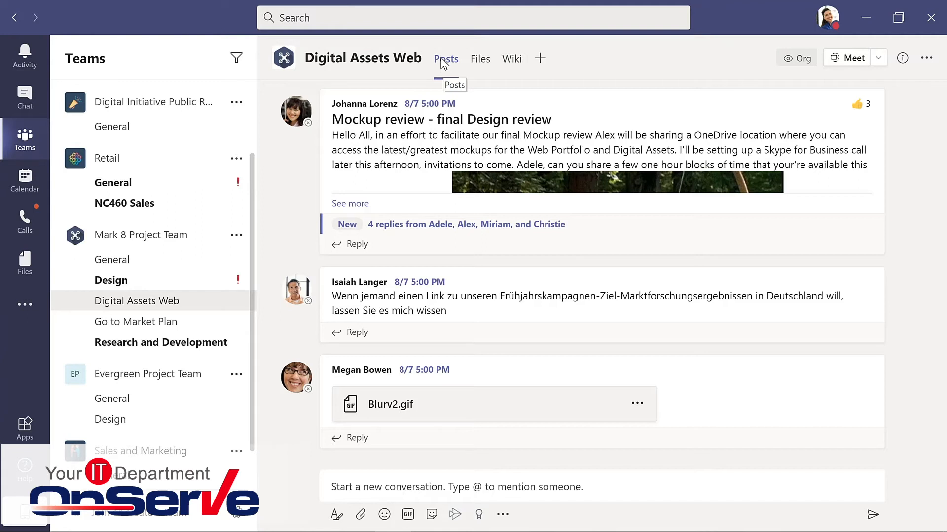
mouse_move(480, 59)
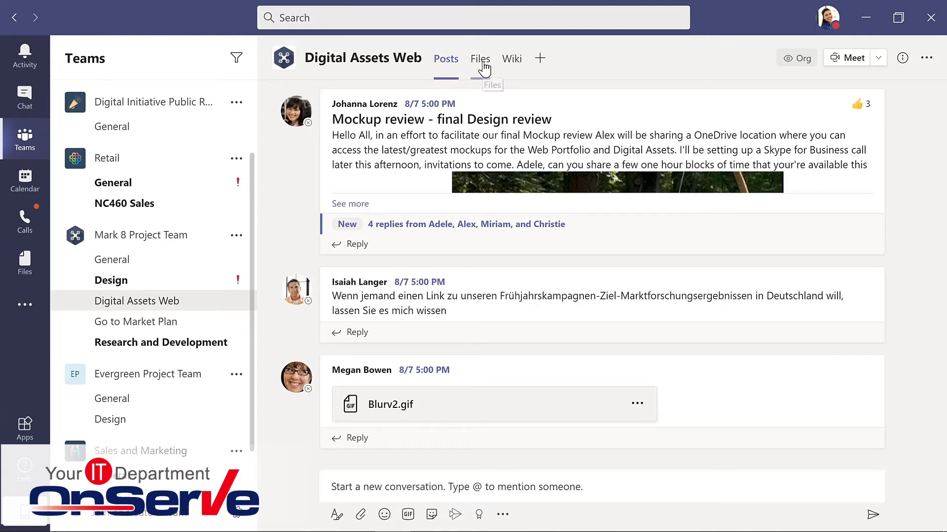
Step: Browse Digital Assets Web's Files and Wiki tabs, then open Mark 8 Project Team's Design channel
click(479, 58)
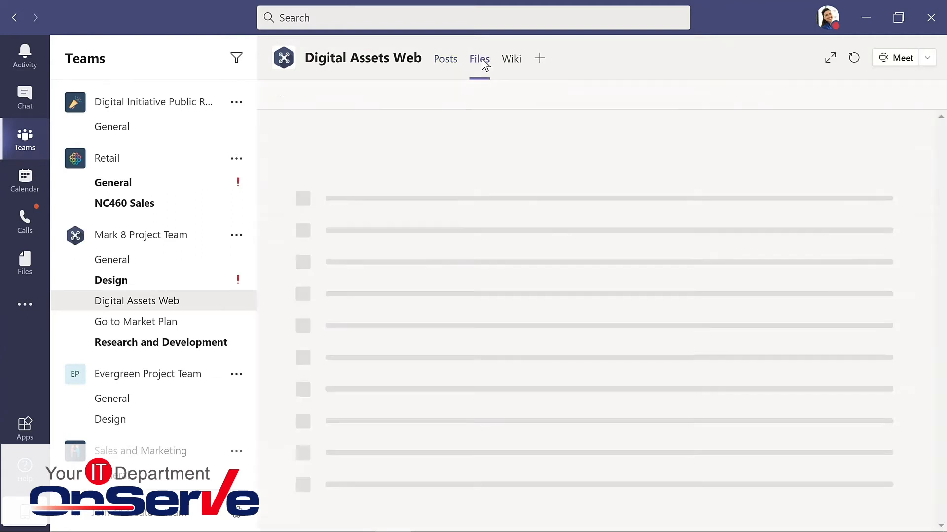
click(479, 58)
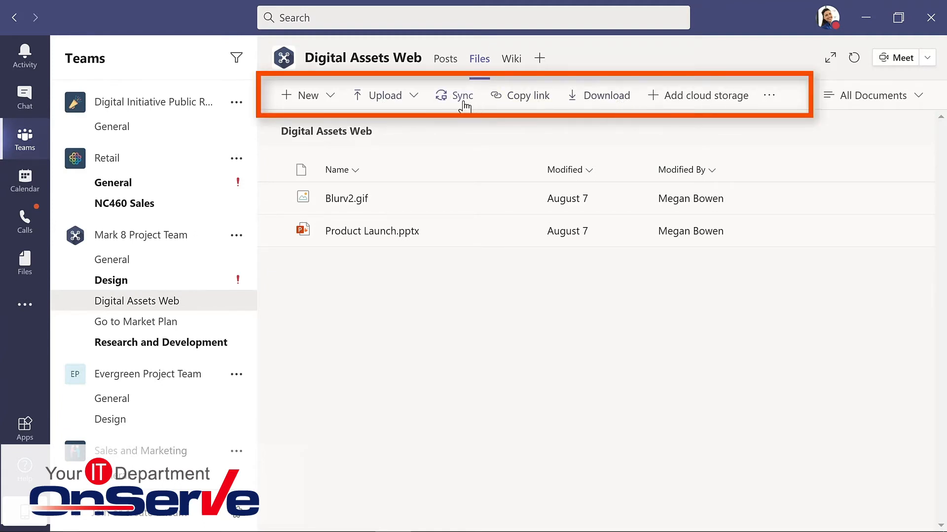
click(517, 231)
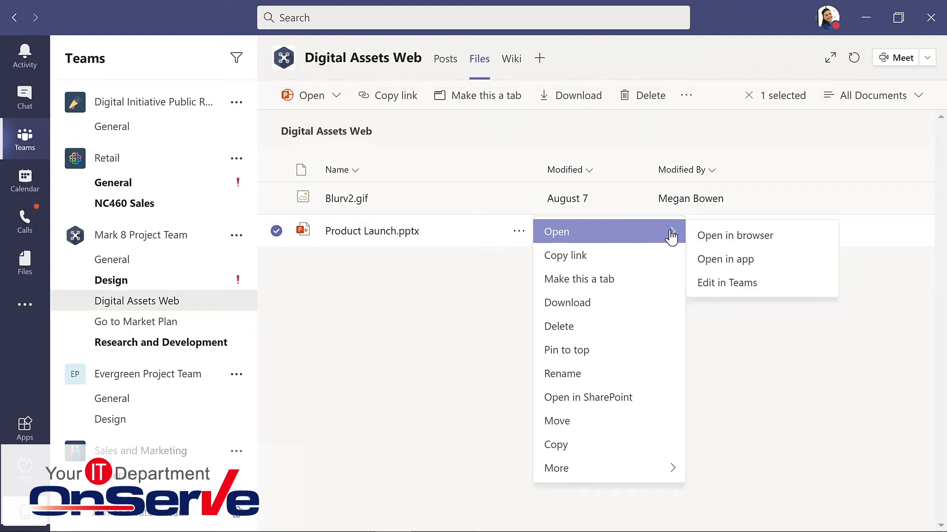
click(509, 129)
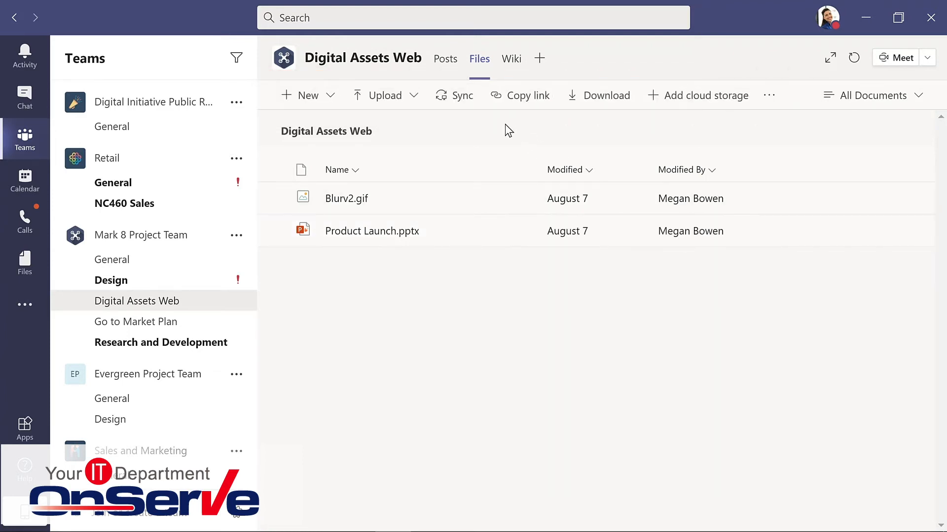
mouse_move(510, 59)
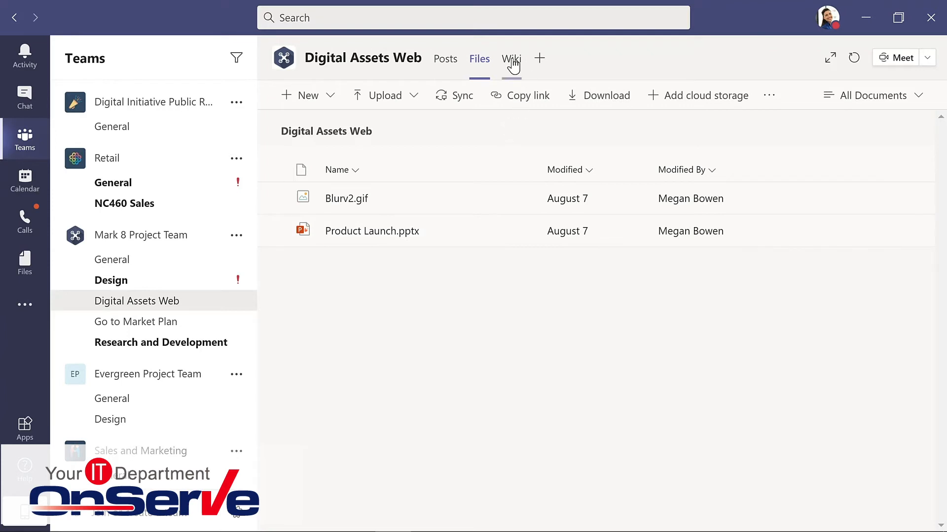
click(511, 59)
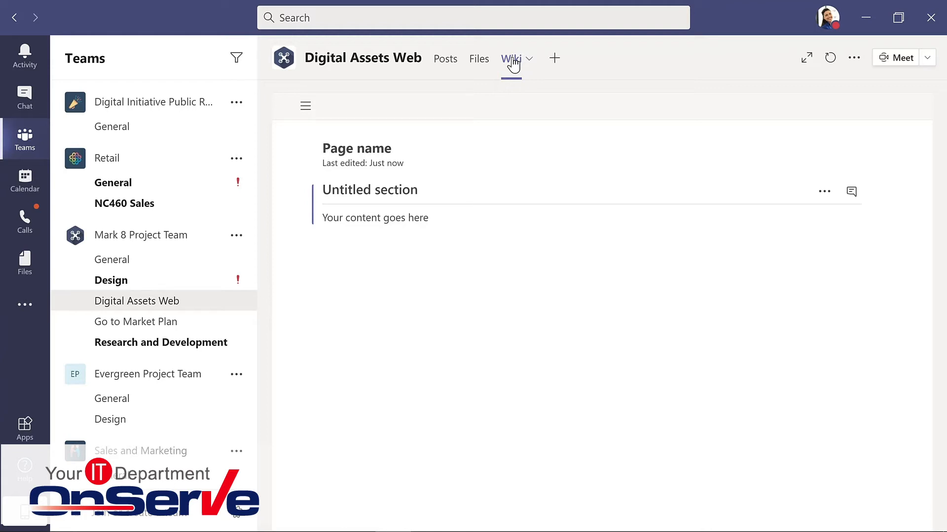
click(111, 280)
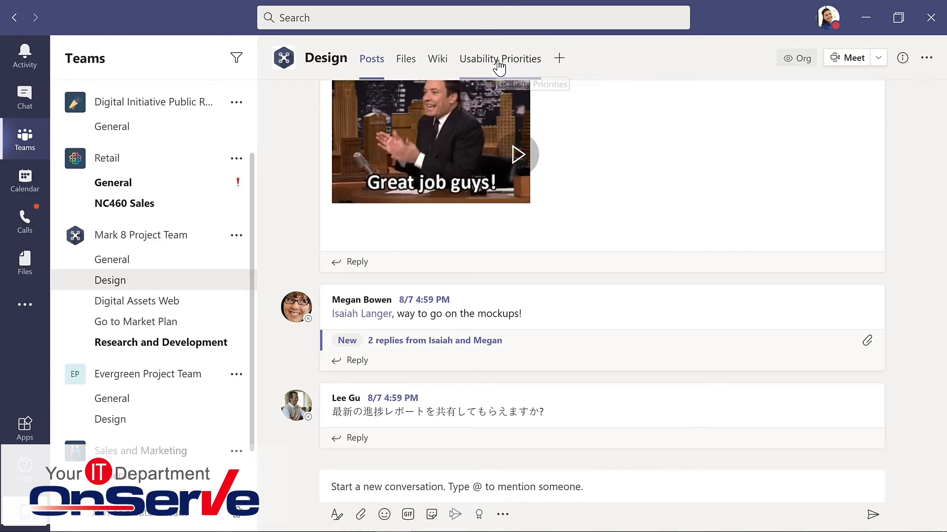
click(500, 59)
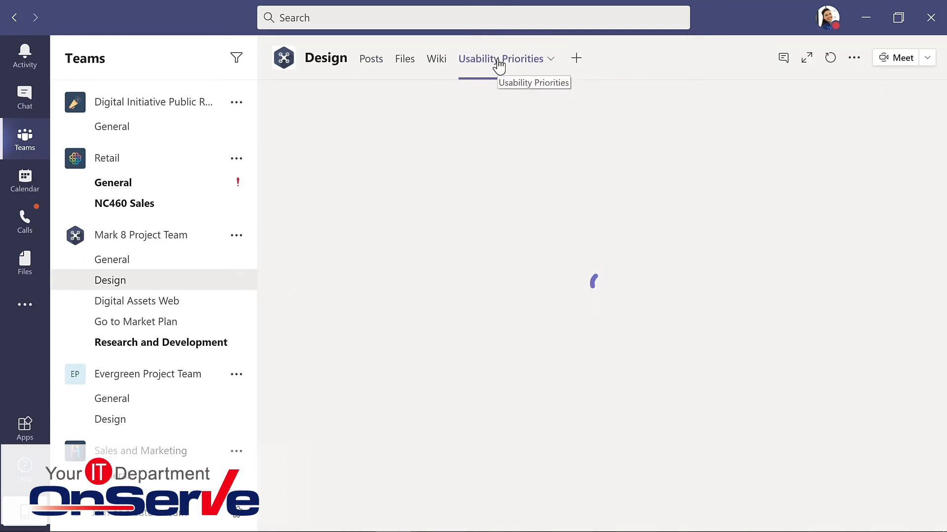
click(500, 58)
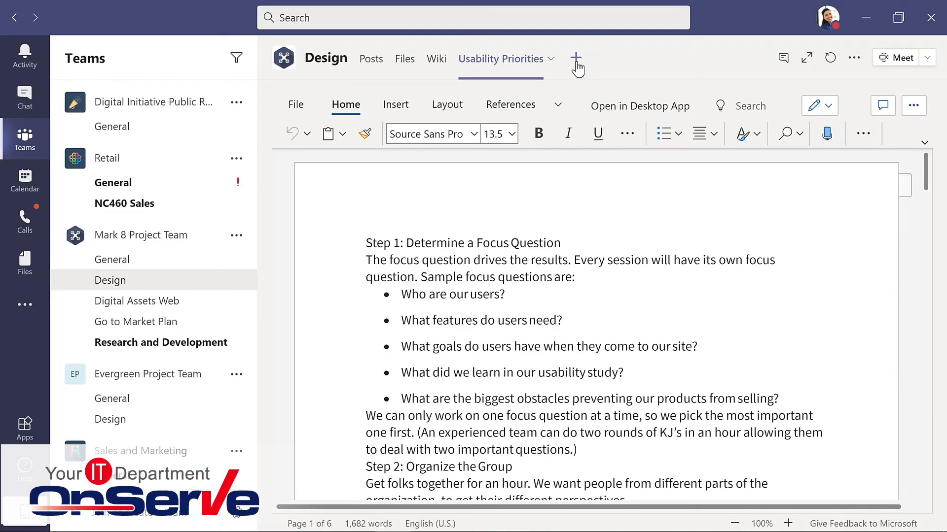
click(575, 58)
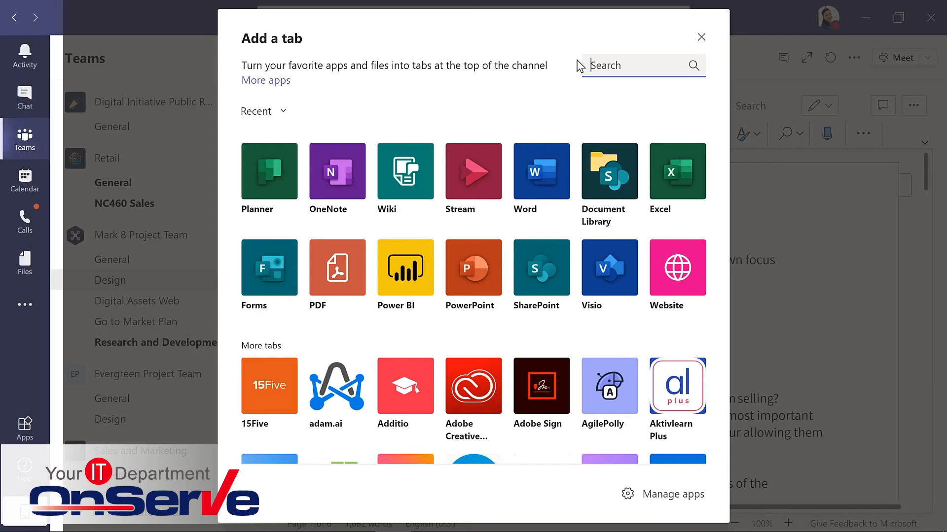
click(700, 37)
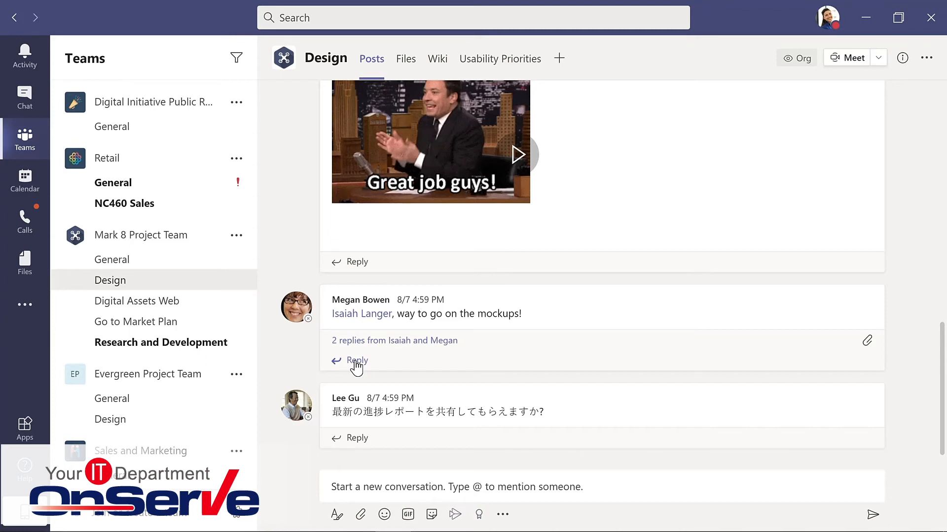
text(Great job with a)
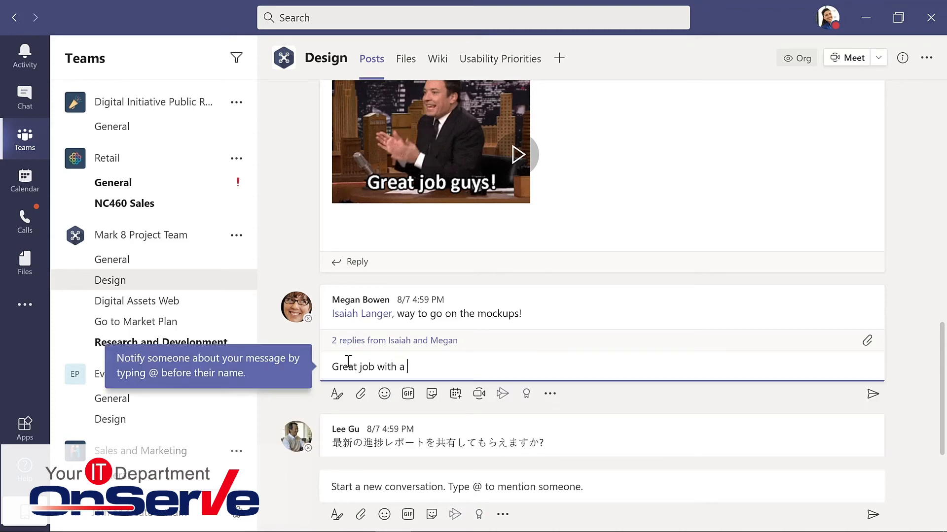
text(tight)
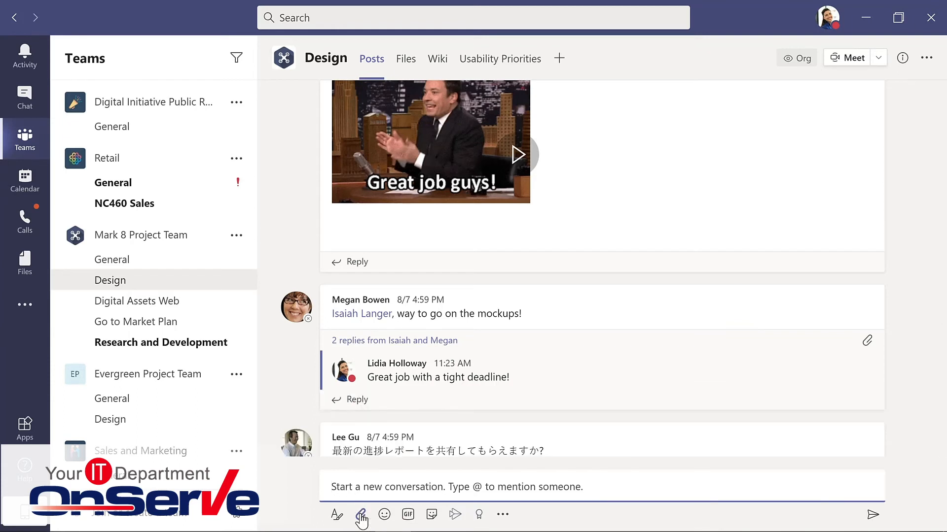
click(361, 514)
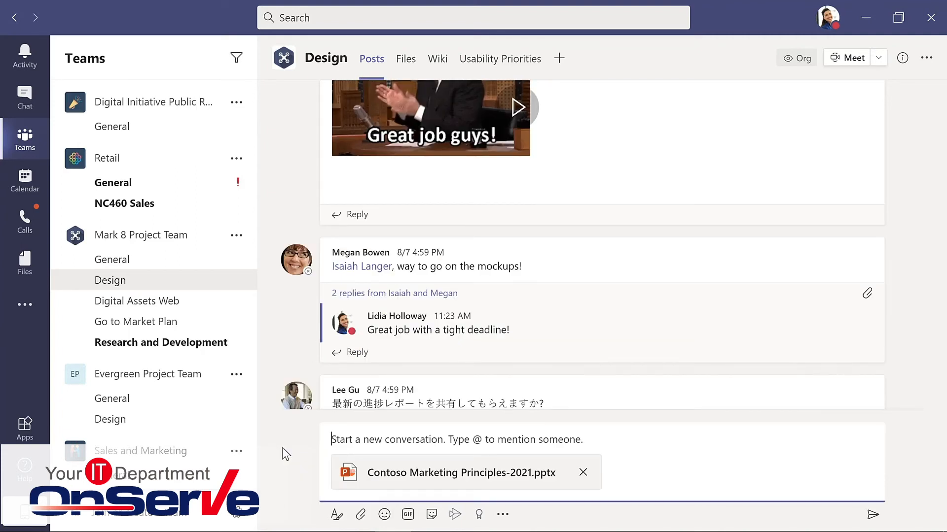
text(@)
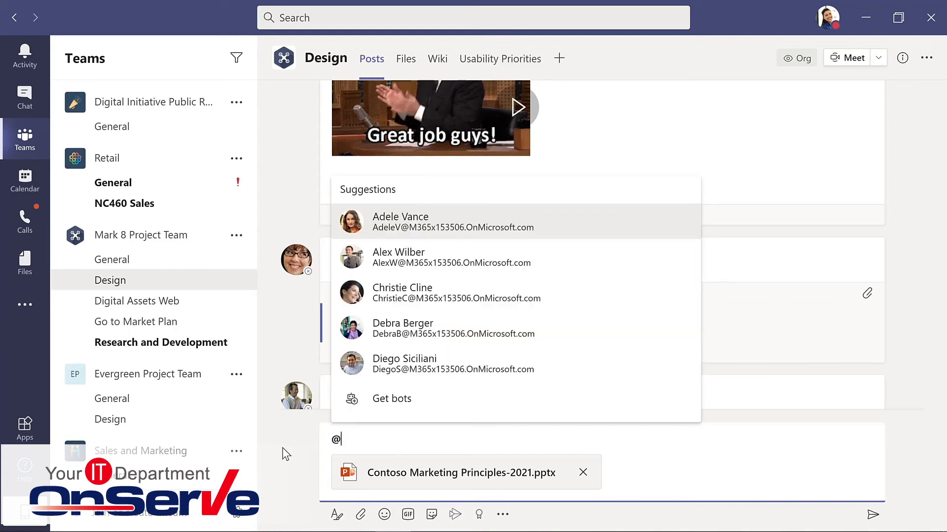
text(chann)
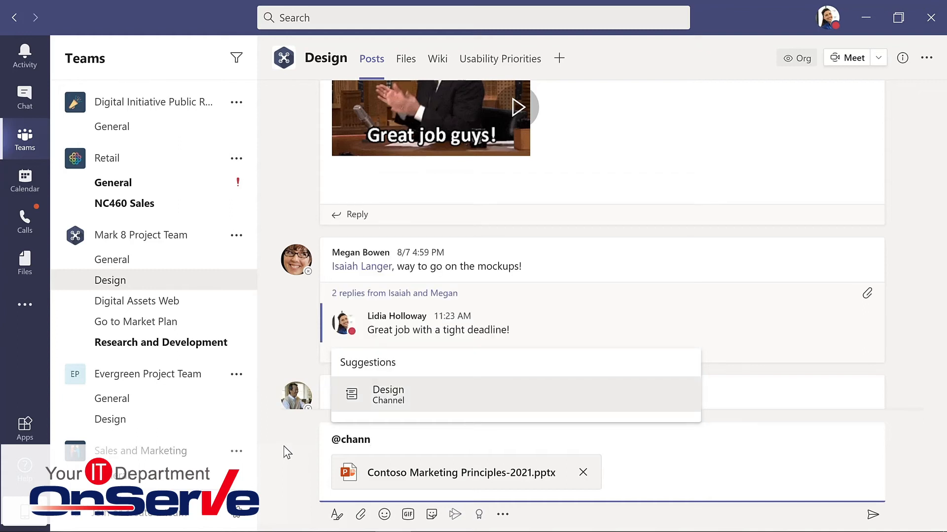
click(388, 395)
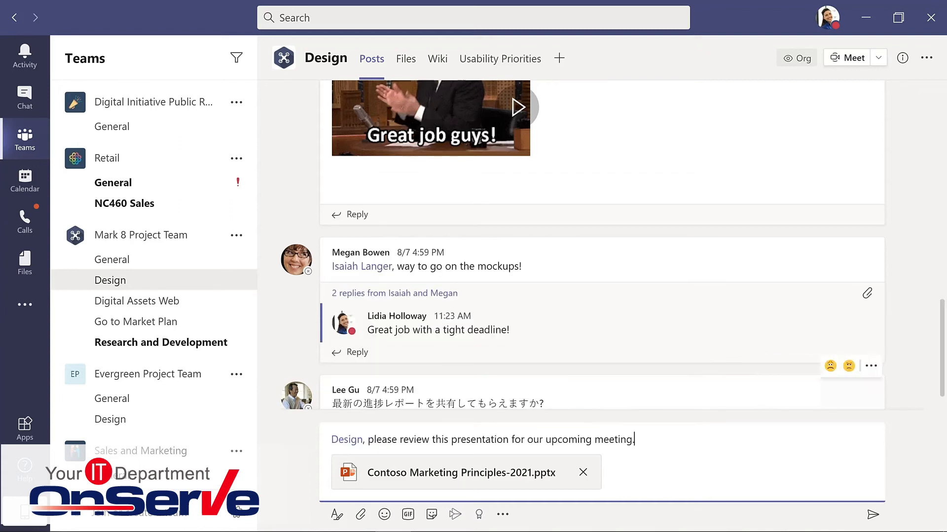
click(871, 514)
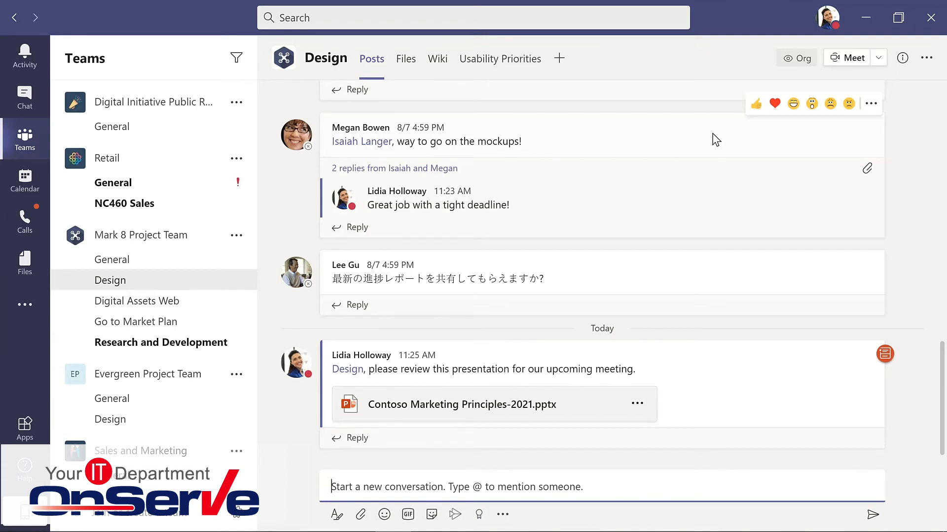
mouse_move(757, 107)
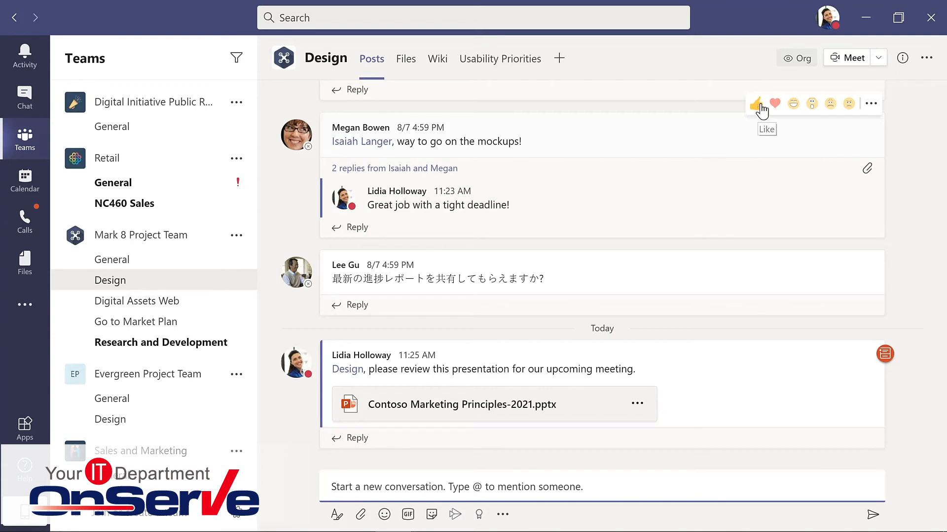
Step: Give Megan Bowen's mockups message a heart reaction, then close its message actions
click(775, 103)
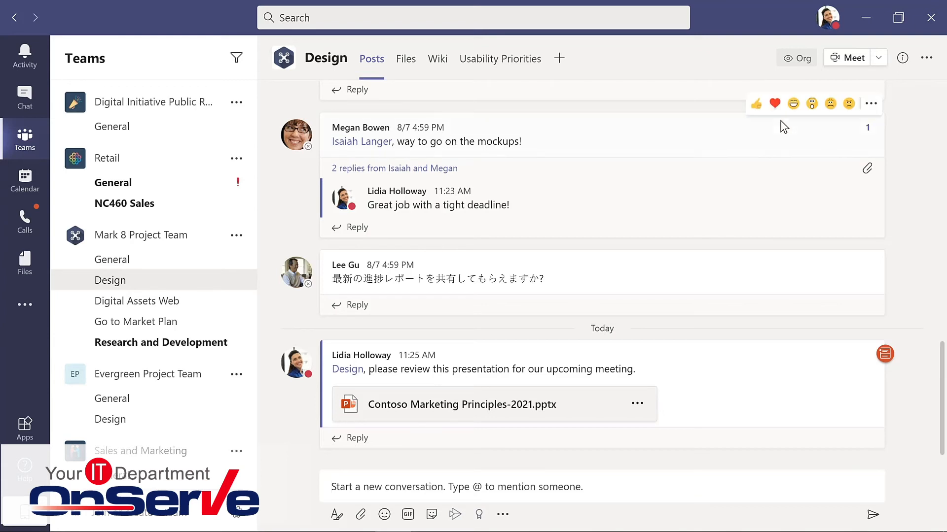
click(775, 103)
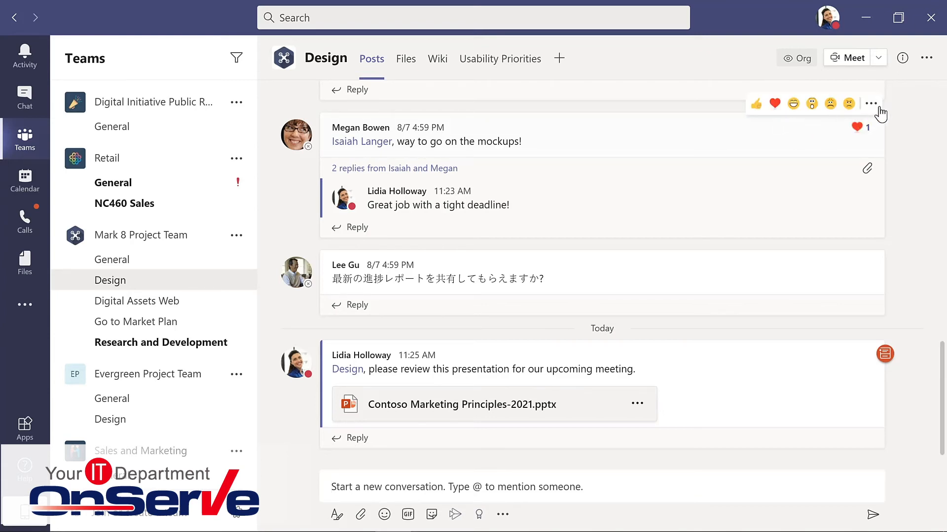
click(871, 103)
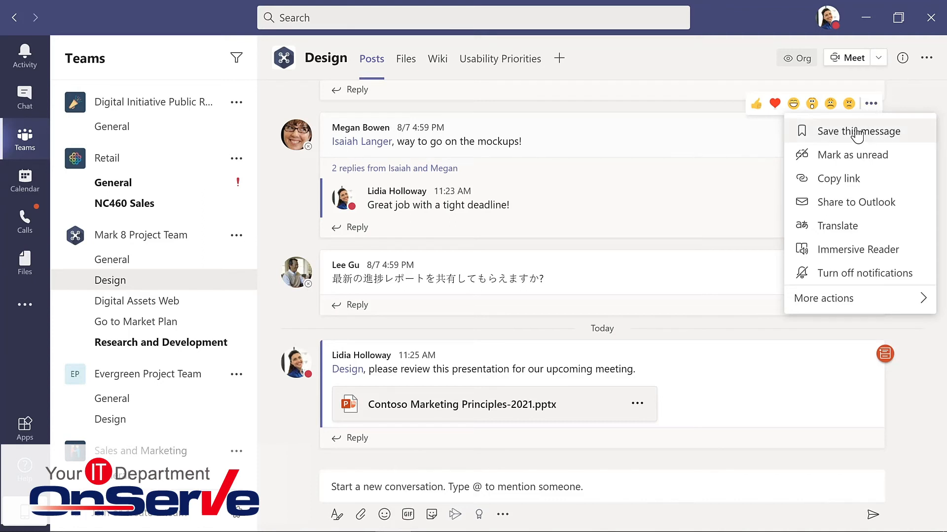
mouse_move(839, 134)
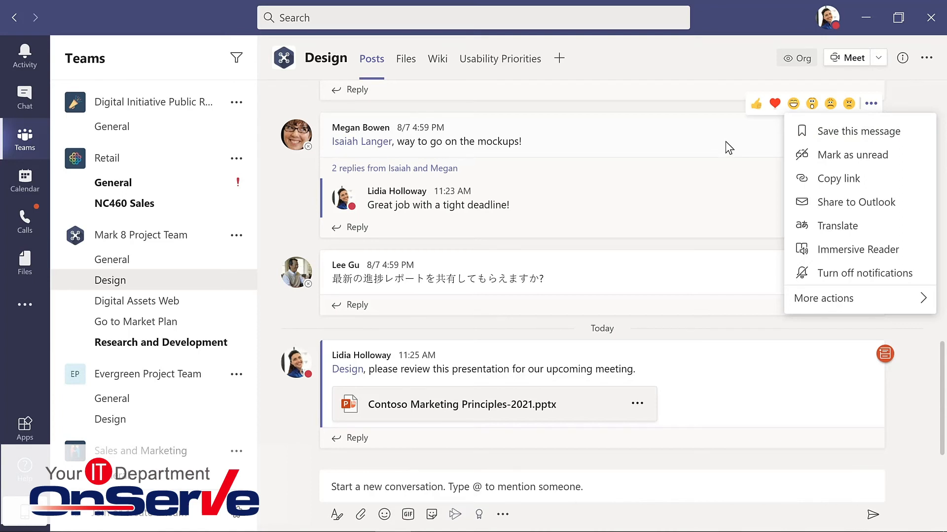
click(774, 103)
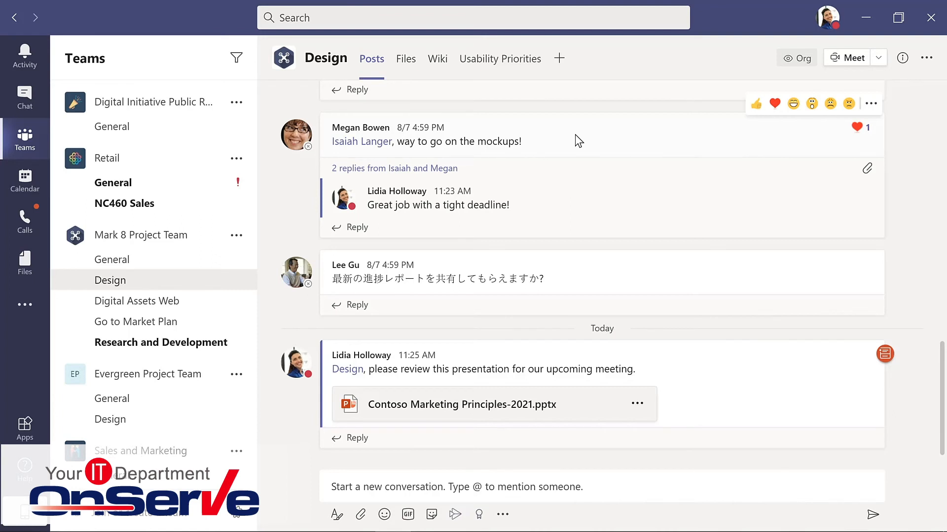
click(24, 97)
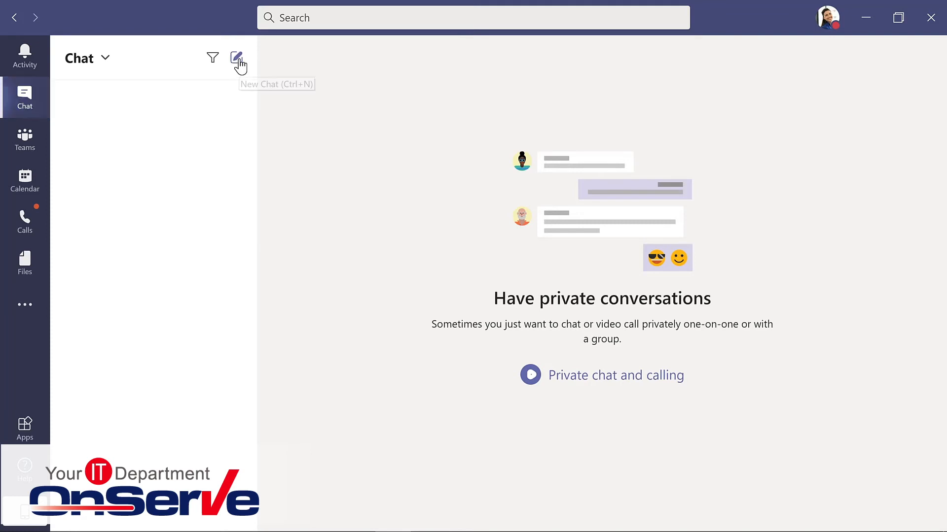
Step: Start a new chat with Allan Deyoung and draft a question about the team's new laptops
key(ctrl+n)
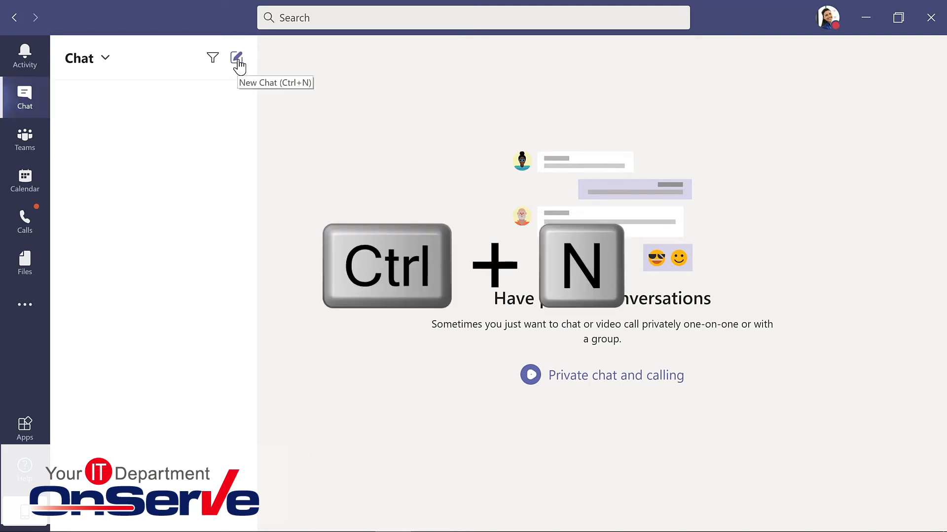
click(237, 57)
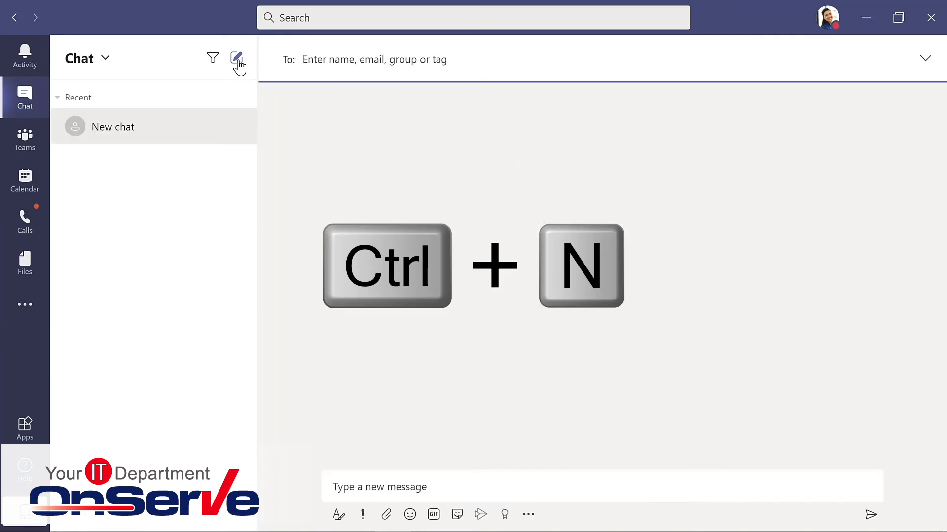
text(all)
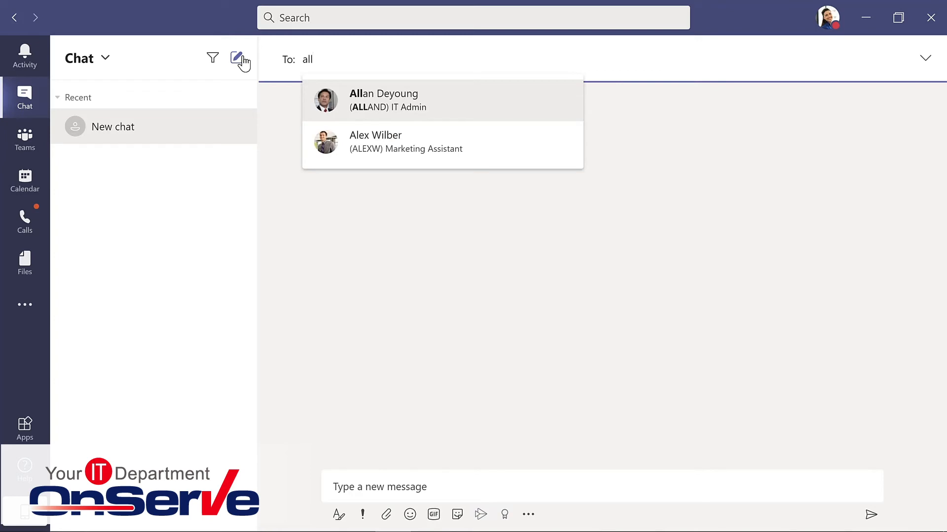
click(383, 100)
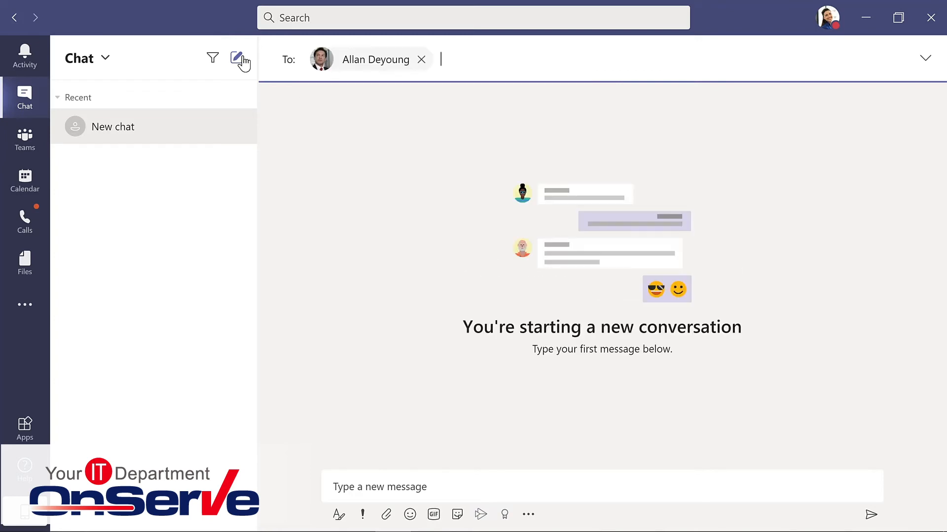
text(What's the update on the new laptops for my project team?)
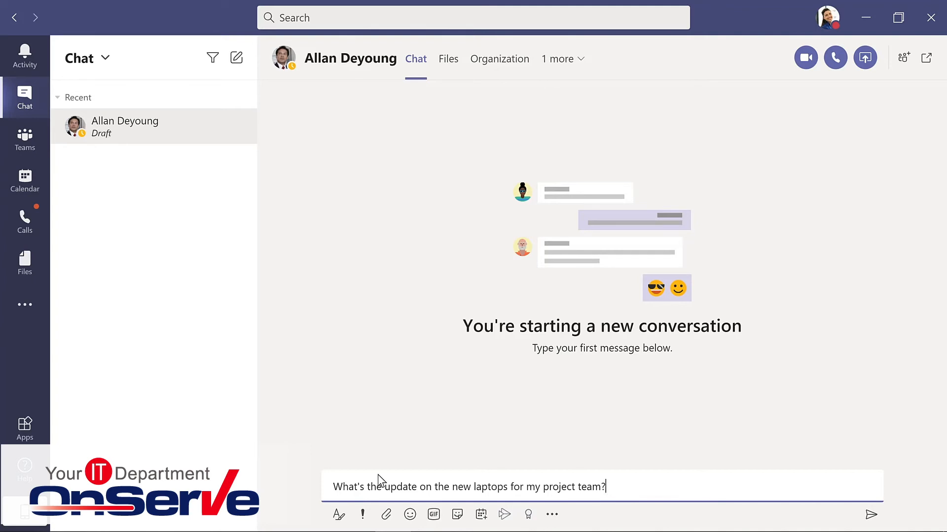
Step: Send Allan Deyoung the question asking for an update on the new laptops
click(869, 514)
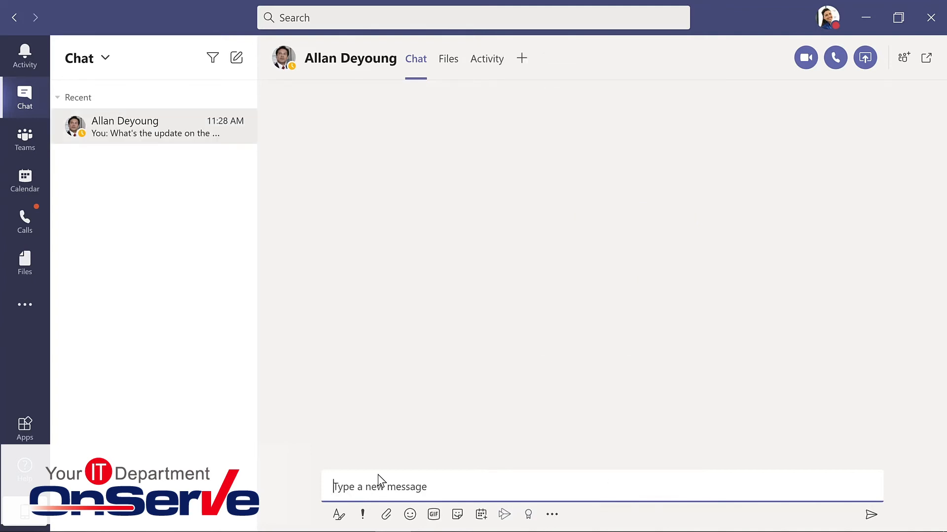
click(871, 515)
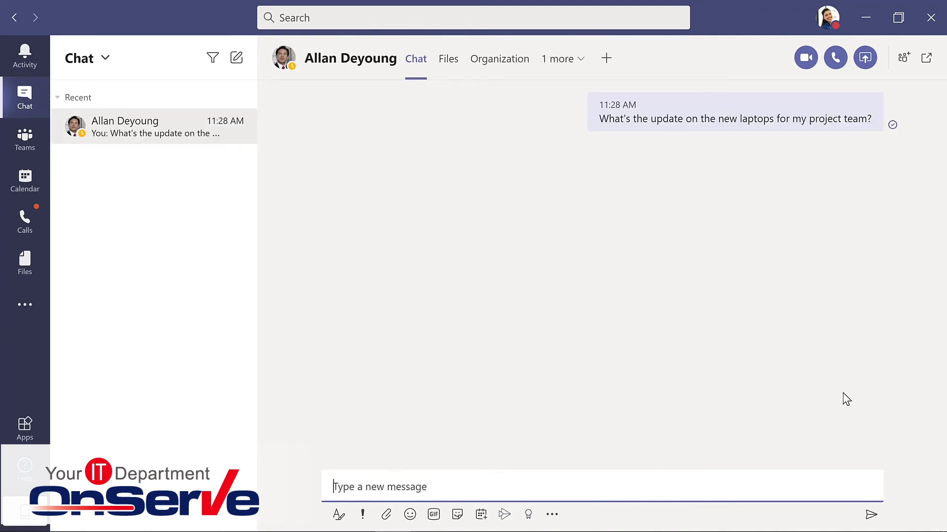
mouse_move(805, 58)
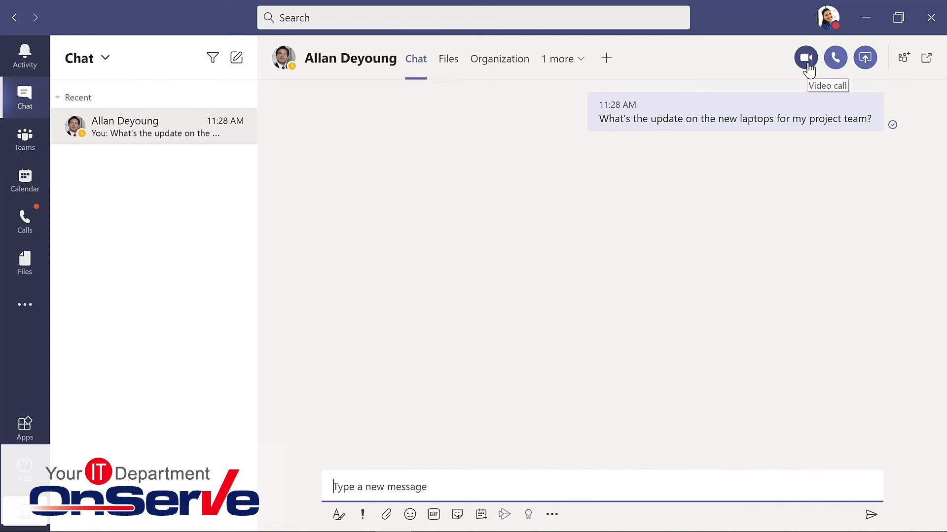
mouse_move(835, 58)
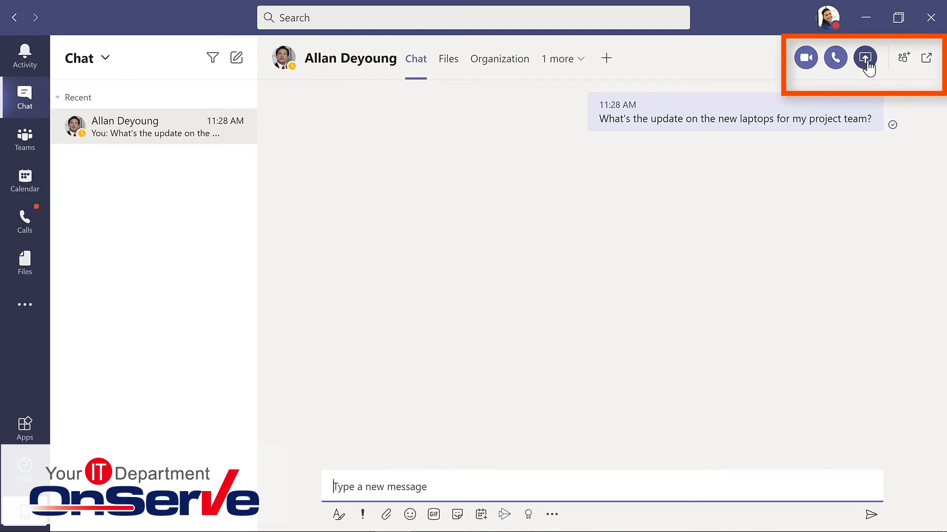
mouse_move(864, 57)
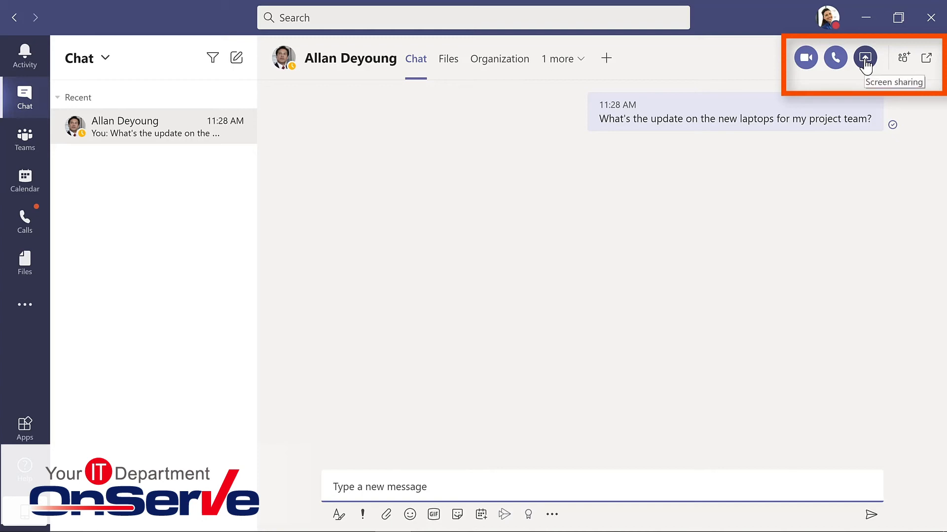
mouse_move(904, 58)
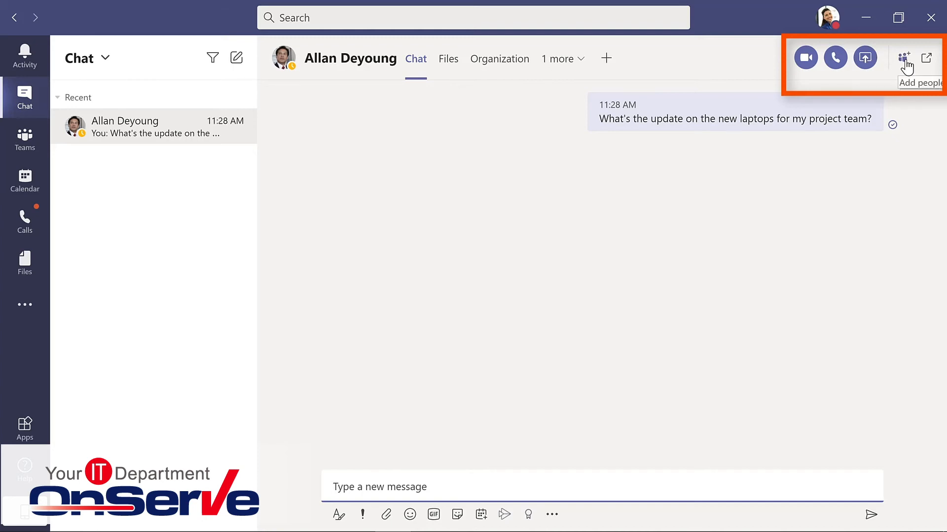
mouse_move(929, 58)
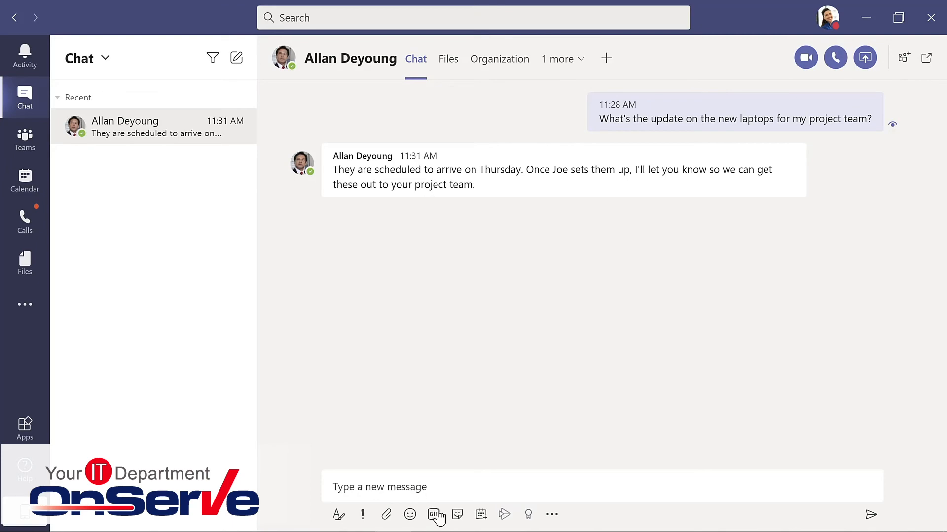
Step: Send a GIF captioned 'Thanks so much!' and react to Allan's reply with a laugh
click(433, 514)
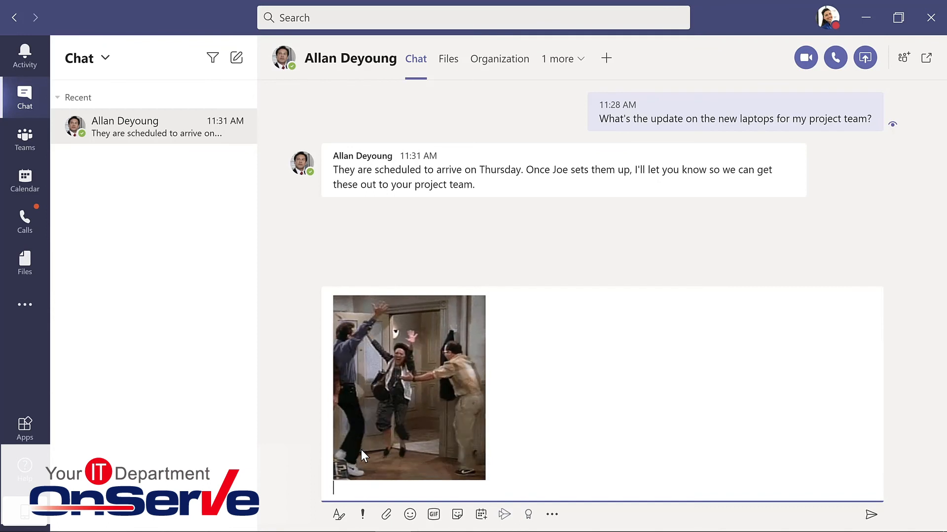
text(Thanks so m)
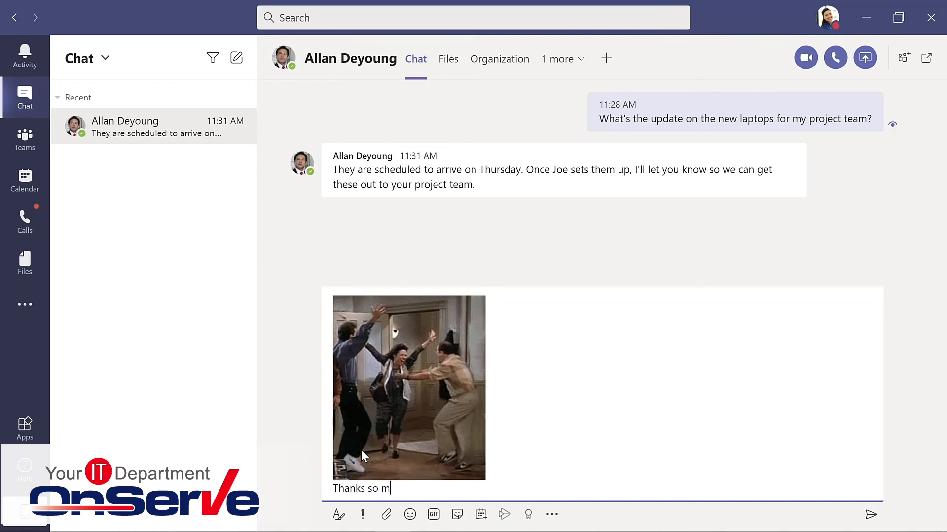
click(870, 515)
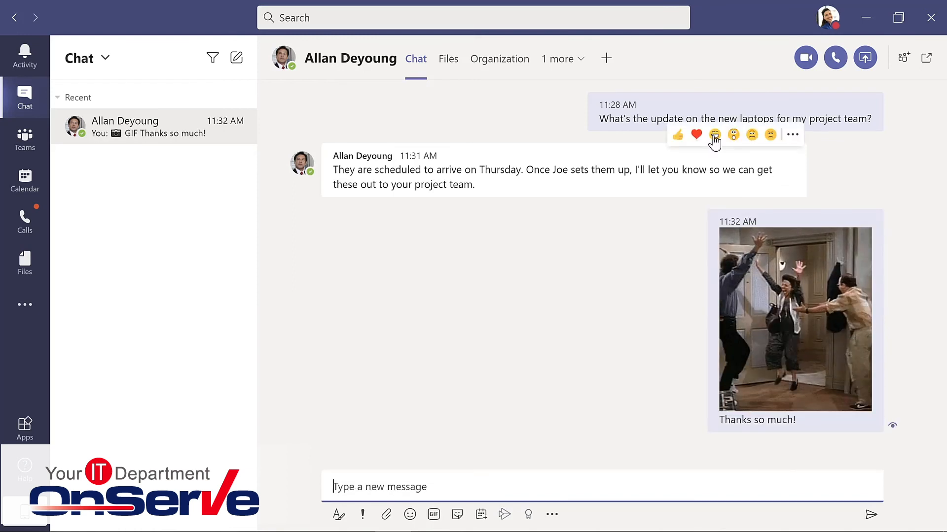
click(714, 134)
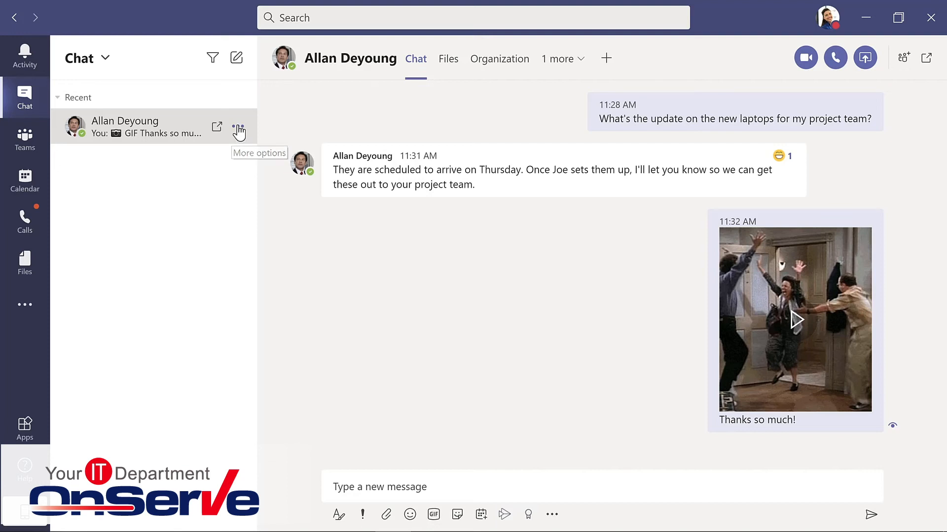
Step: Pin Allan Deyoung's chat so it sits in the Pinned section of the chat list
click(237, 126)
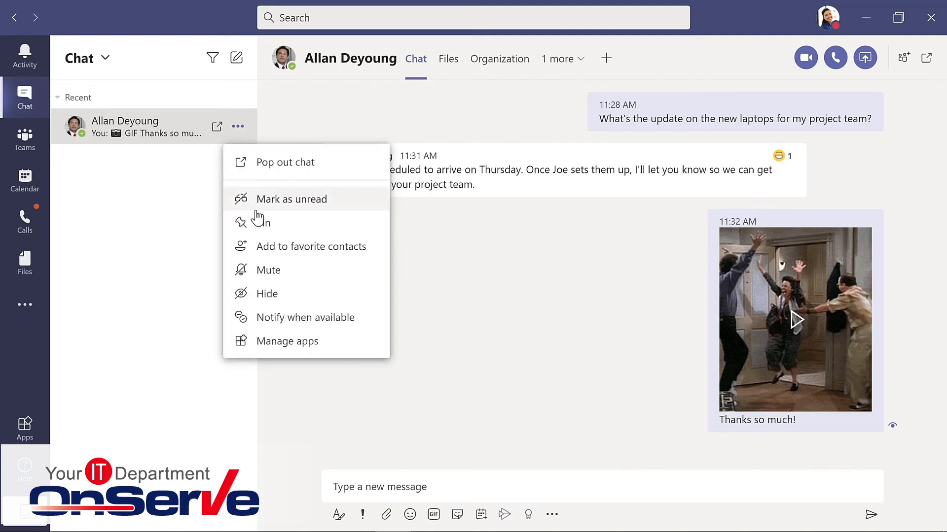
mouse_move(258, 226)
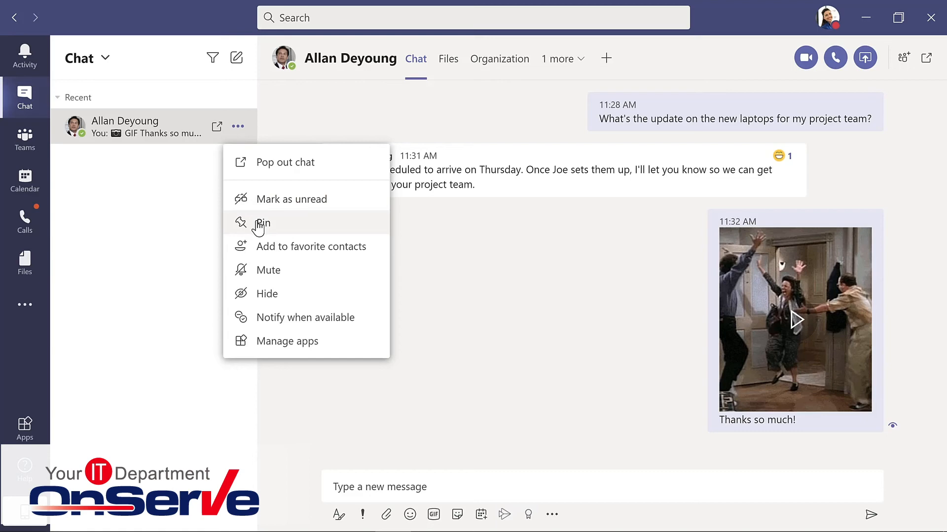
click(261, 223)
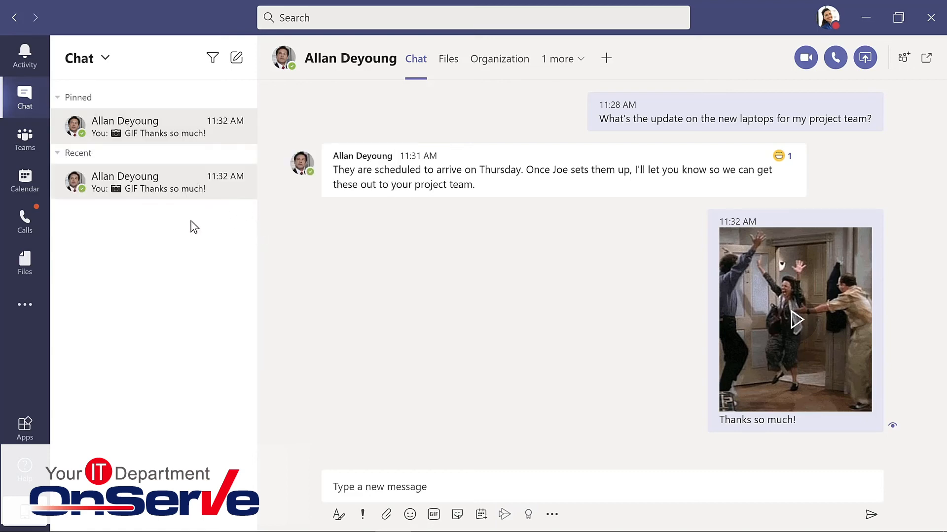
mouse_move(199, 226)
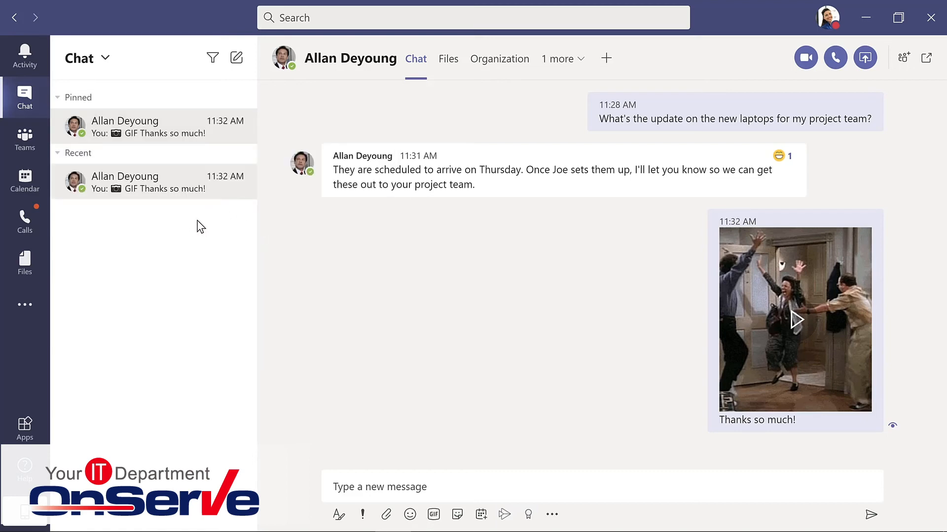
click(24, 180)
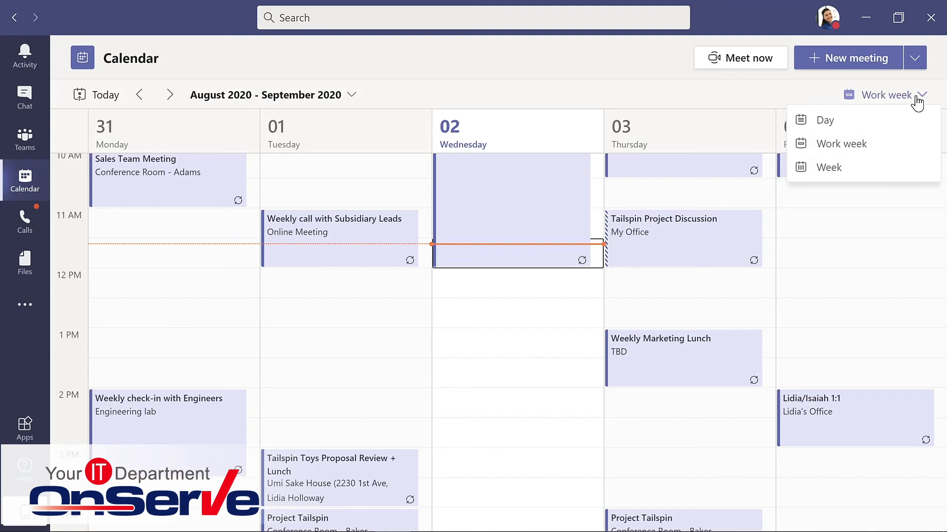
mouse_move(828, 167)
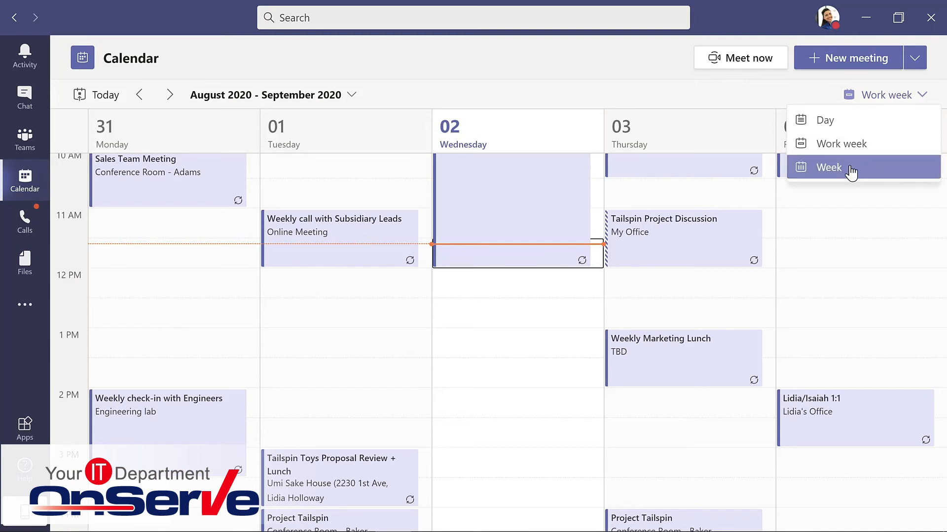
Step: Switch the calendar to the seven-day Week view, then back to Work week
click(828, 167)
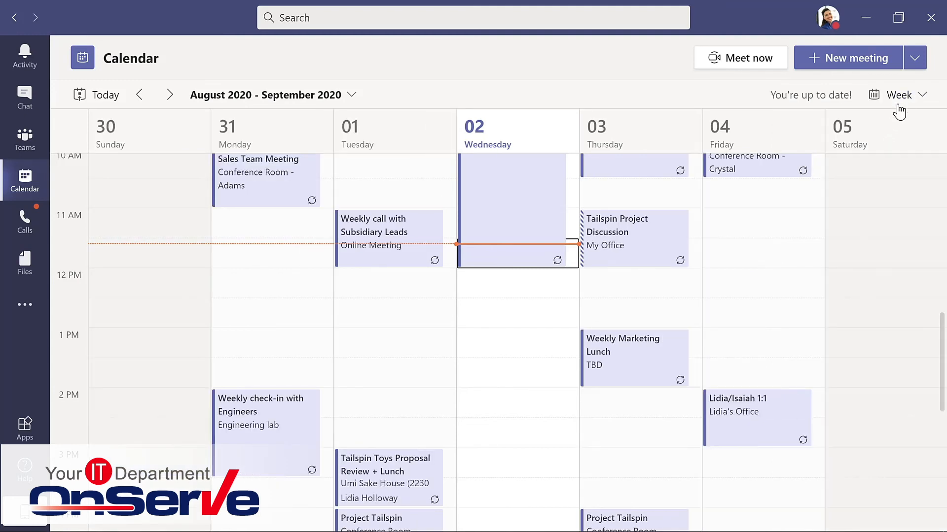
click(899, 94)
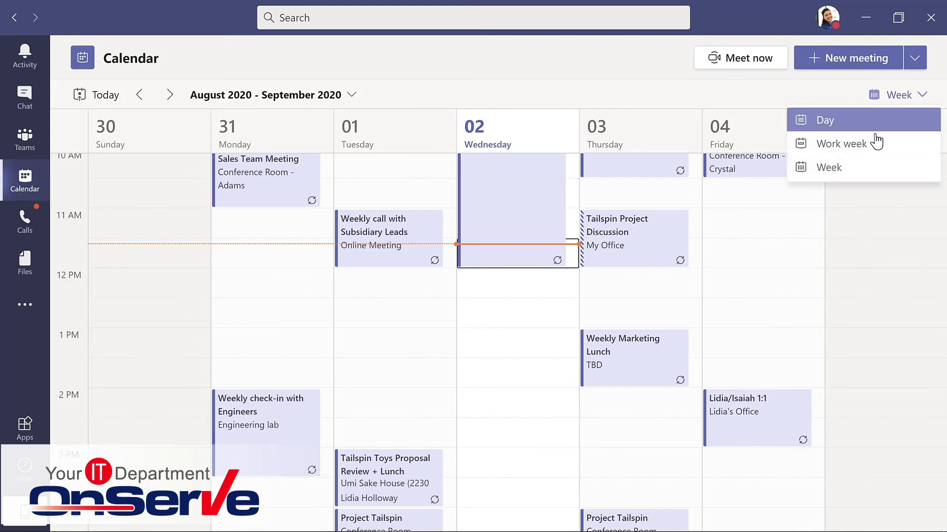
click(838, 143)
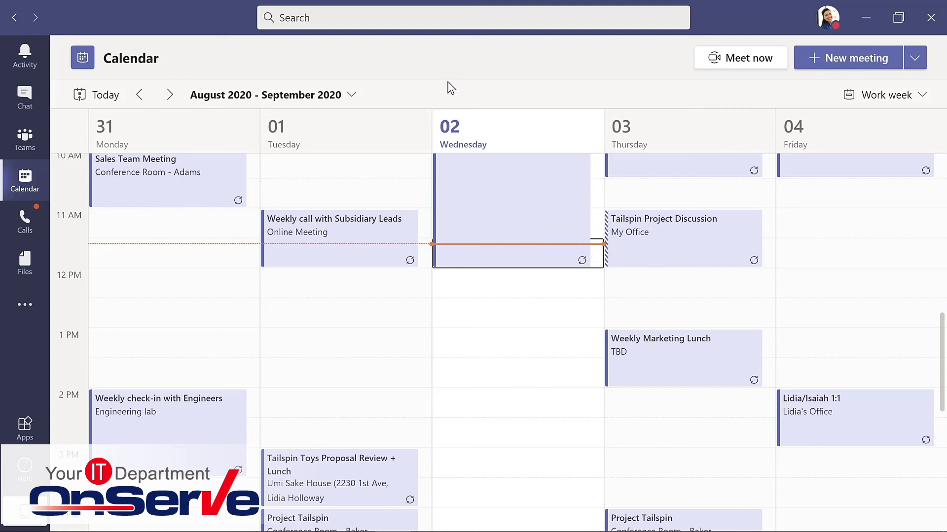
mouse_move(848, 57)
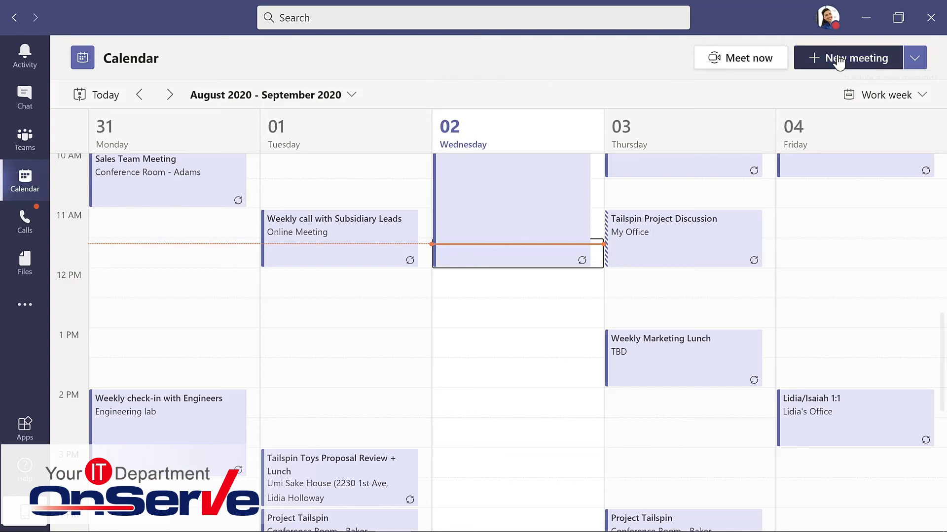
Step: Draft 'Evergreen Design Meeting' with four attendees for Sep 8, 2020, 12:00–12:30 PM
click(848, 57)
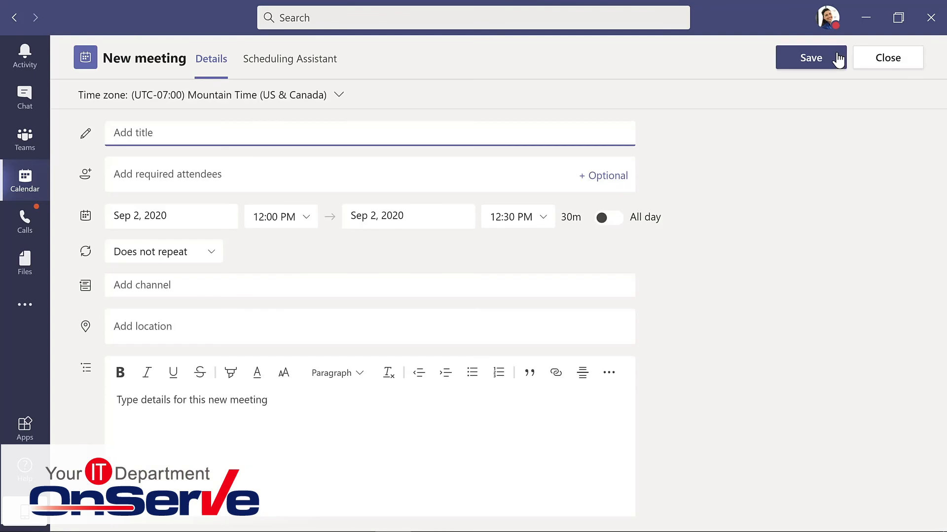
text(Evergreen Design Meeting)
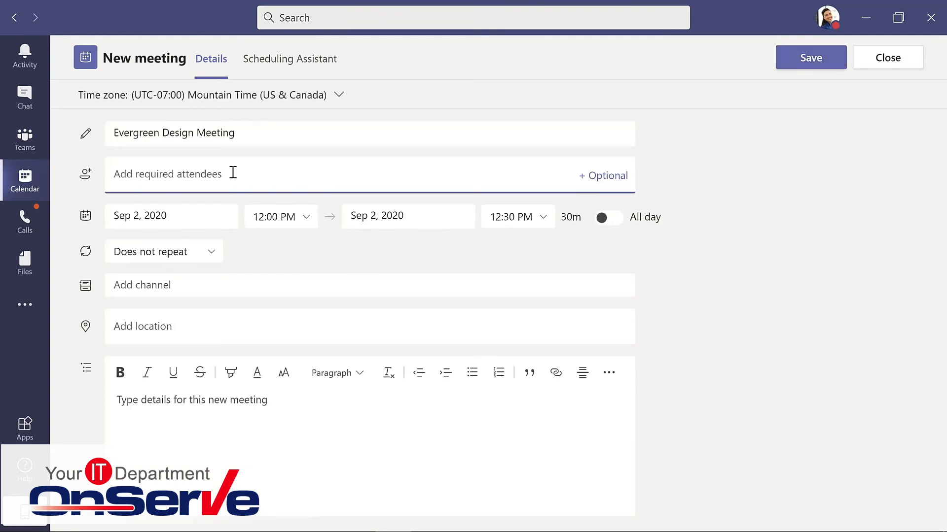
text(lynn)
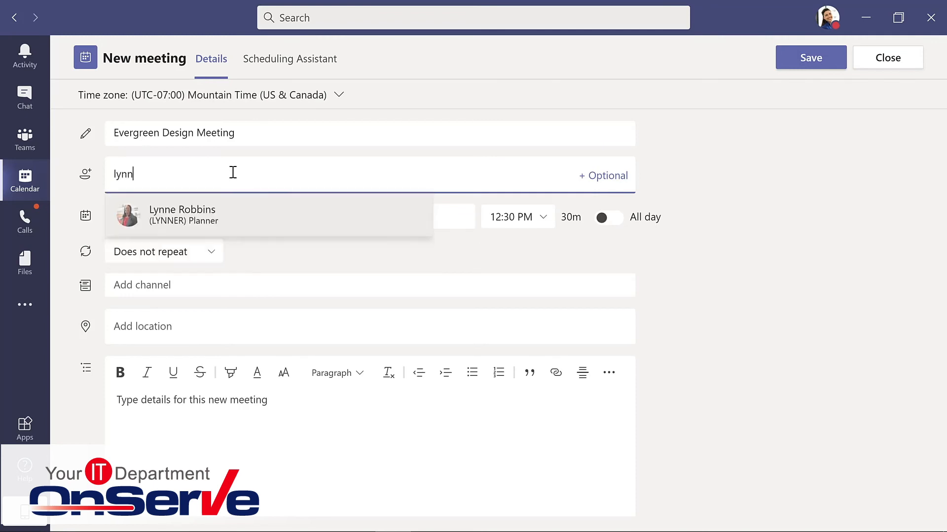
click(181, 217)
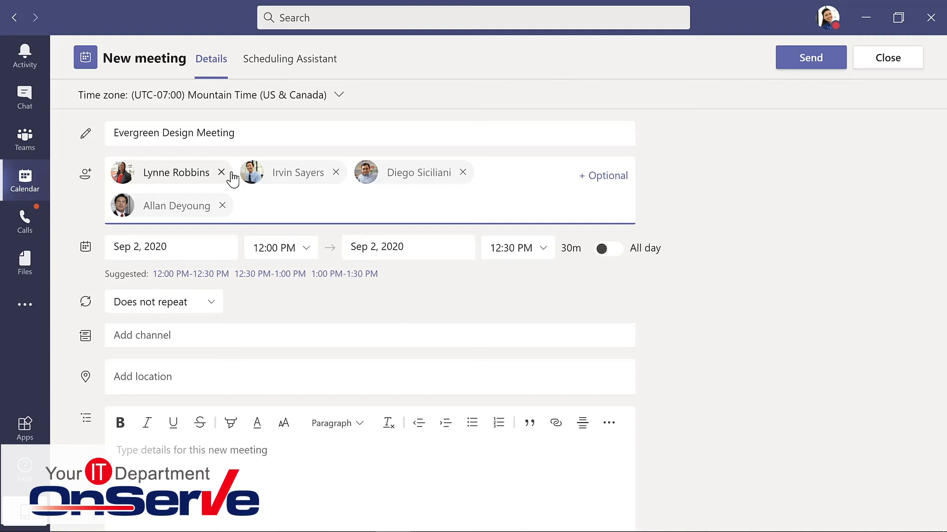
click(272, 205)
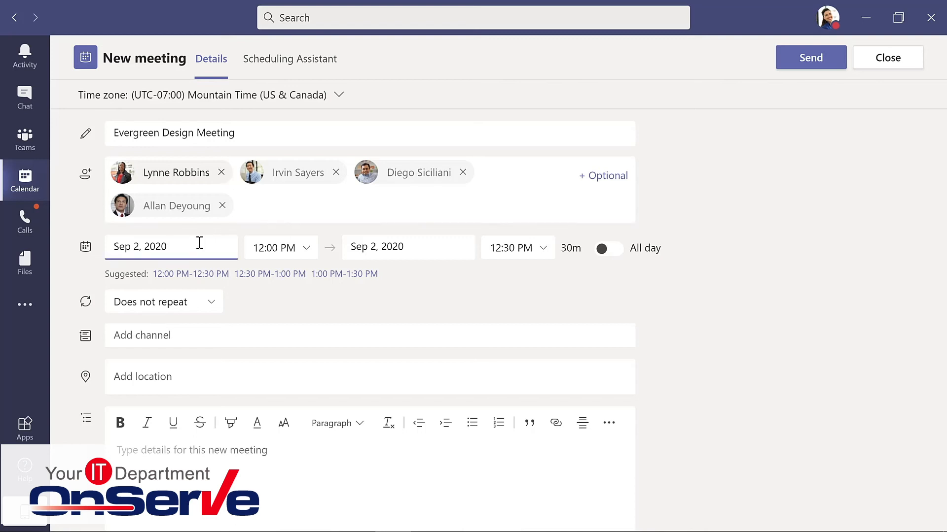
click(171, 246)
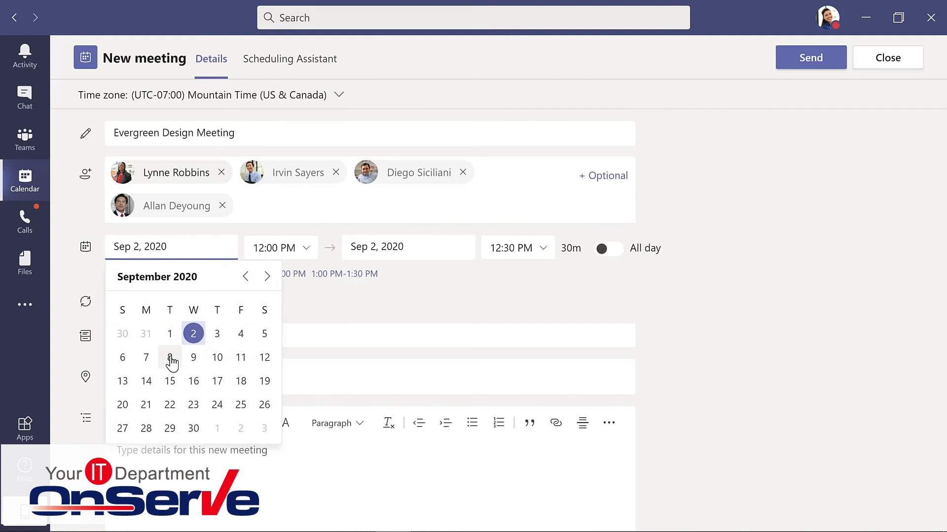
click(170, 358)
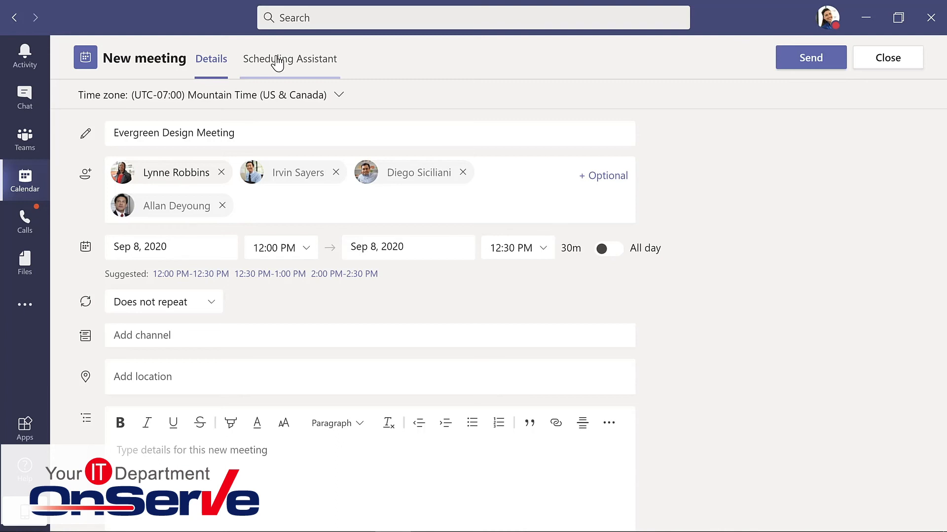
Step: Stretch the meeting to end at 1:00 PM in Scheduling Assistant, then return to Details
click(289, 58)
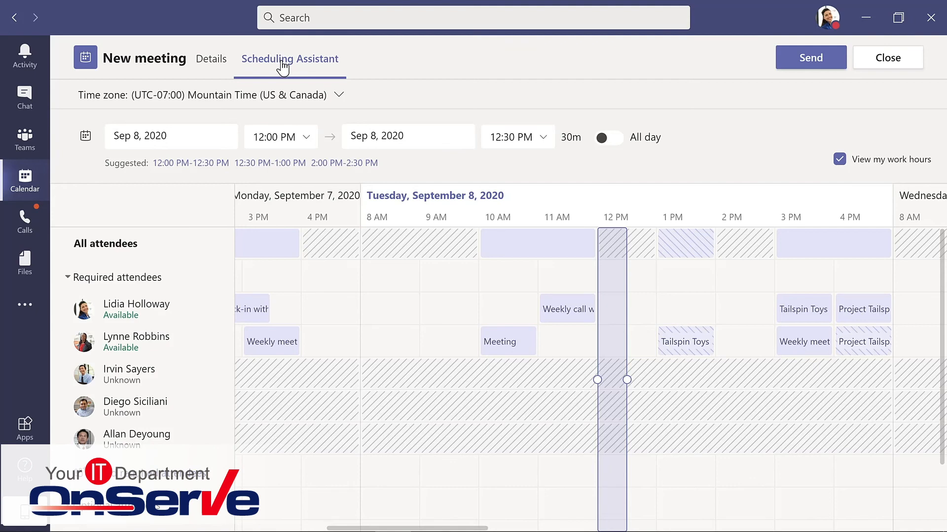
mouse_move(415, 226)
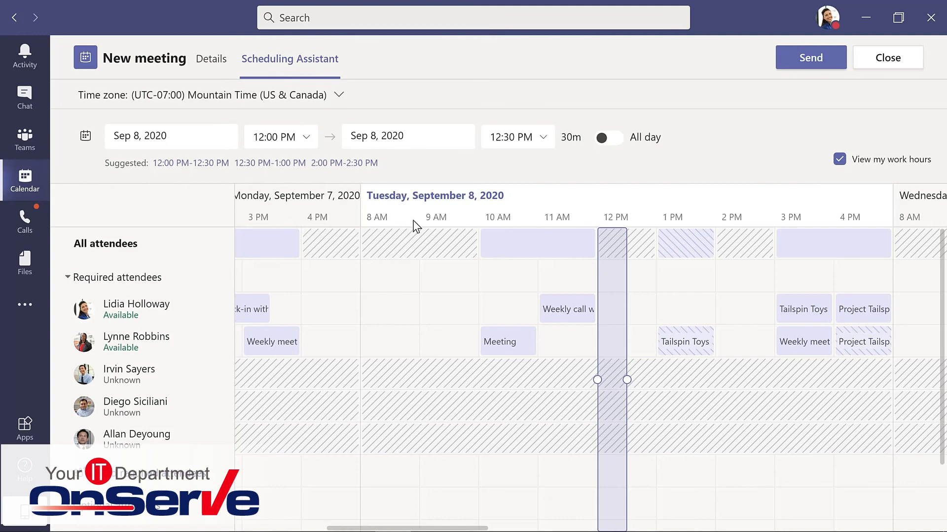
mouse_move(628, 382)
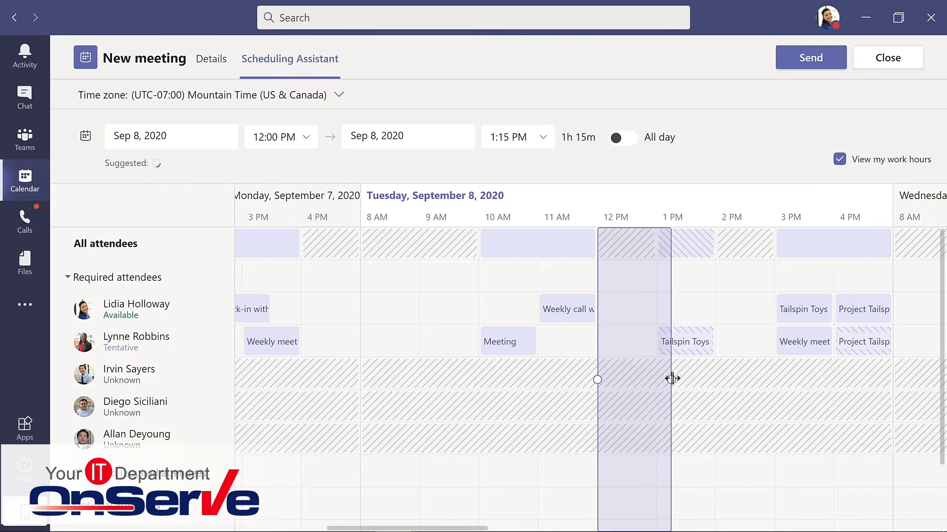
drag(672, 380, 658, 381)
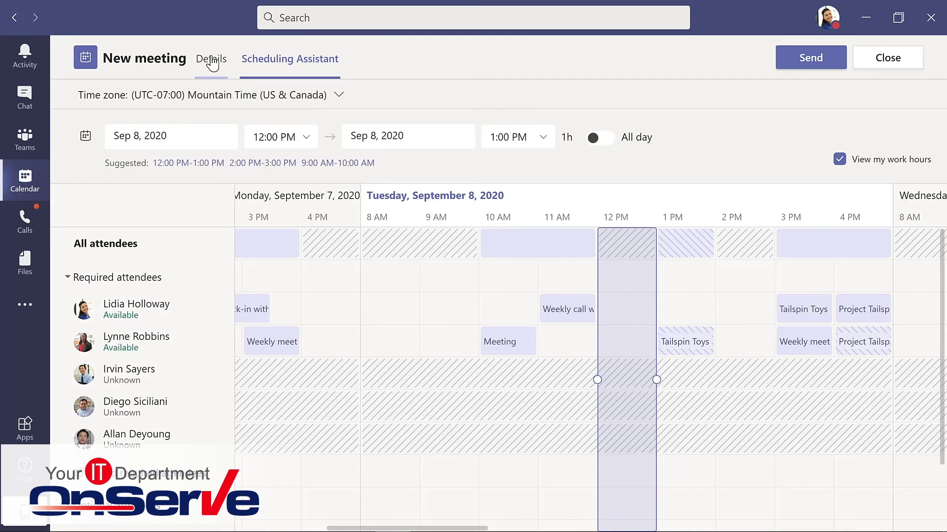
click(210, 58)
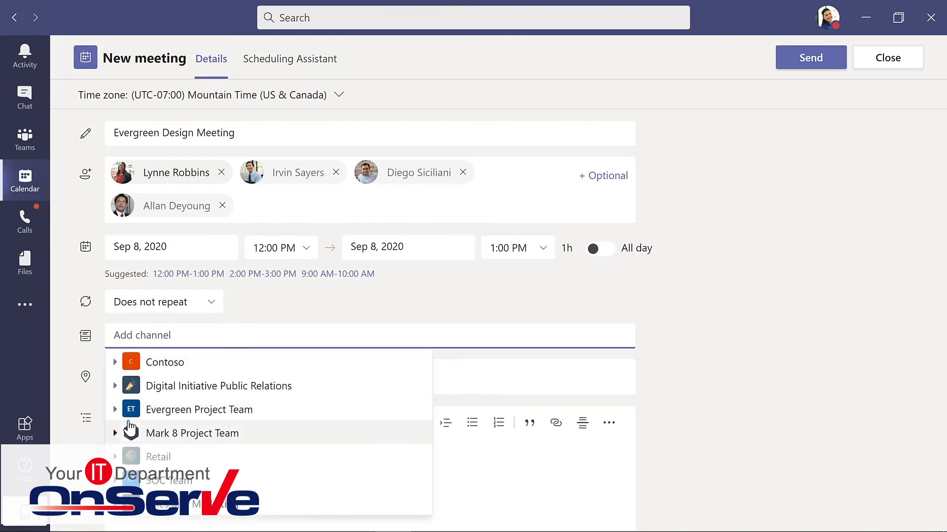
Step: Put the meeting in Evergreen Project Team's Design channel, describe it 'Kickoff meeting for design team', and send
click(115, 409)
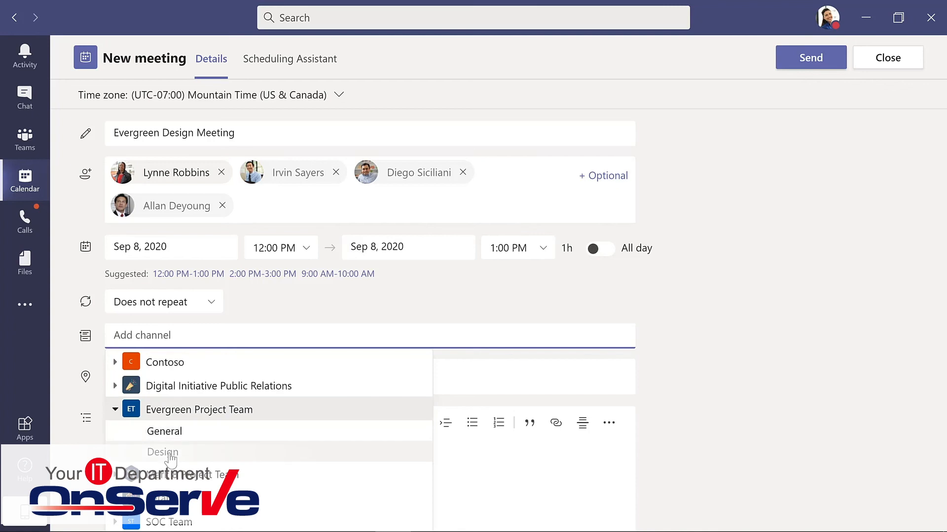
click(162, 452)
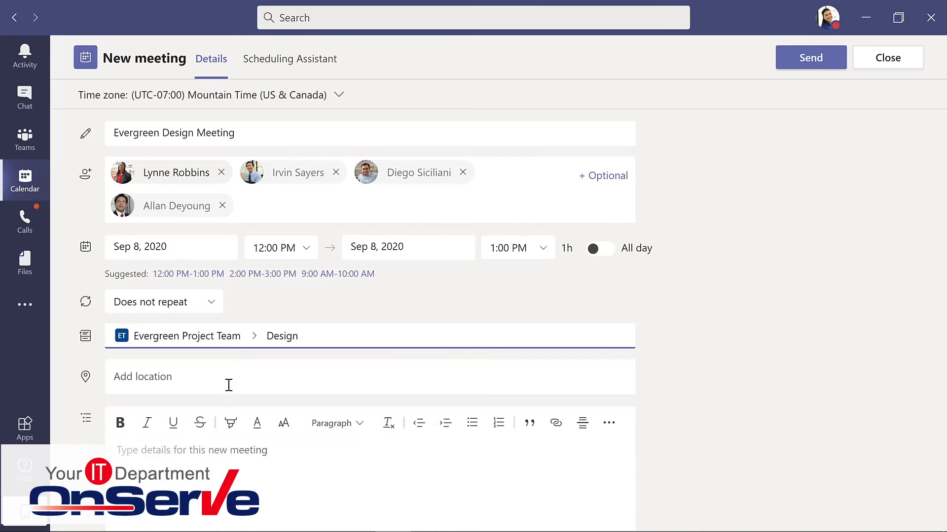
click(331, 336)
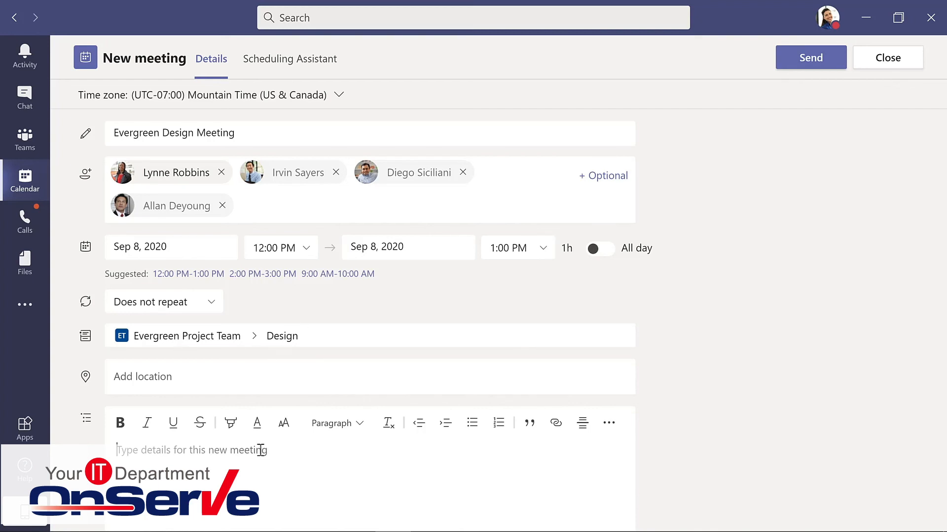
text(Kickoff meeting for design team)
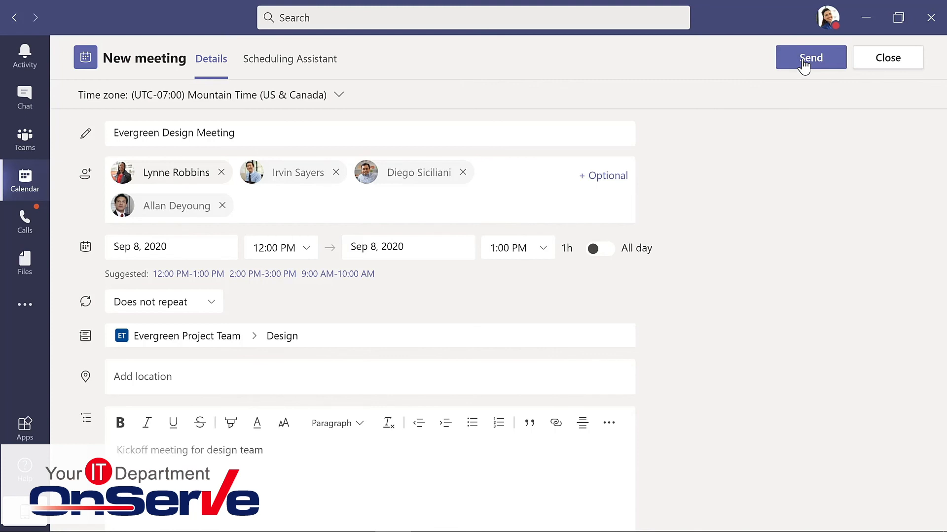
click(810, 57)
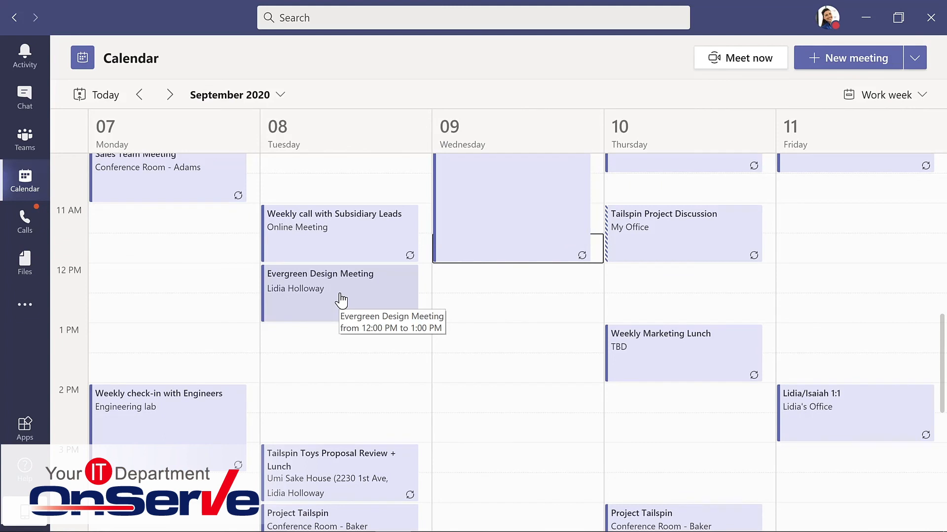
mouse_move(748, 96)
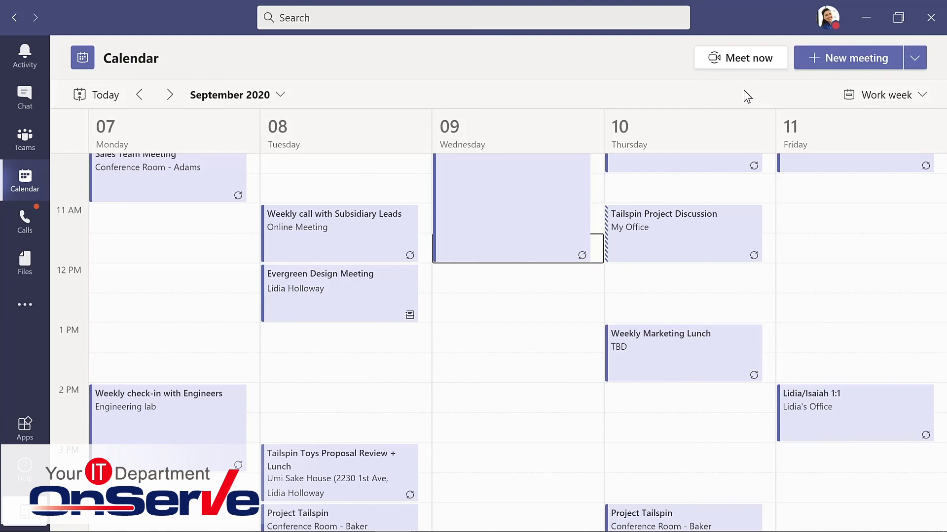
mouse_move(24, 139)
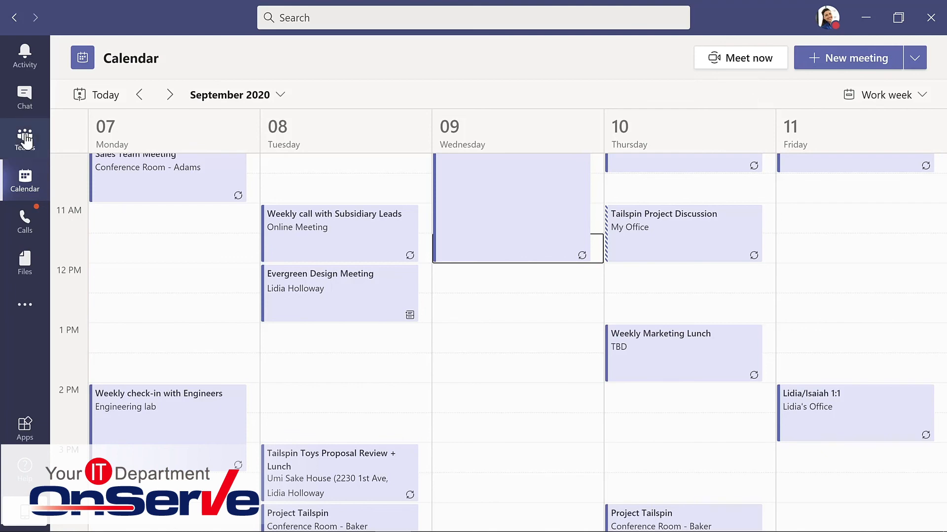
Step: Open Mark 8 Project Team's Design channel and choose Meet now from its Meet dropdown
click(24, 139)
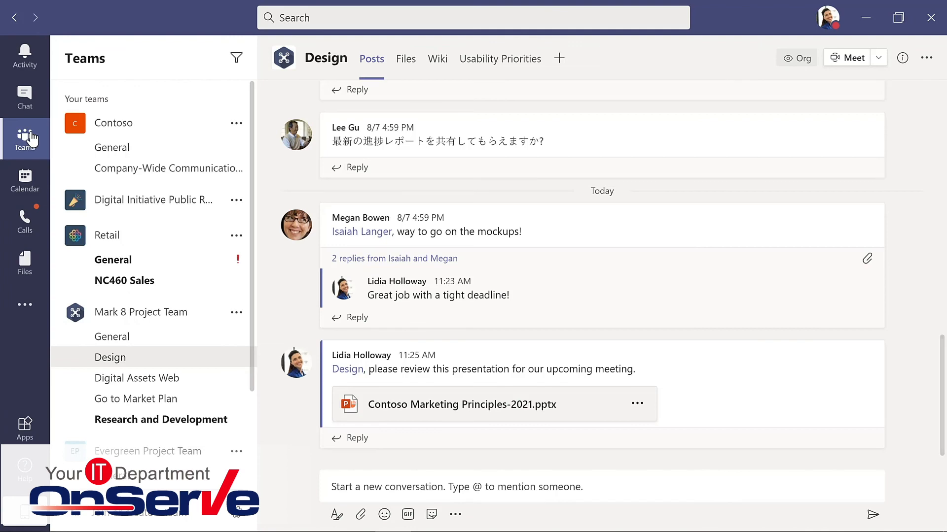
click(857, 217)
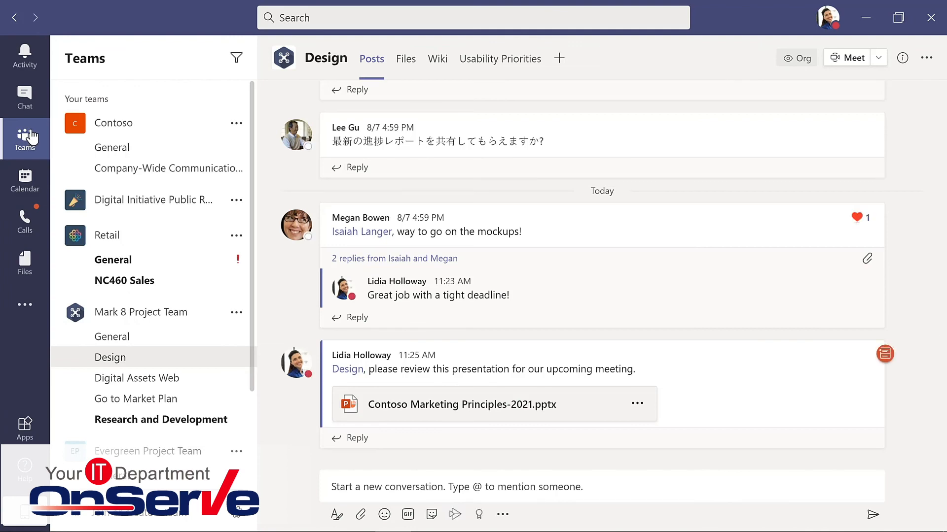
click(879, 58)
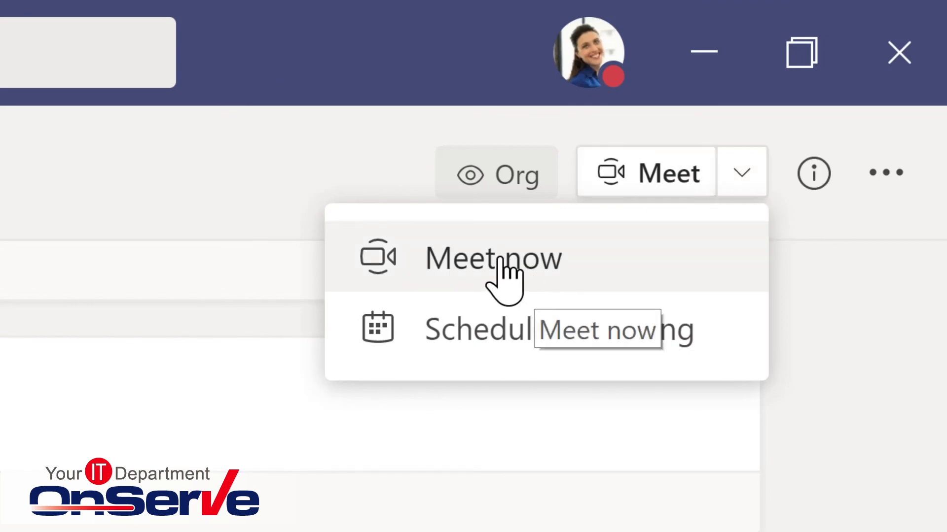
click(492, 259)
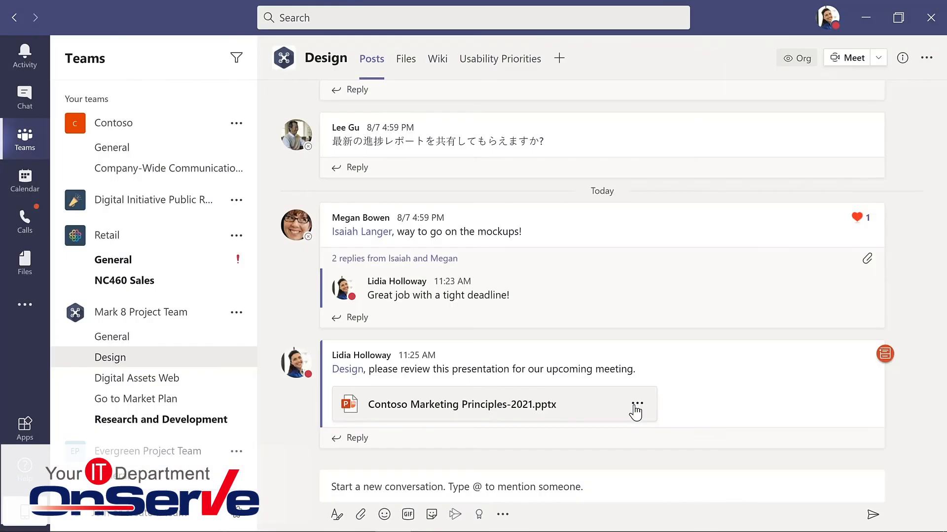
Step: Join the Meet now call, view its More actions menu, then return to General
click(847, 57)
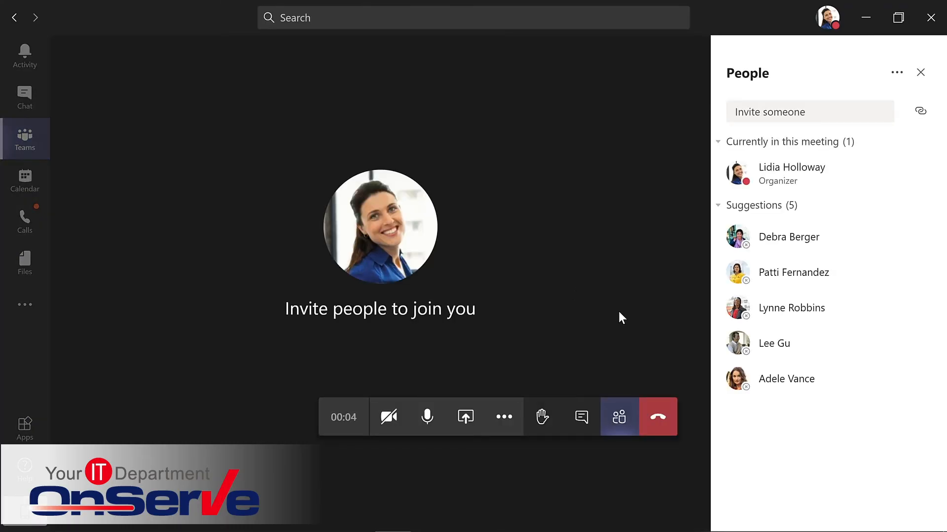
mouse_move(763, 429)
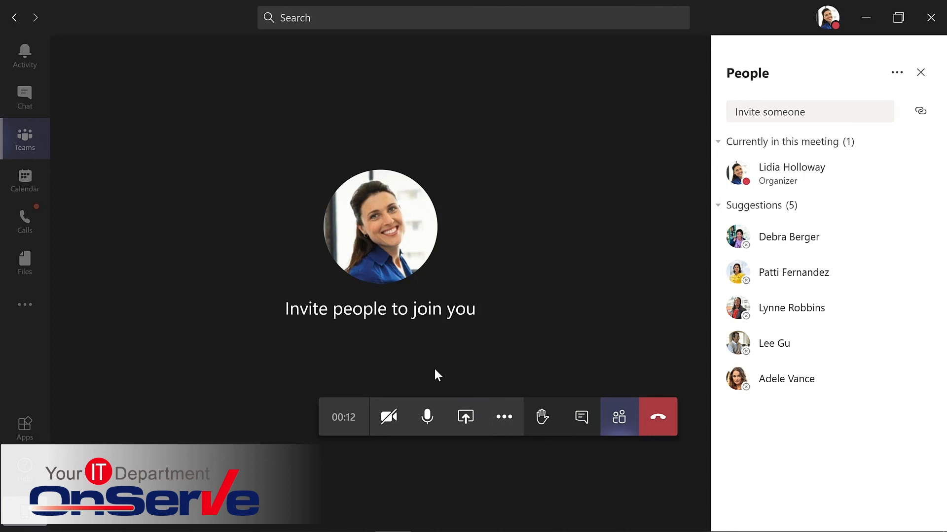
mouse_move(502, 416)
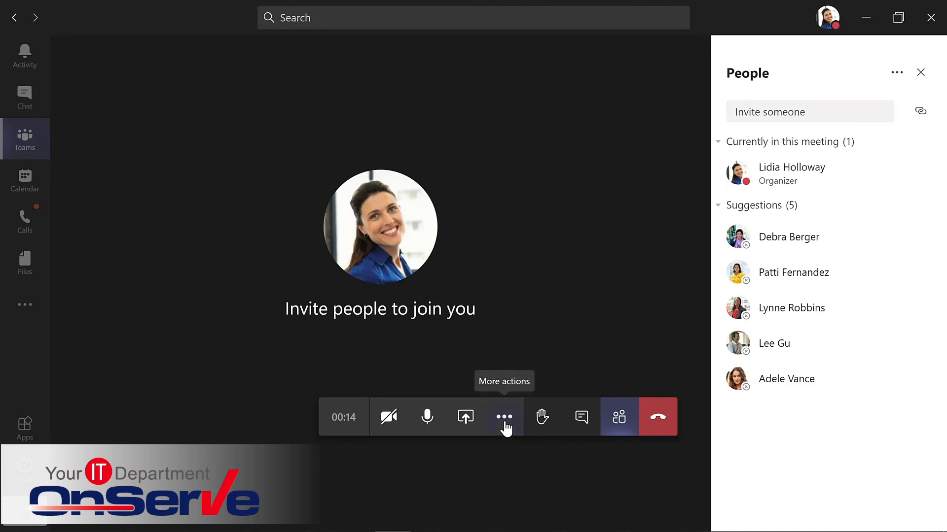
click(504, 417)
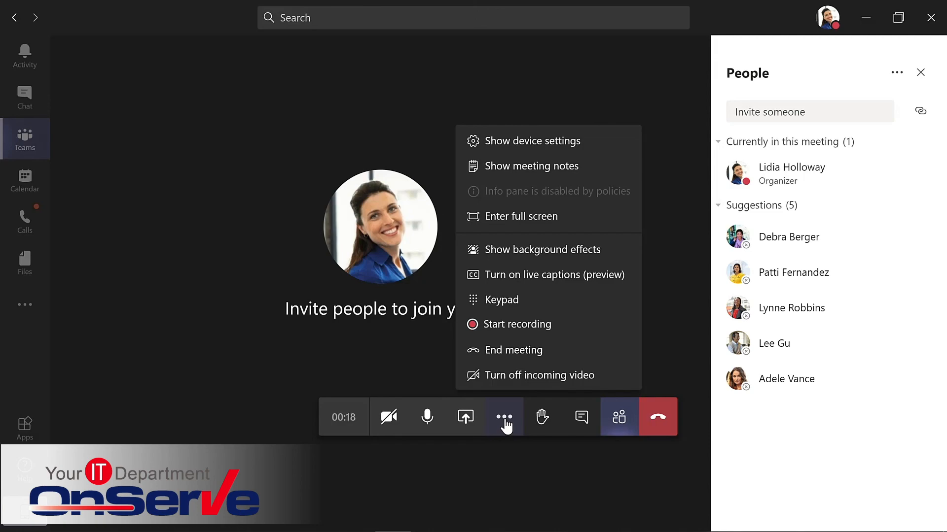
click(24, 139)
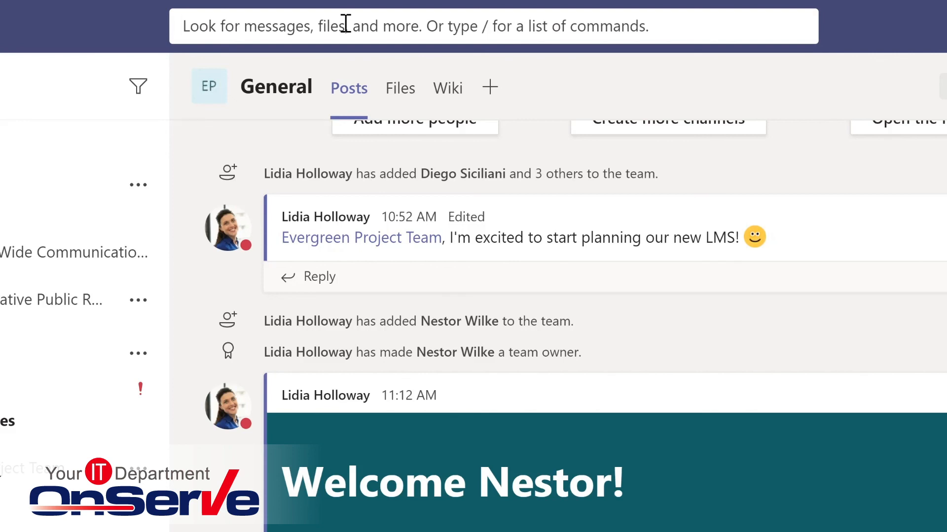
text(marketing)
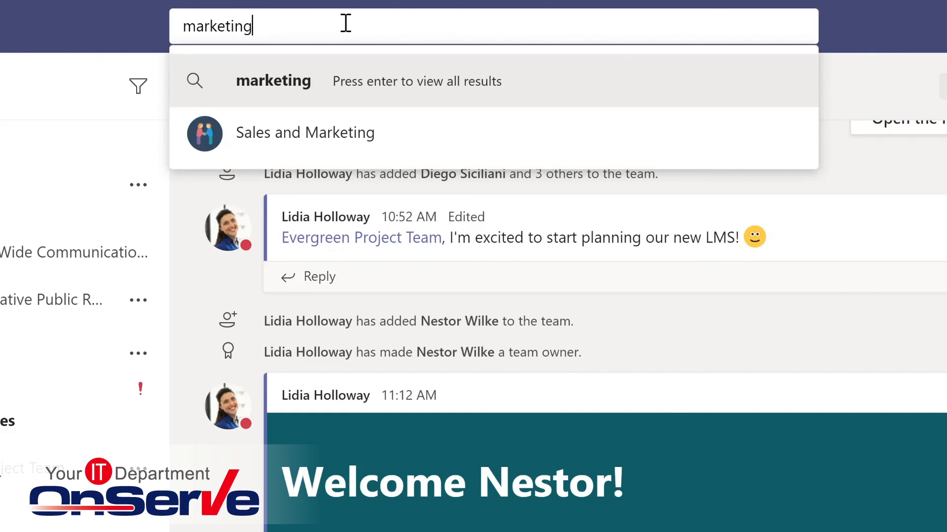
key(enter)
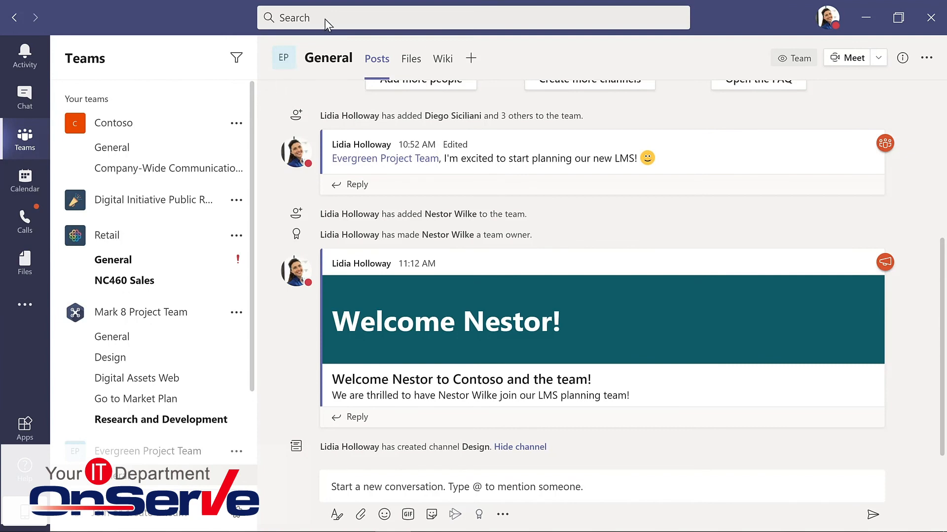
click(473, 16)
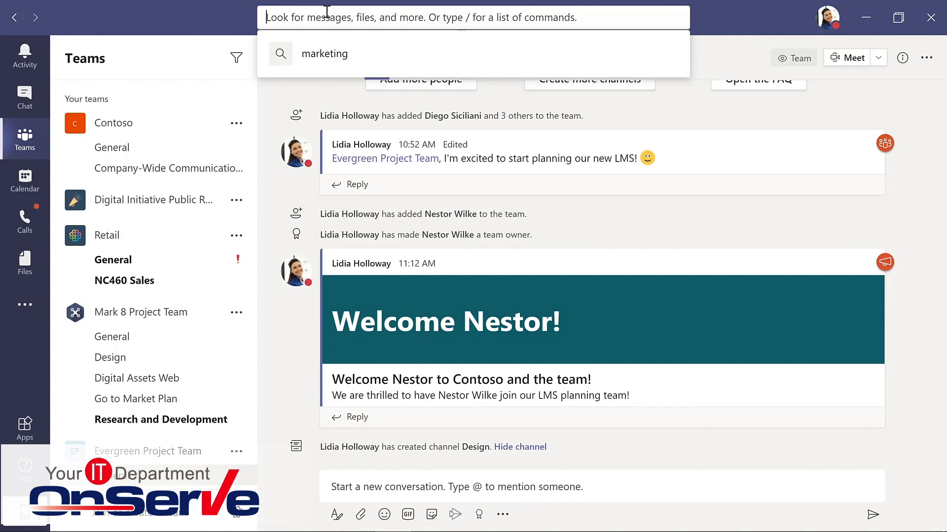
text(/)
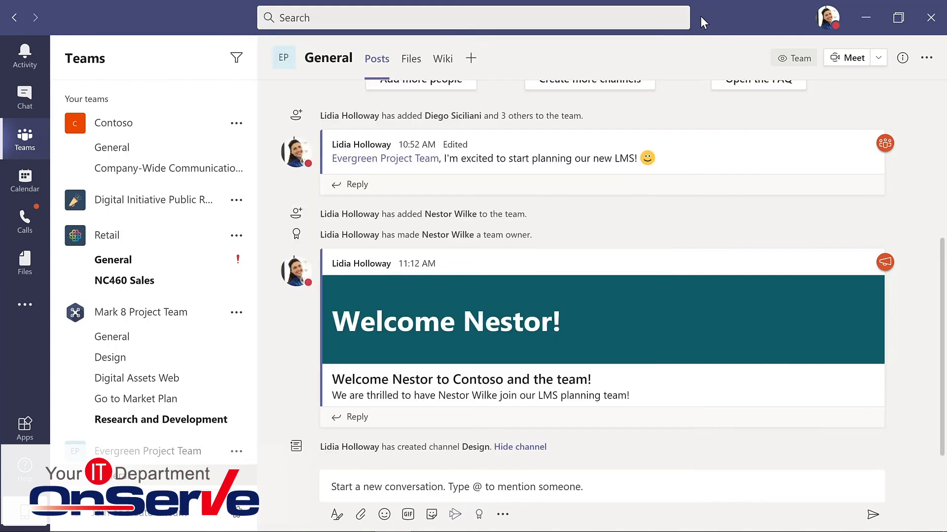
mouse_move(711, 19)
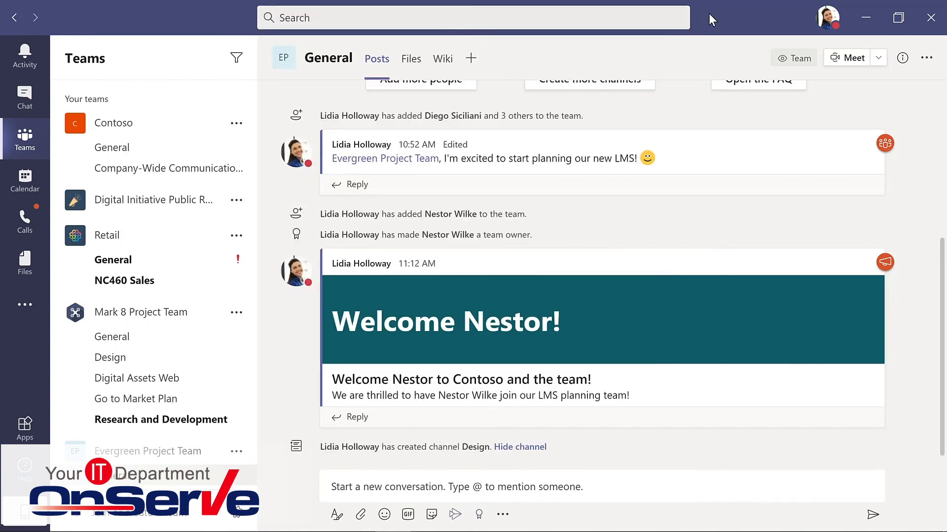
Step: List the slash commands with Ctrl+/ and choose /keys to show keyboard shortcuts
key(ctrl+/)
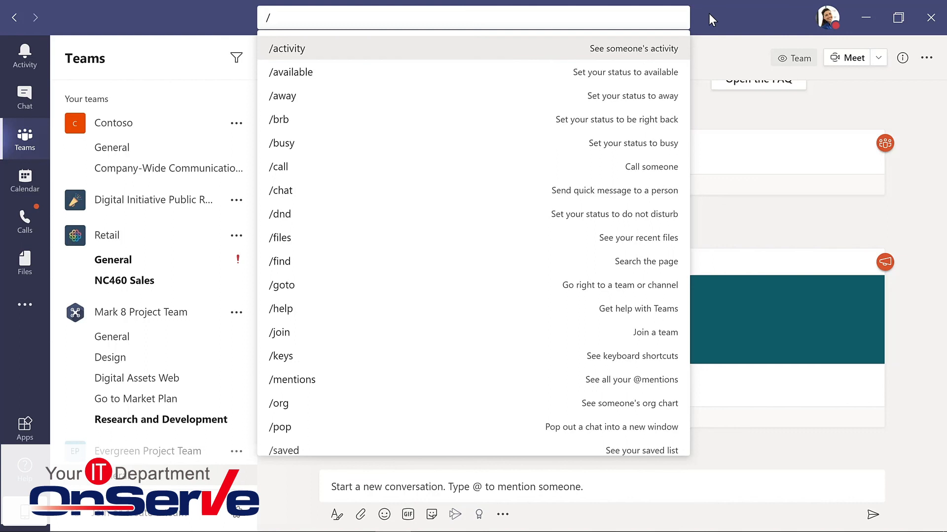
mouse_move(616, 131)
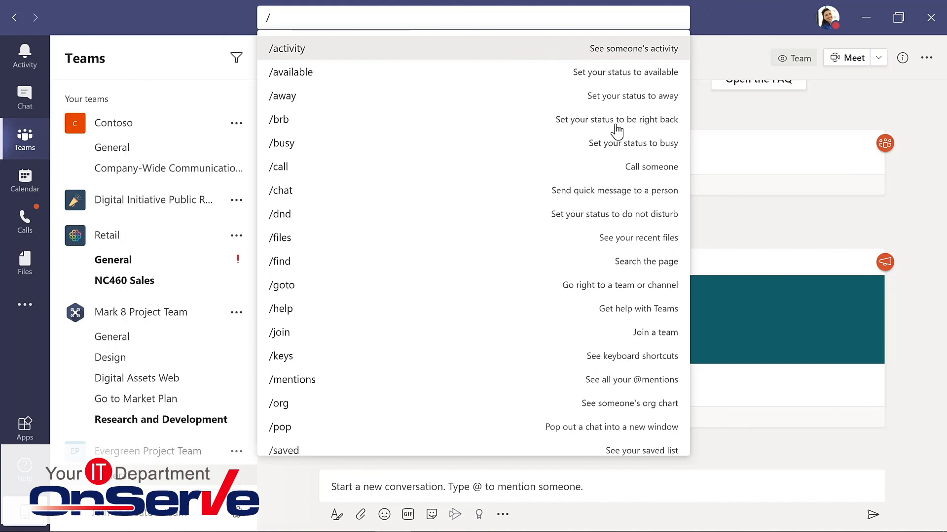
mouse_move(341, 236)
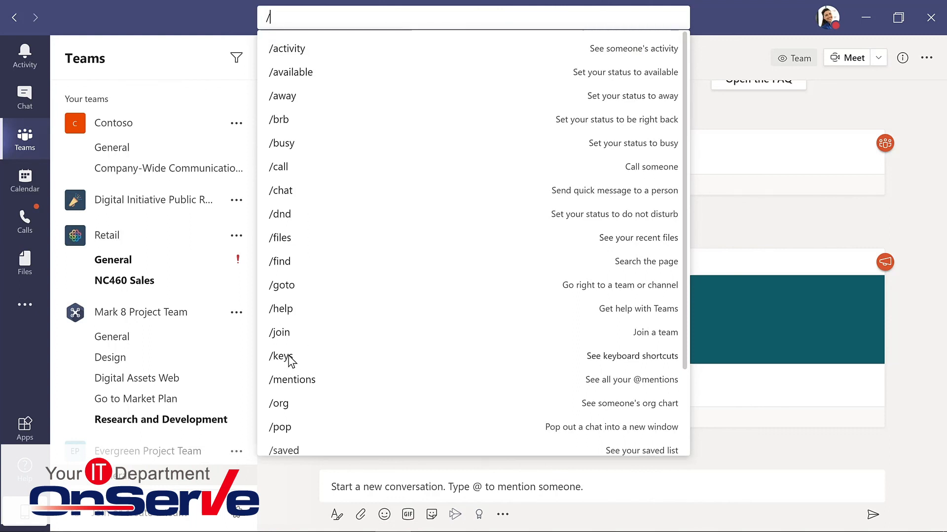
click(283, 355)
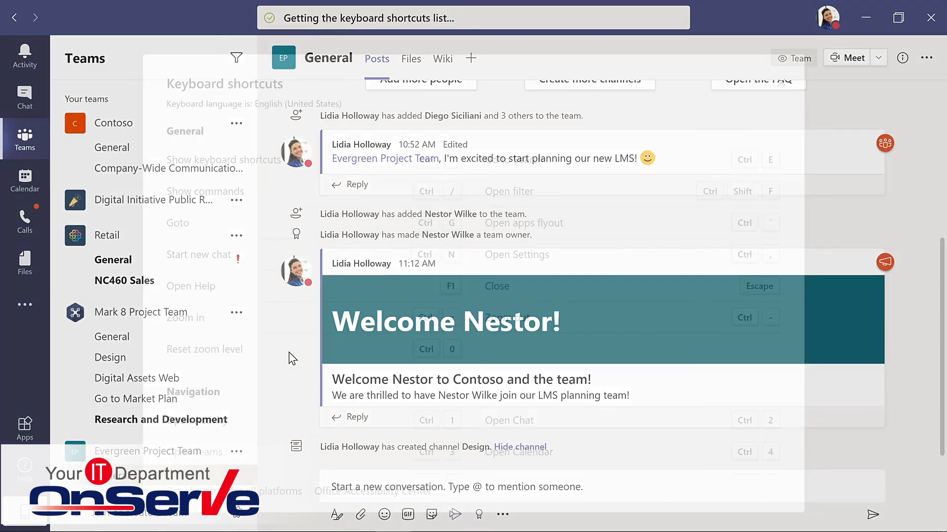